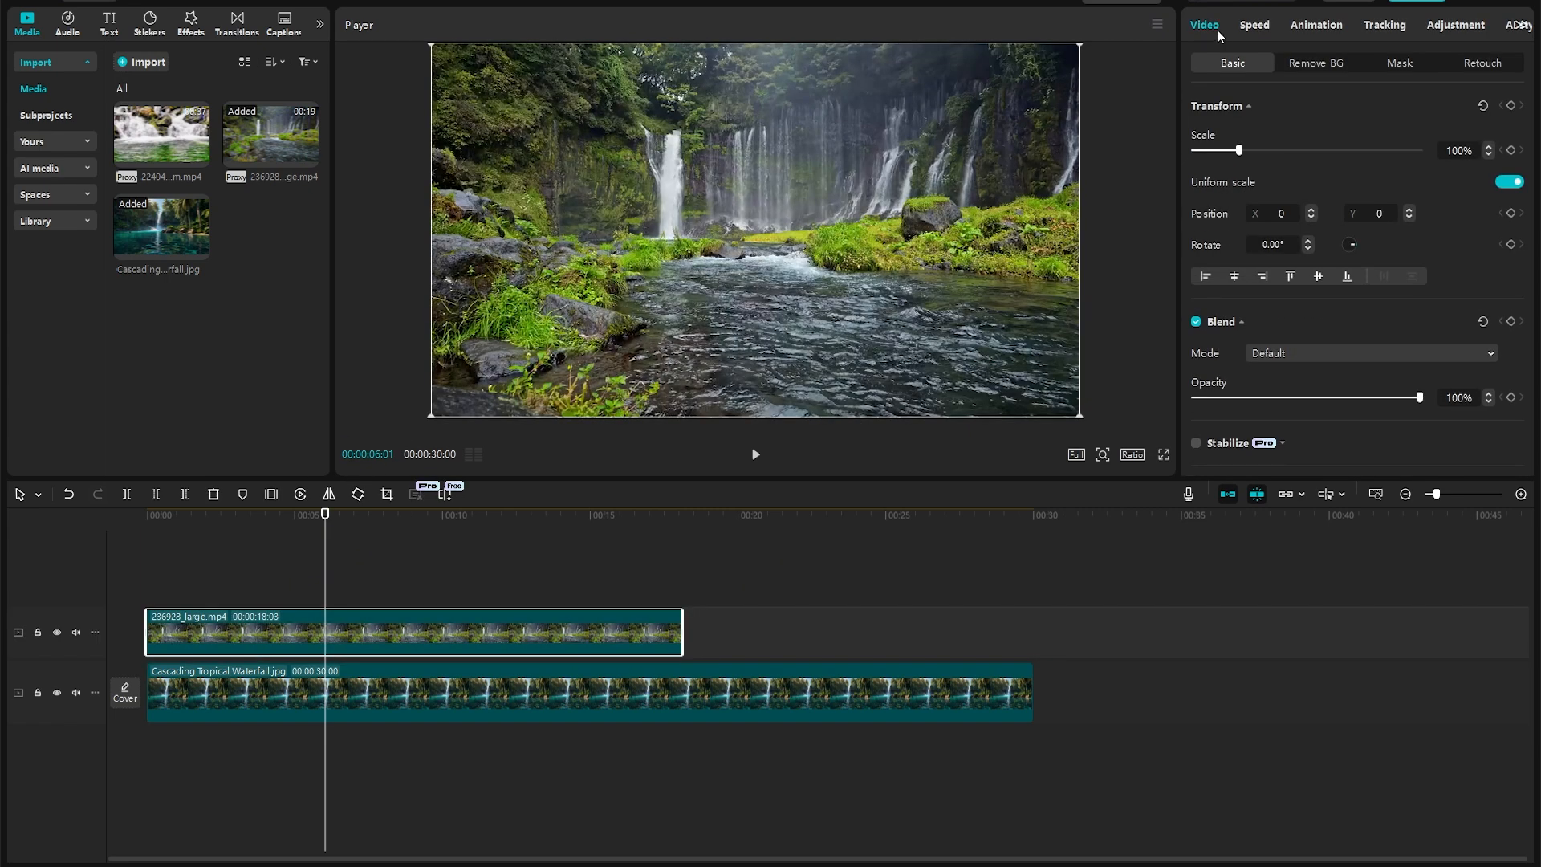
# Lower opacity to align, set Scale 114% and Position 452, -98, then restore Opacity to 100%
pyautogui.moveTo(1419, 396); pyautogui.dragTo(1398, 397)
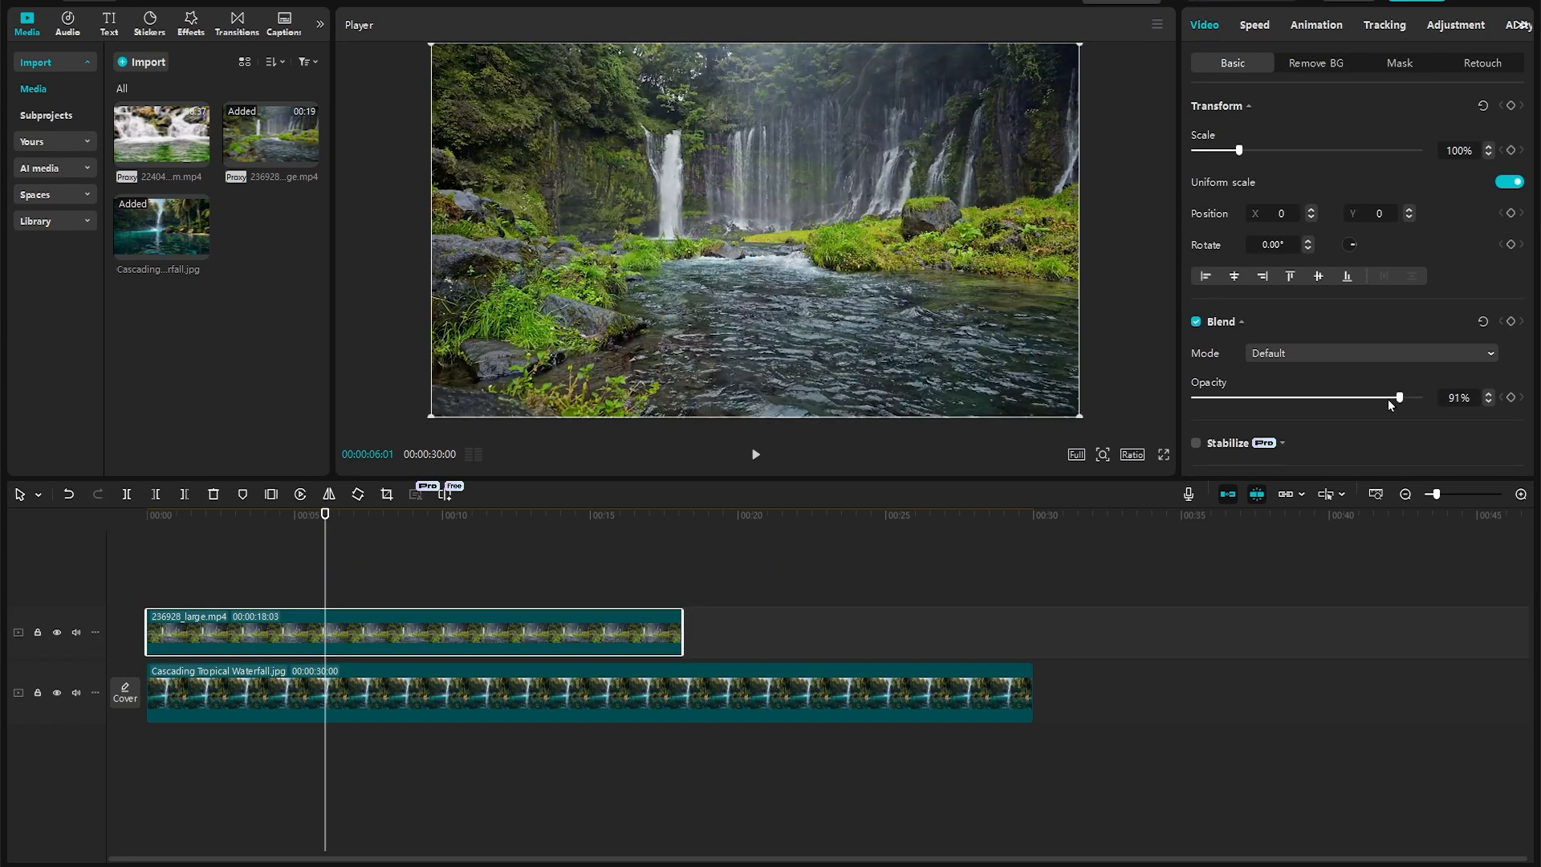
pyautogui.moveTo(1371, 397); pyautogui.dragTo(1299, 396)
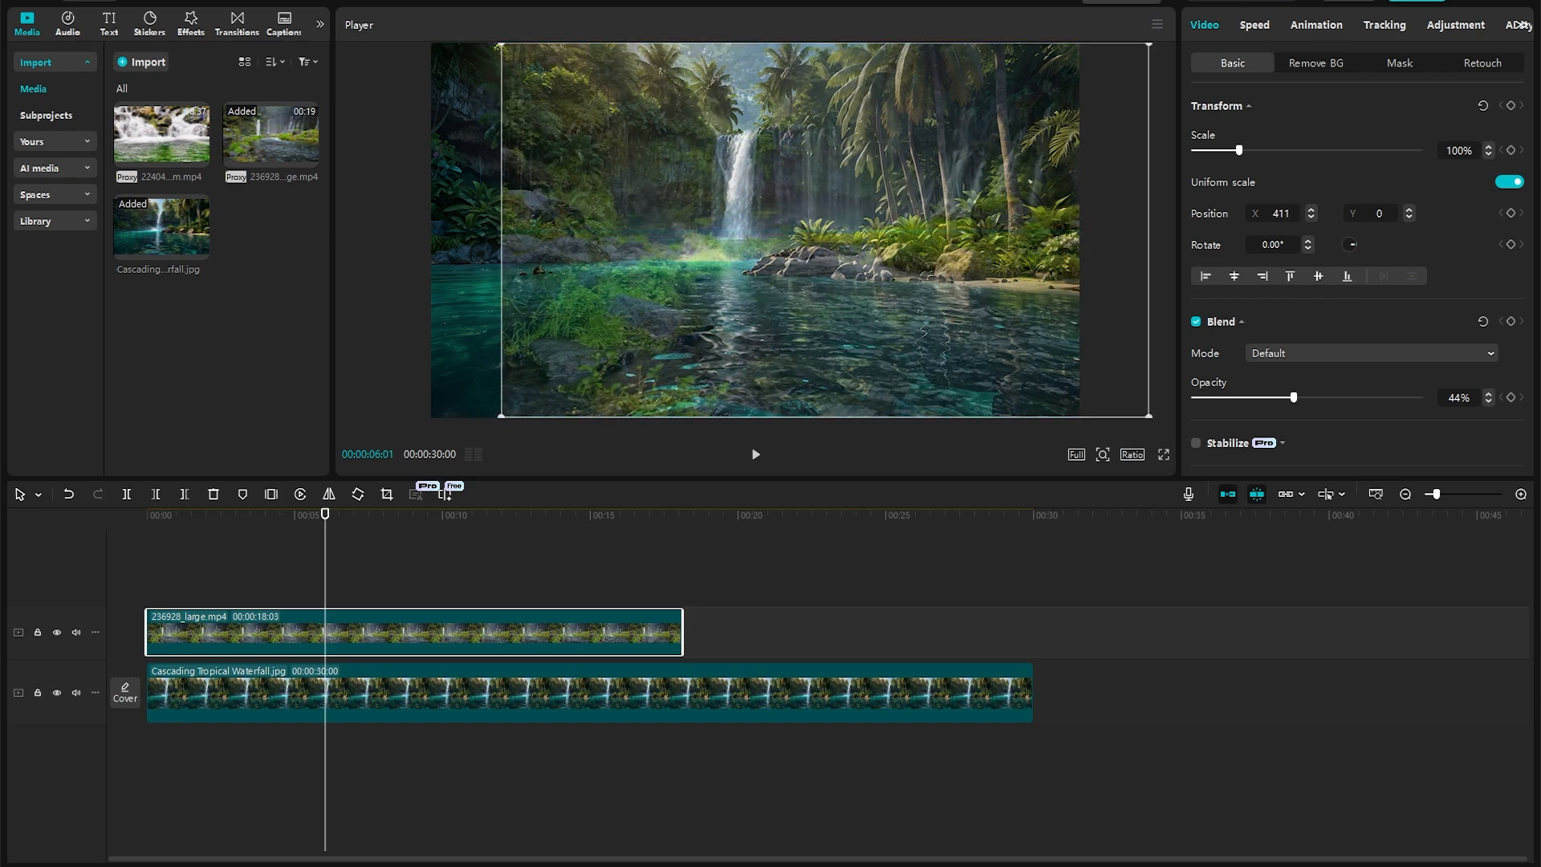
pyautogui.moveTo(1305, 397); pyautogui.dragTo(1330, 397)
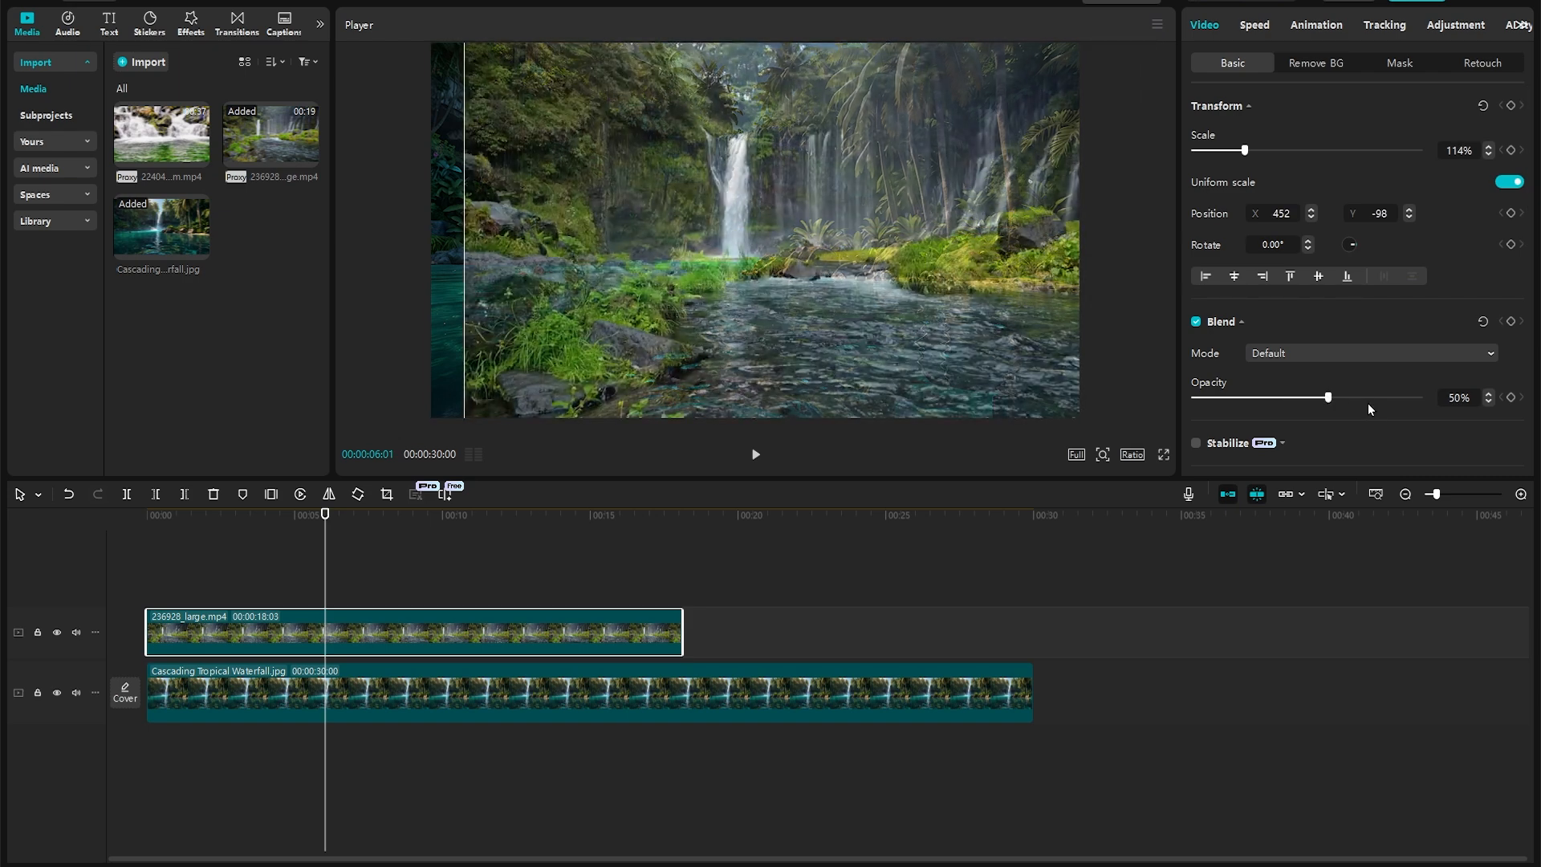
pyautogui.moveTo(1329, 397); pyautogui.dragTo(1417, 396)
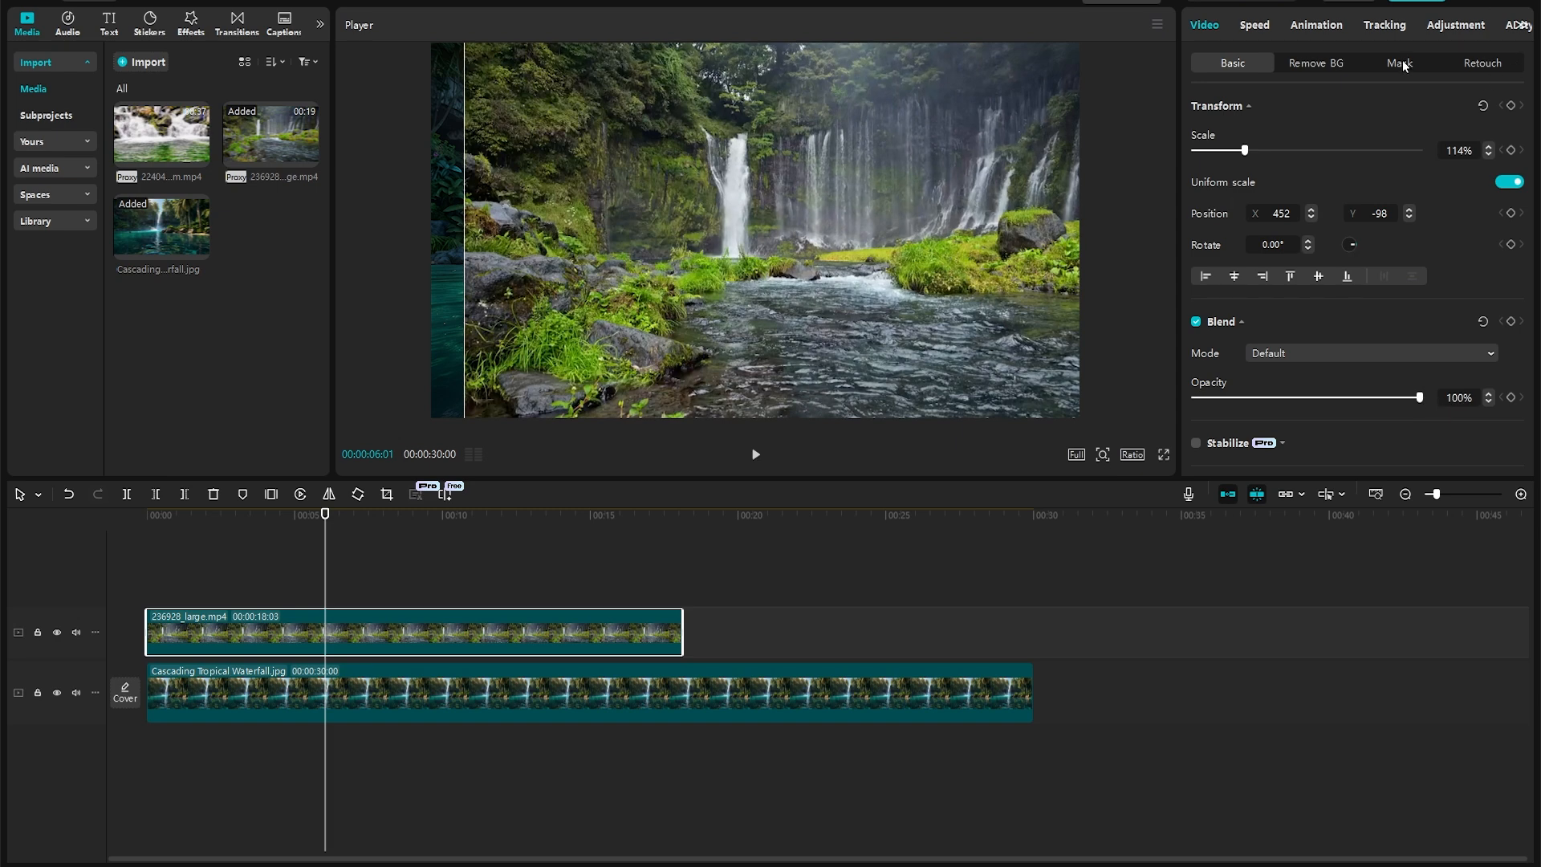
# Draw a Pen mask around the central waterfall and raise its Feather to 57
pyautogui.click(1398, 63)
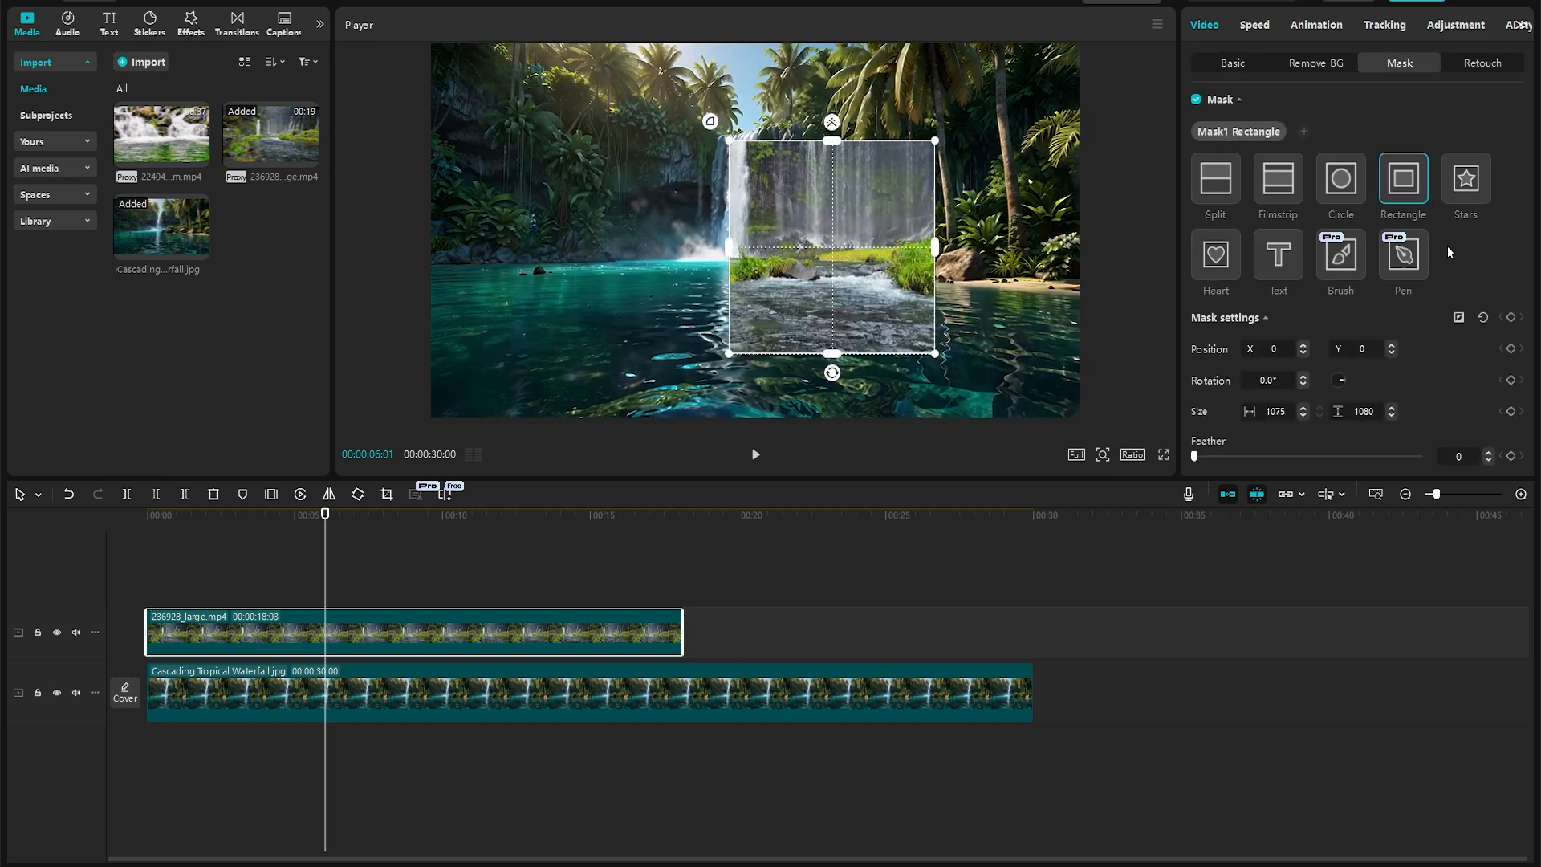
pyautogui.click(1403, 257)
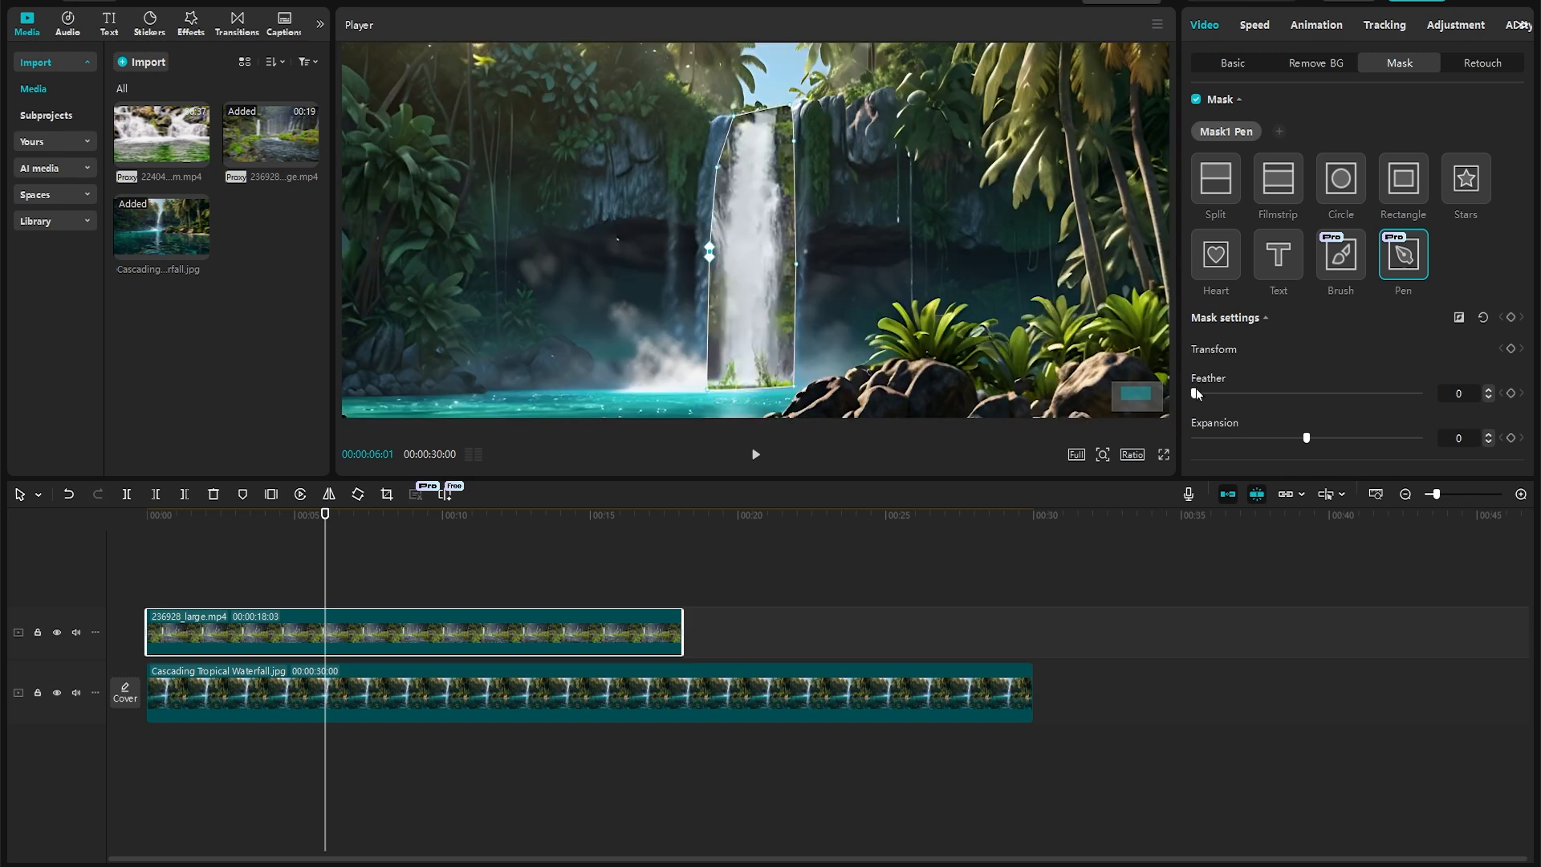
pyautogui.moveTo(1194, 393); pyautogui.dragTo(1231, 394)
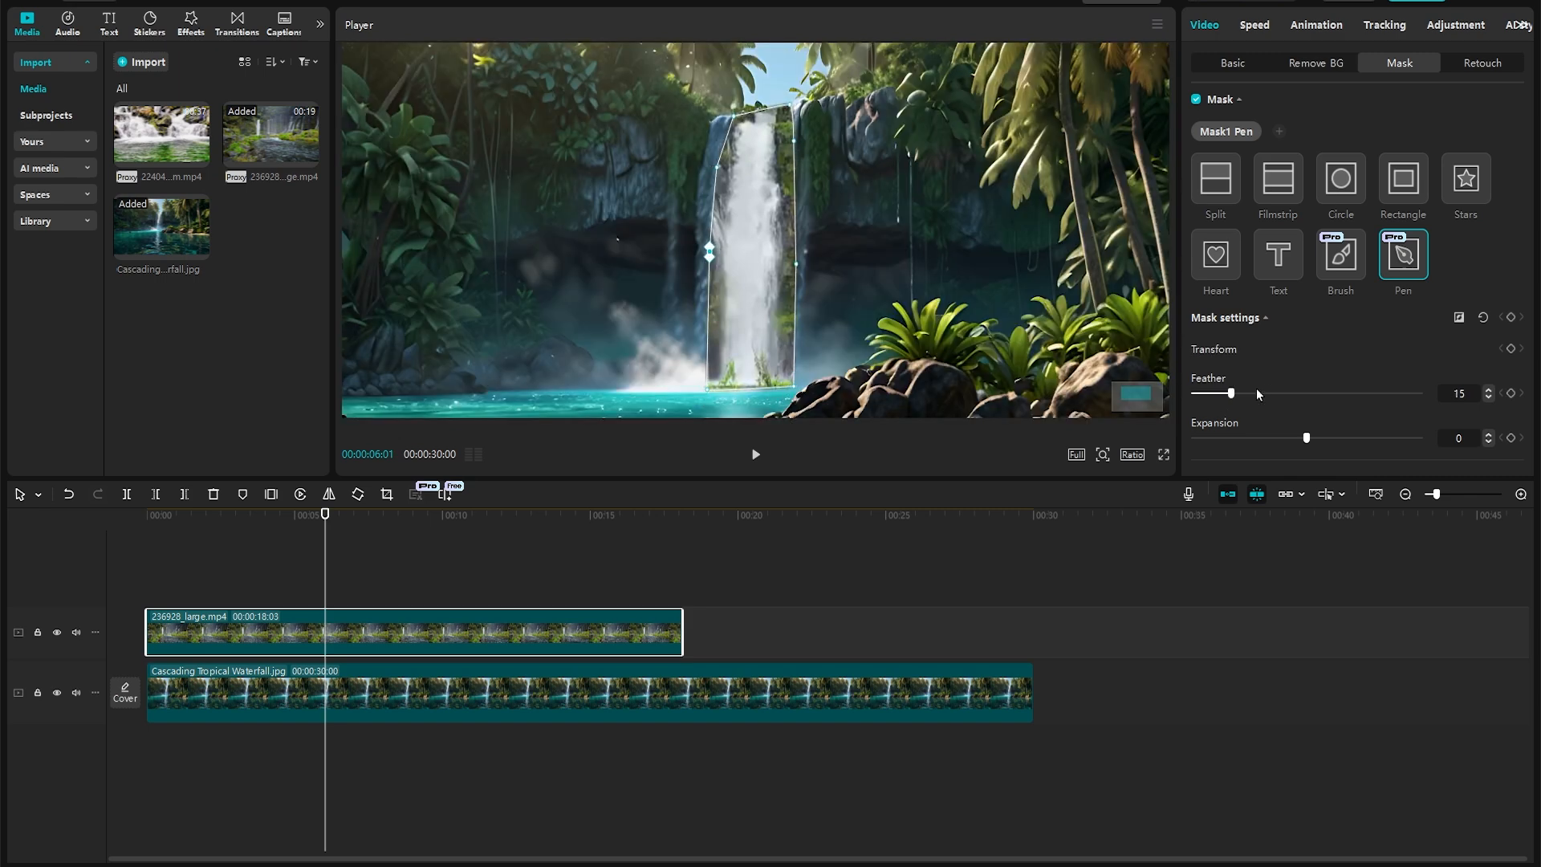
pyautogui.moveTo(1220, 393); pyautogui.dragTo(1321, 393)
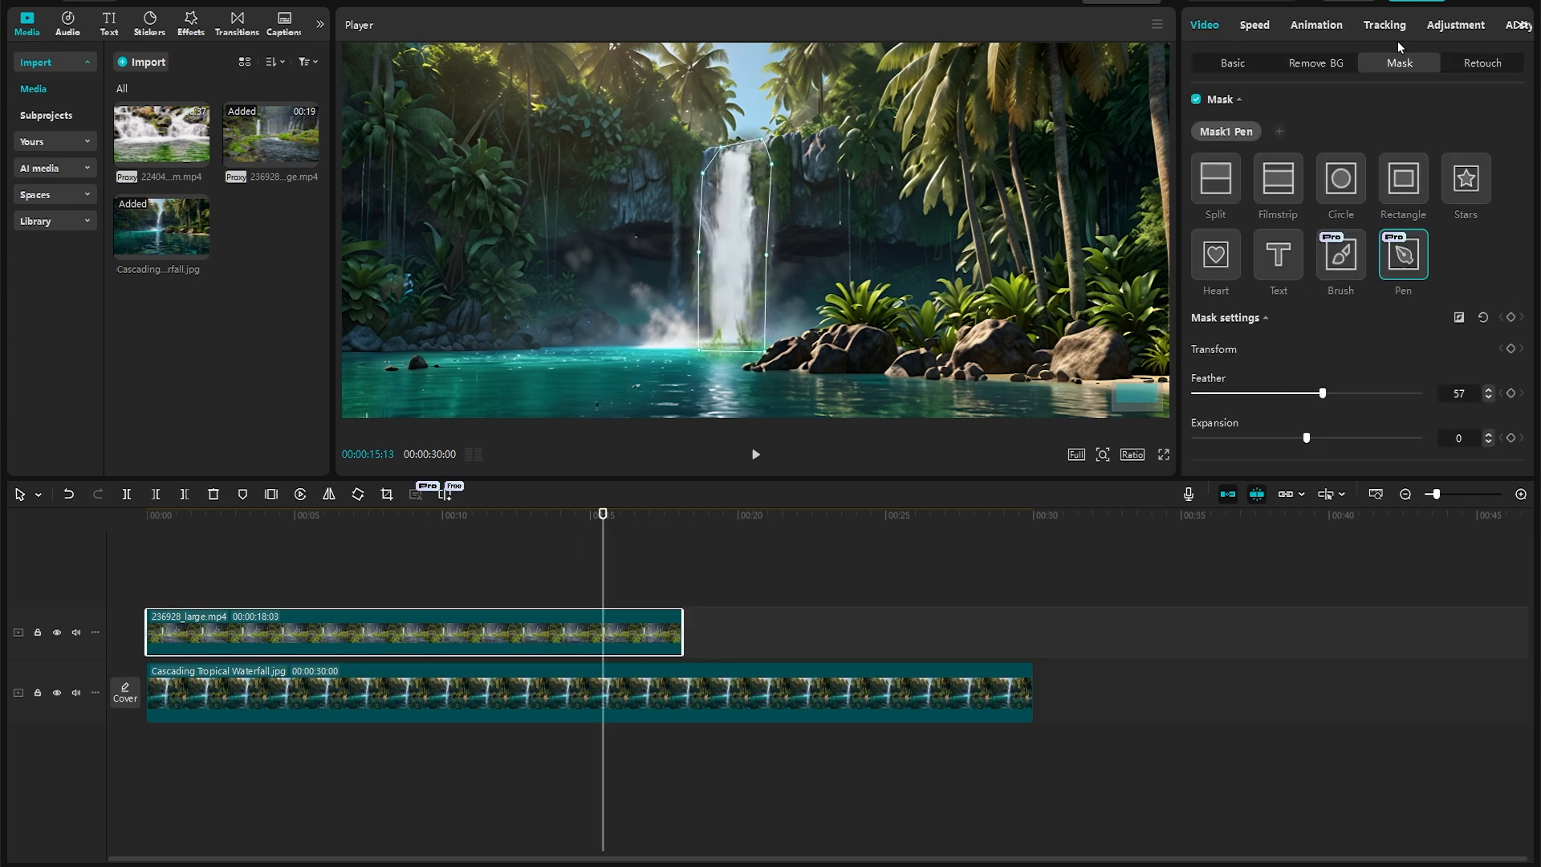
# In Adjustment > Curves, pull the Luma curve's midpoint down to darken the waterfall's midtones
pyautogui.click(1456, 24)
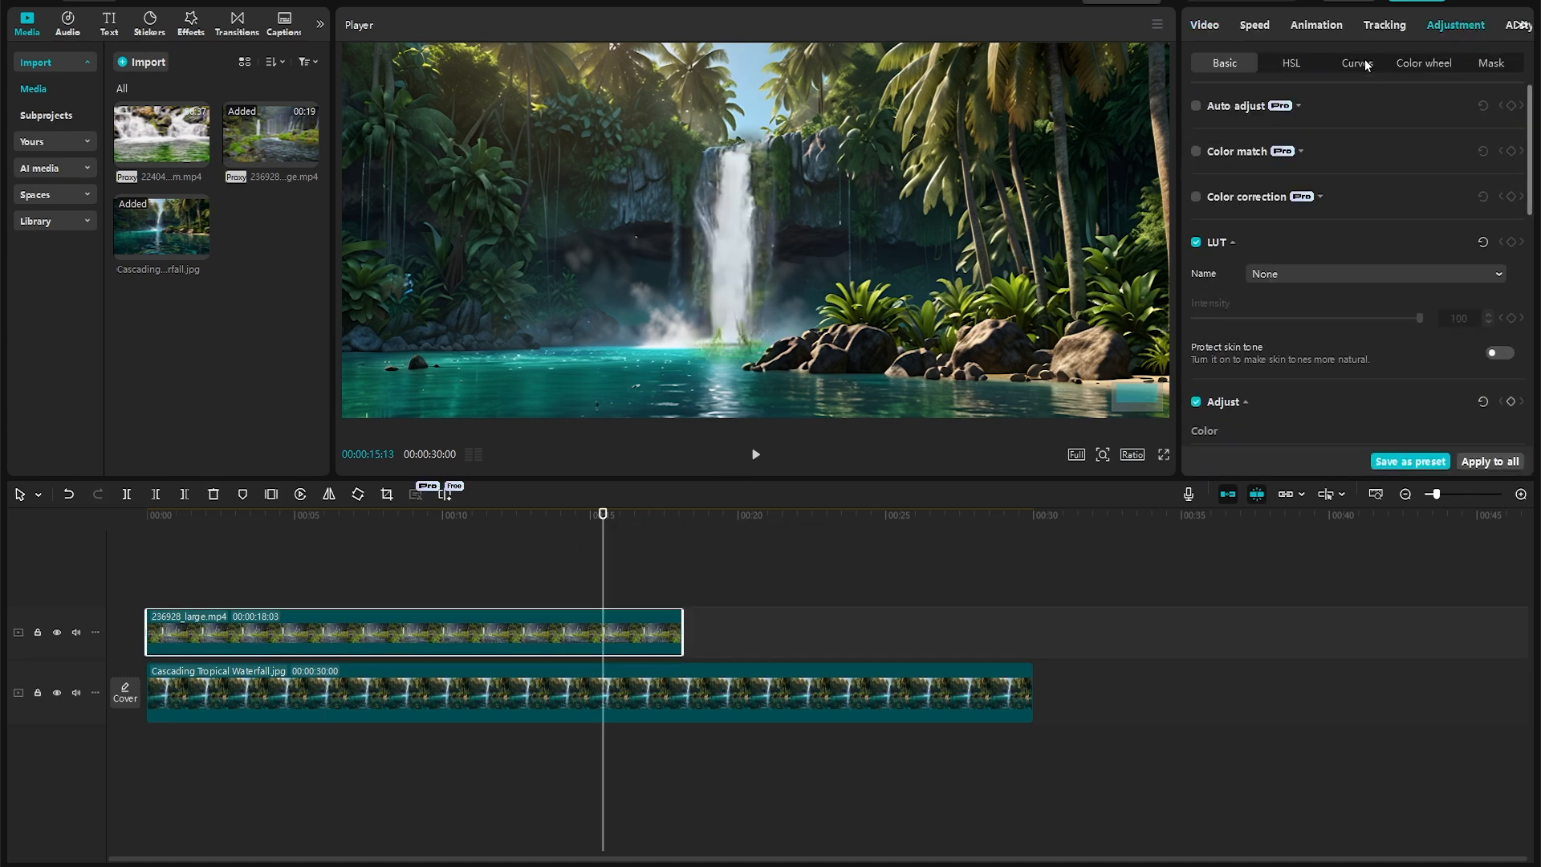
pyautogui.click(1358, 62)
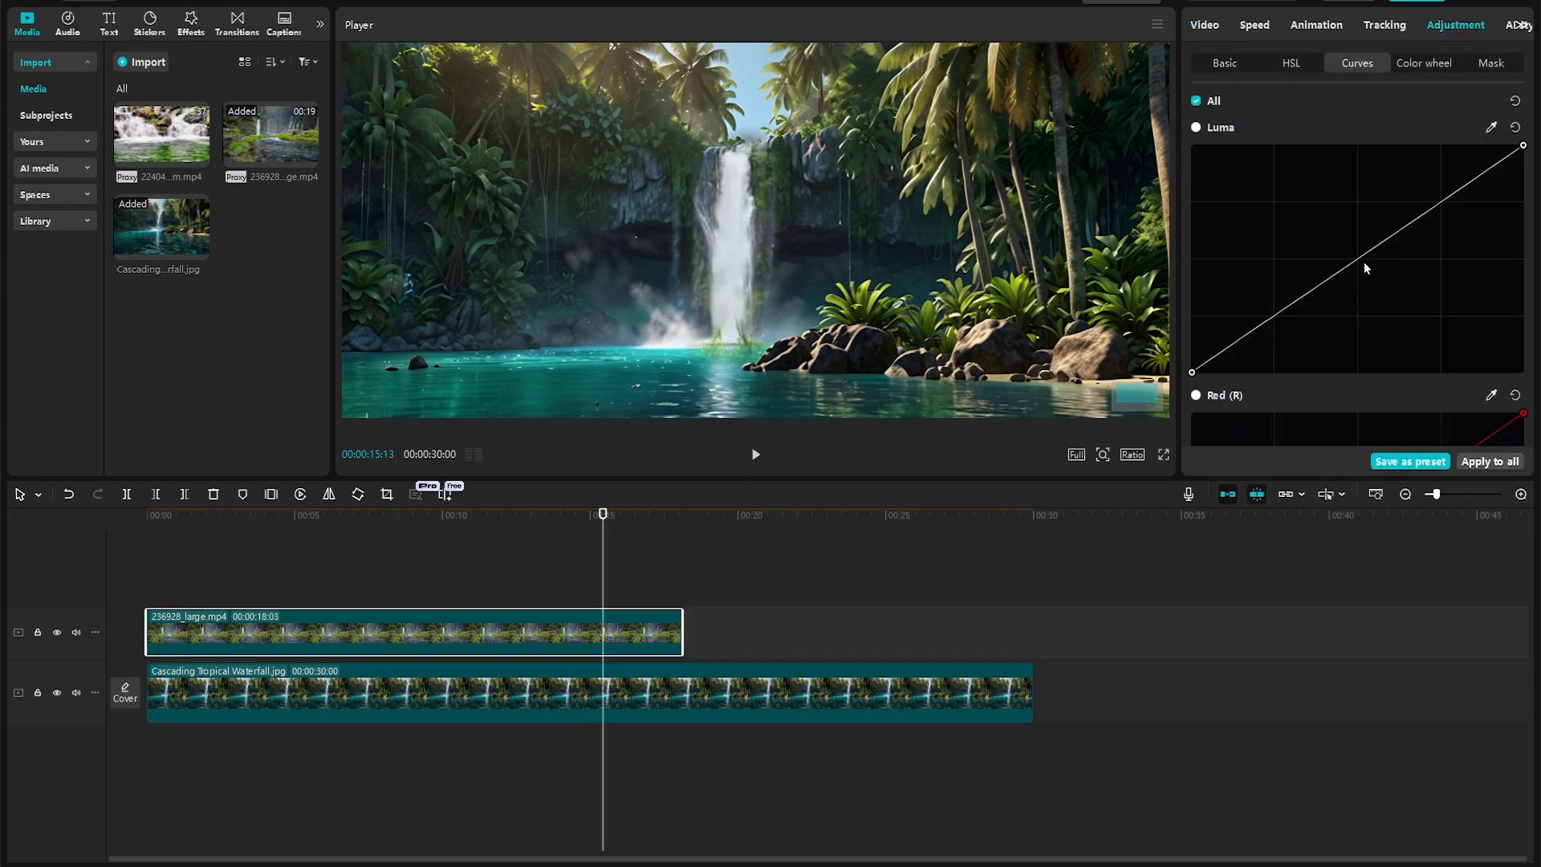
pyautogui.moveTo(1374, 255); pyautogui.dragTo(1374, 273)
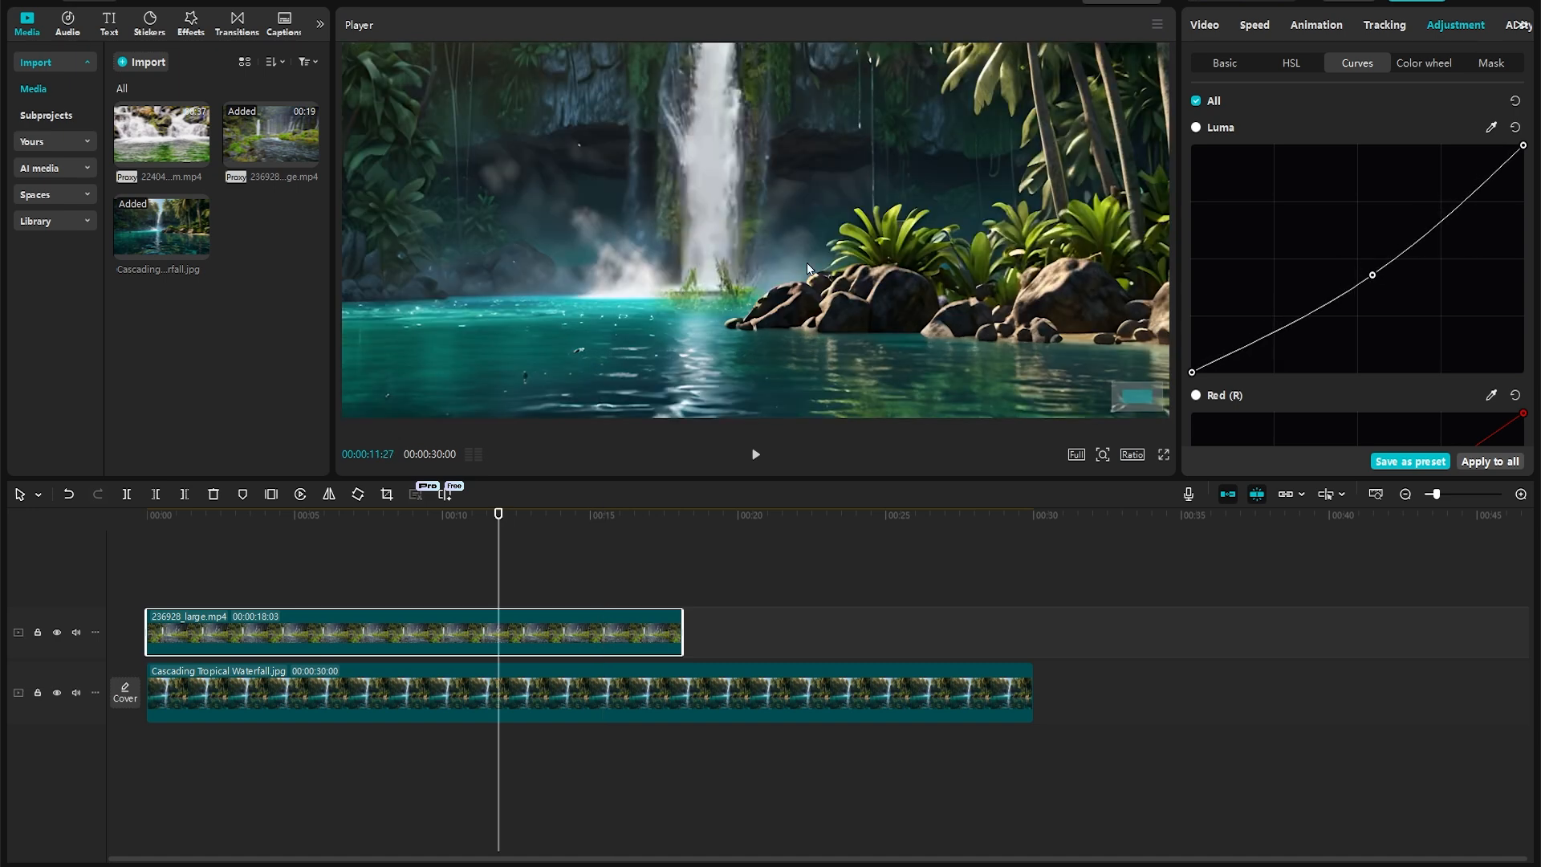
pyautogui.moveTo(721, 411)
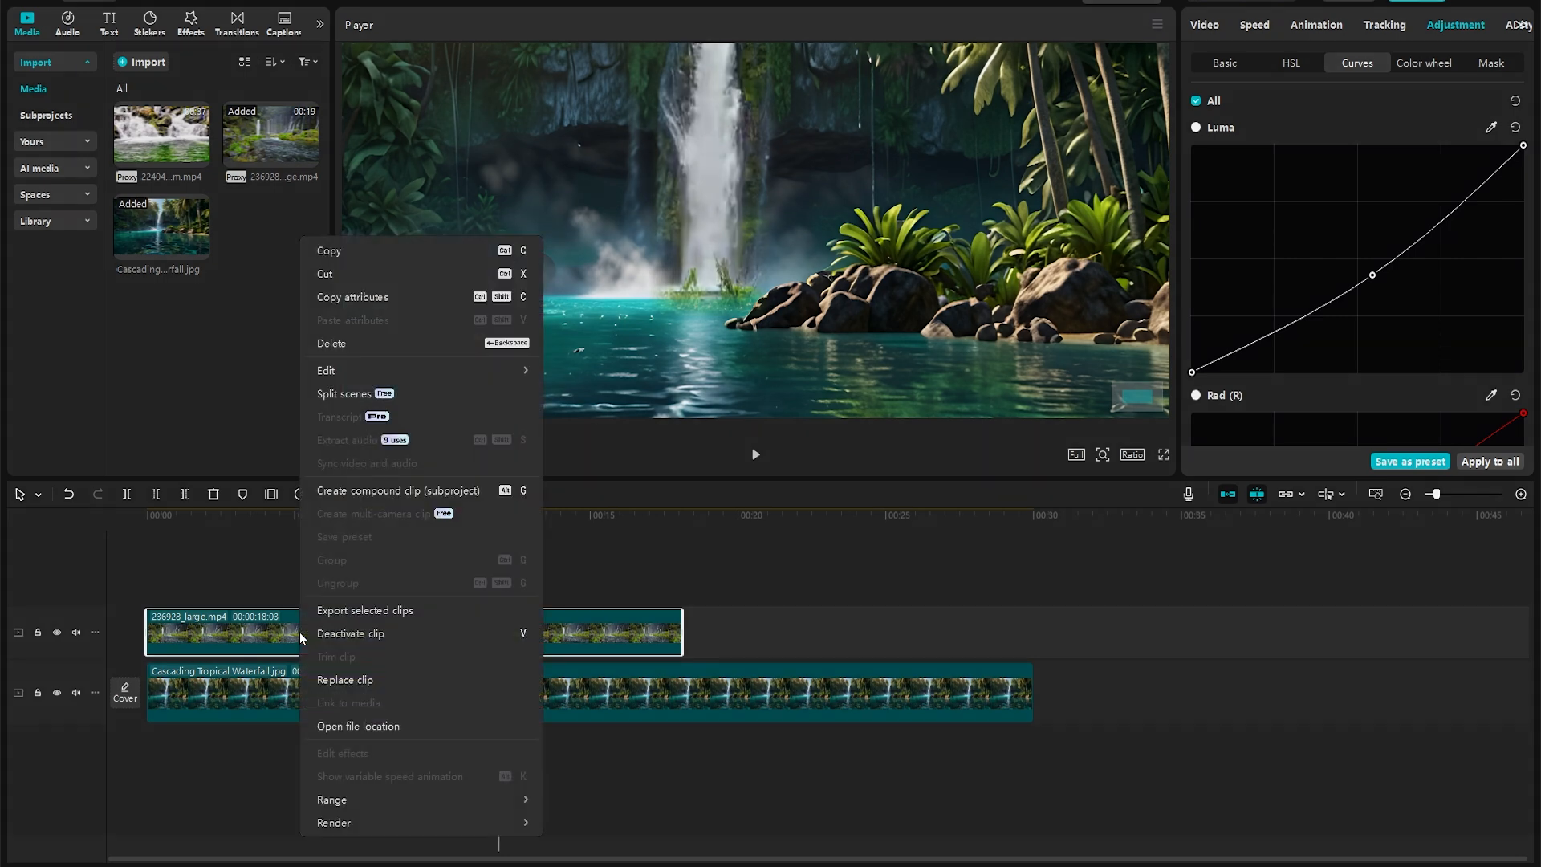
pyautogui.moveTo(343, 536)
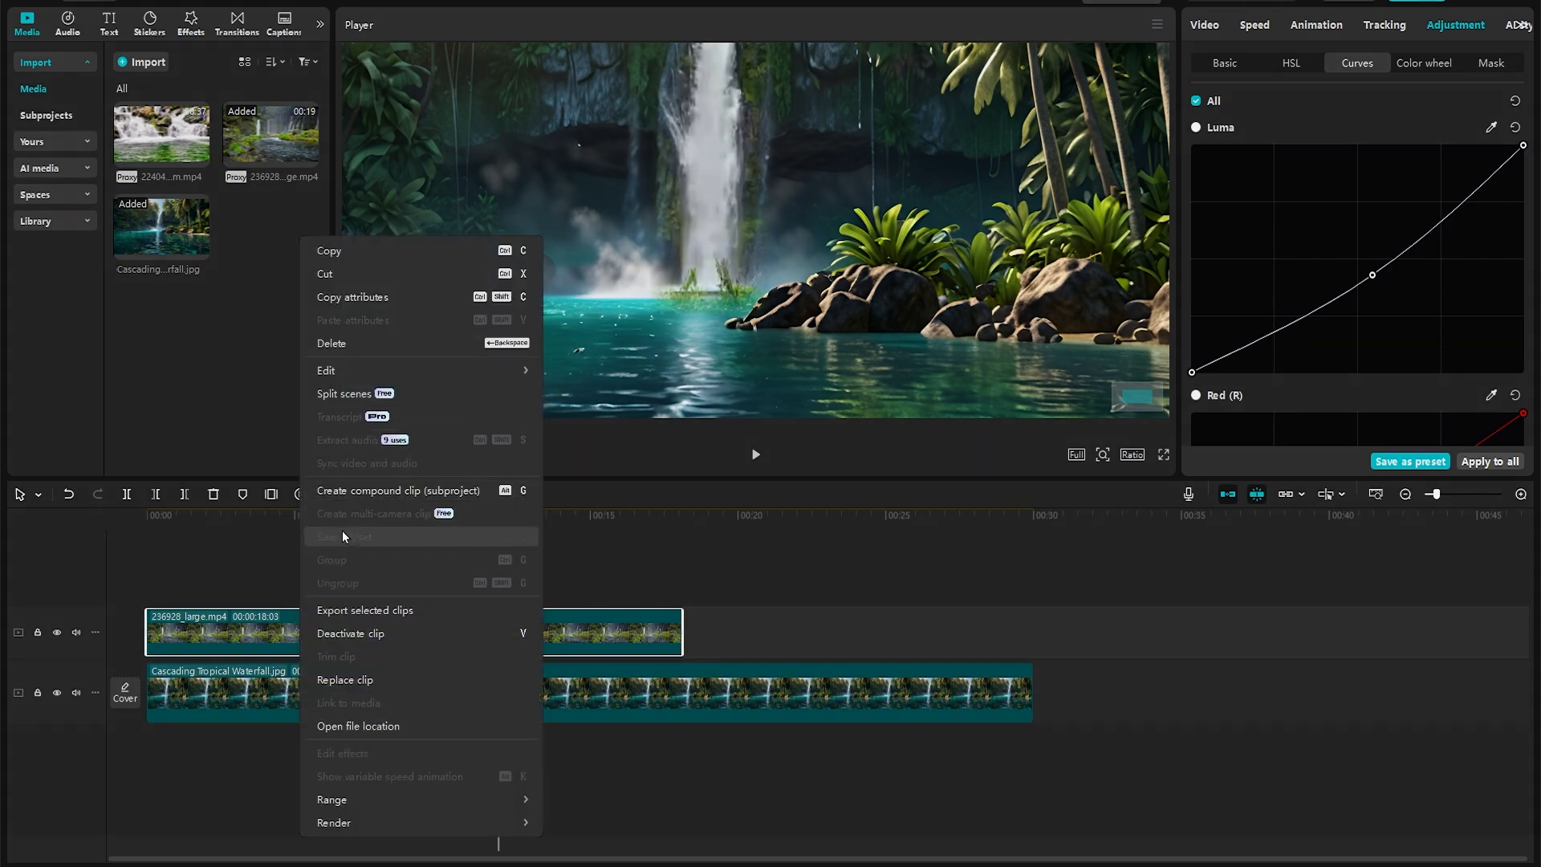
# Create a compound clip from the waterfall, then add a reversed Pen mask with Feather 4
pyautogui.click(398, 491)
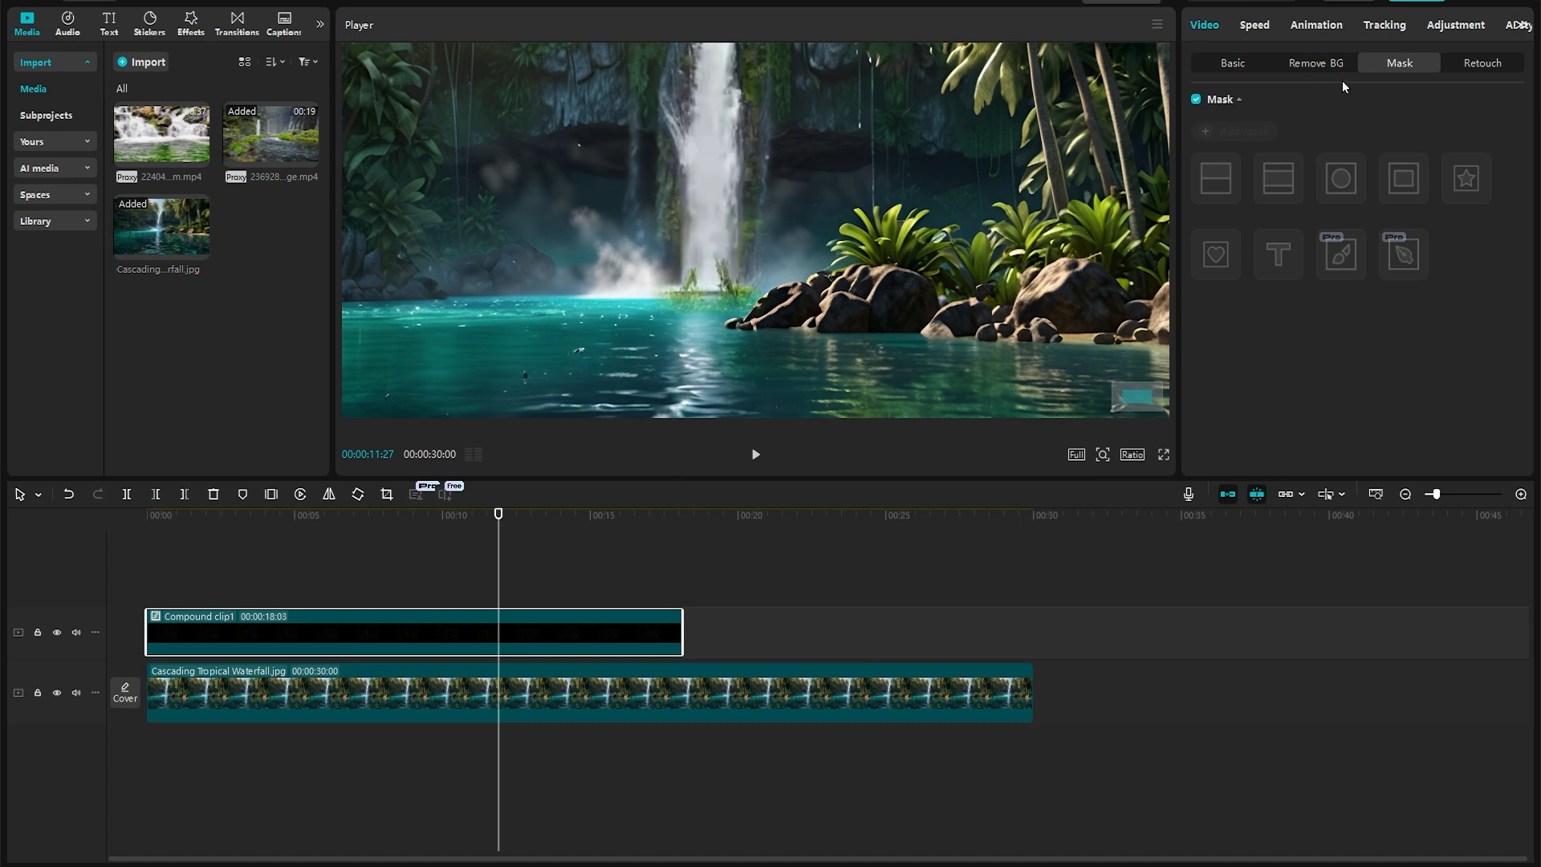
pyautogui.click(1403, 253)
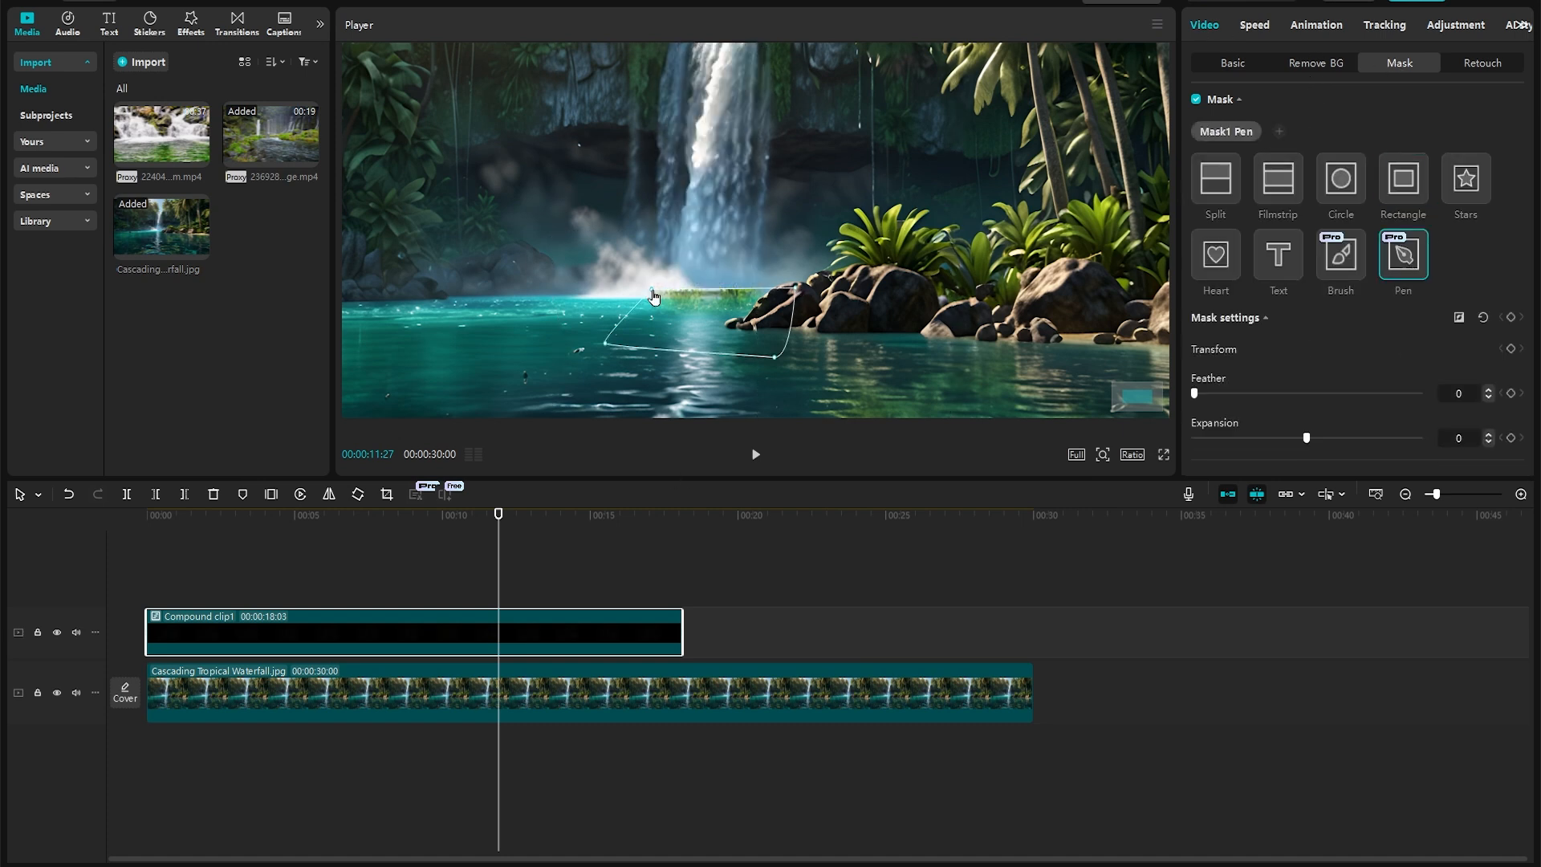
pyautogui.moveTo(1459, 317)
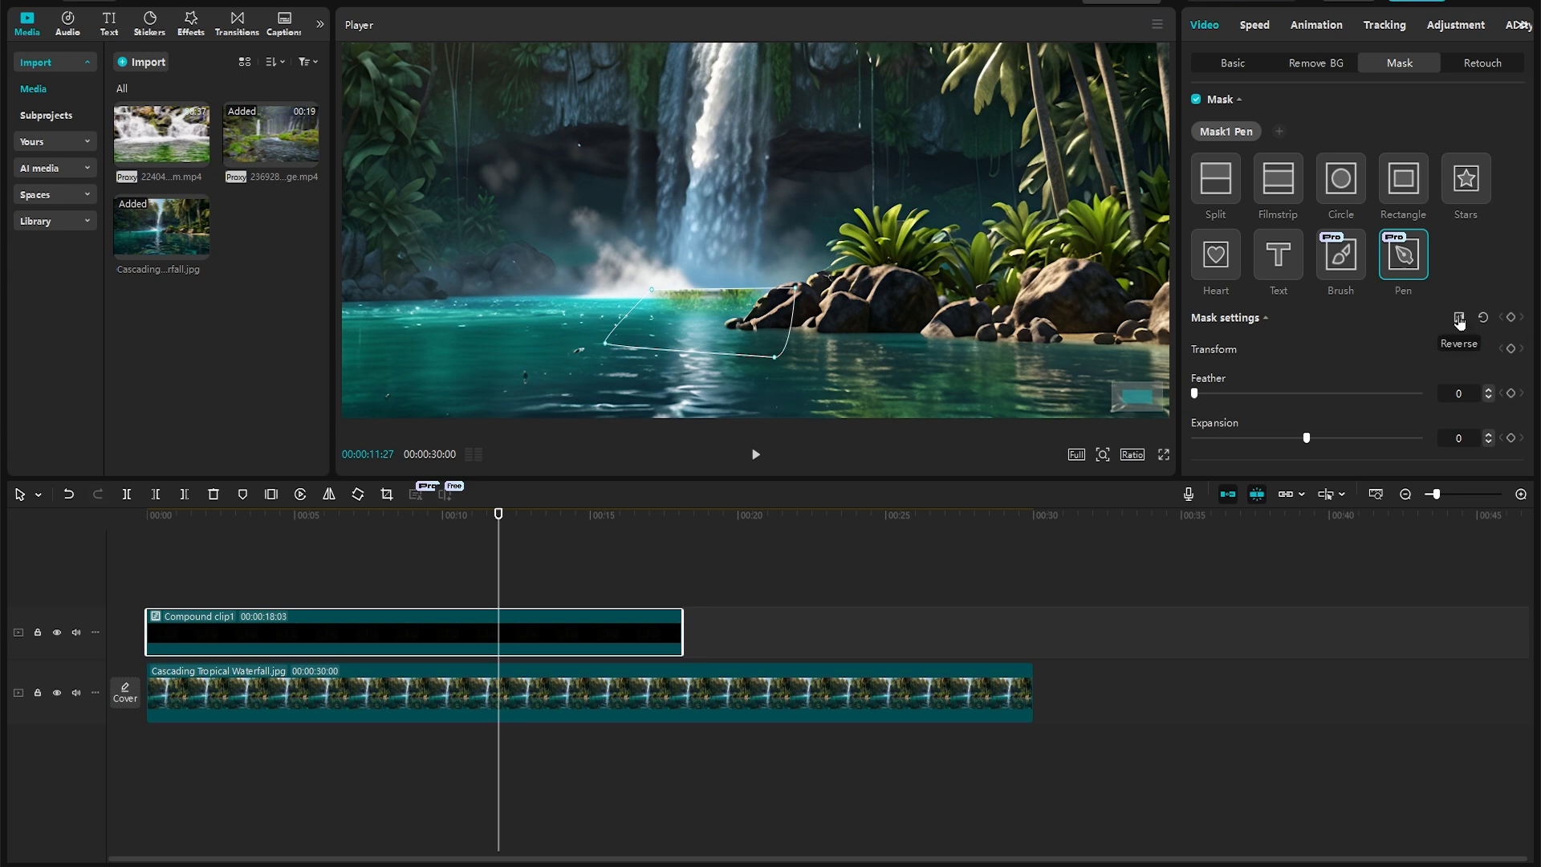
pyautogui.moveTo(1193, 394); pyautogui.dragTo(1205, 393)
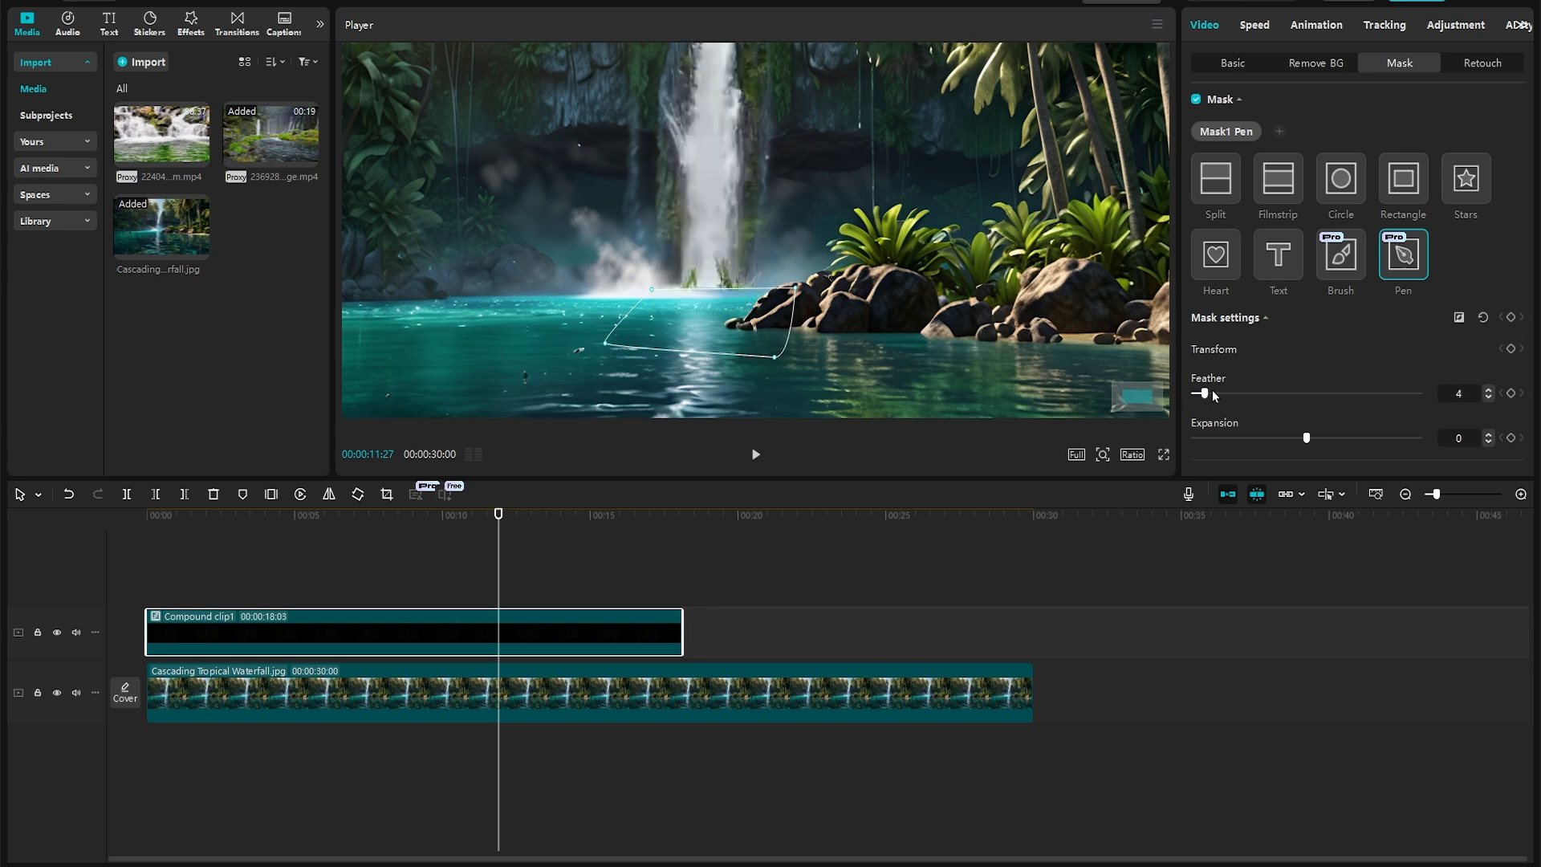
pyautogui.moveTo(1201, 393); pyautogui.dragTo(1324, 393)
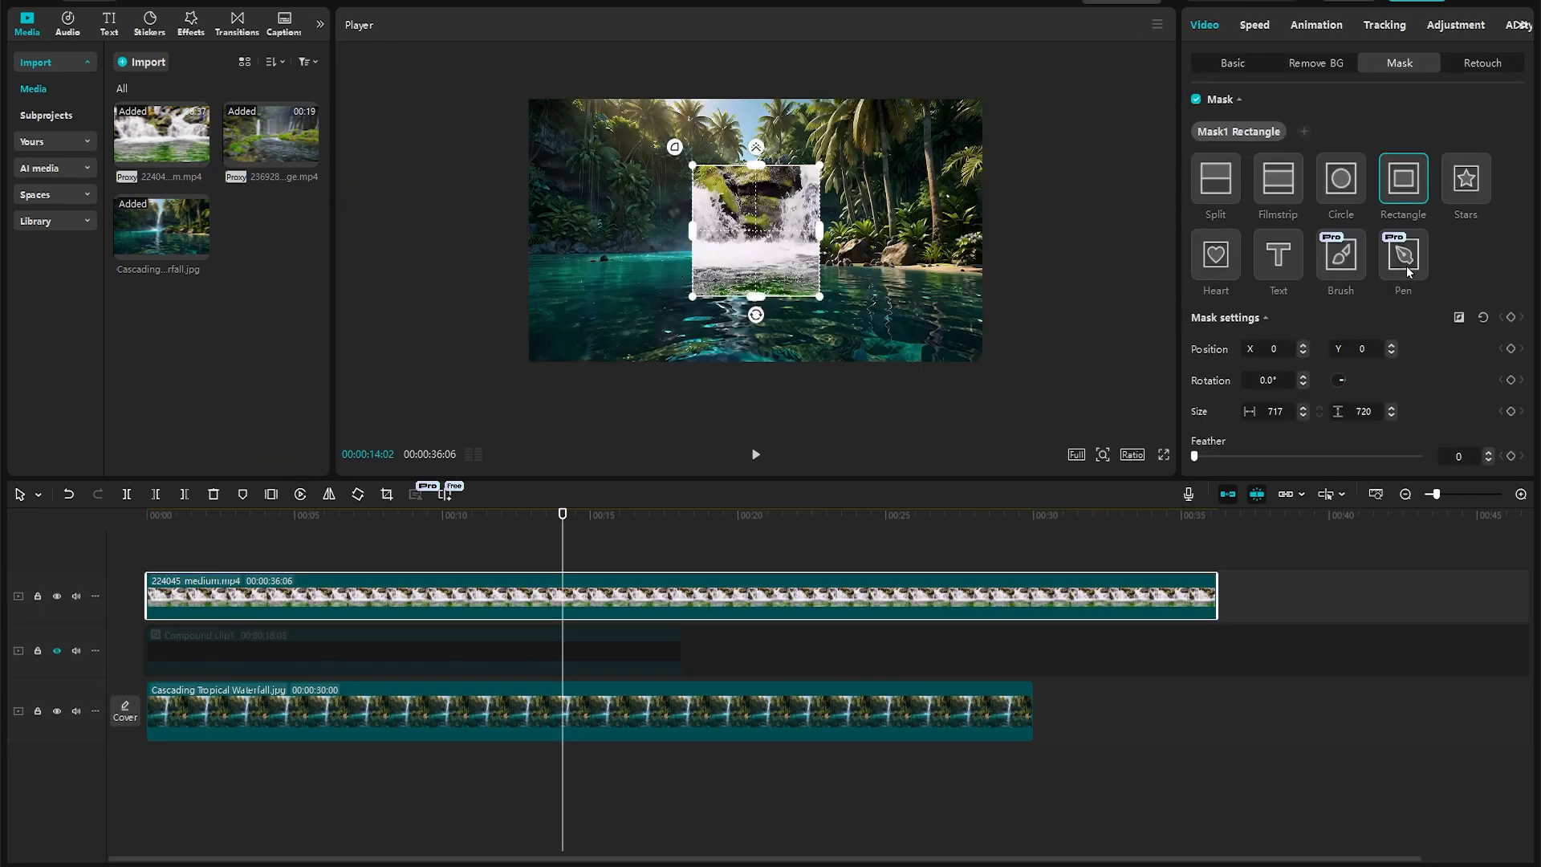
# Pen-mask the water clip around the foreground pool with Feather 75 and preview it
pyautogui.click(1403, 253)
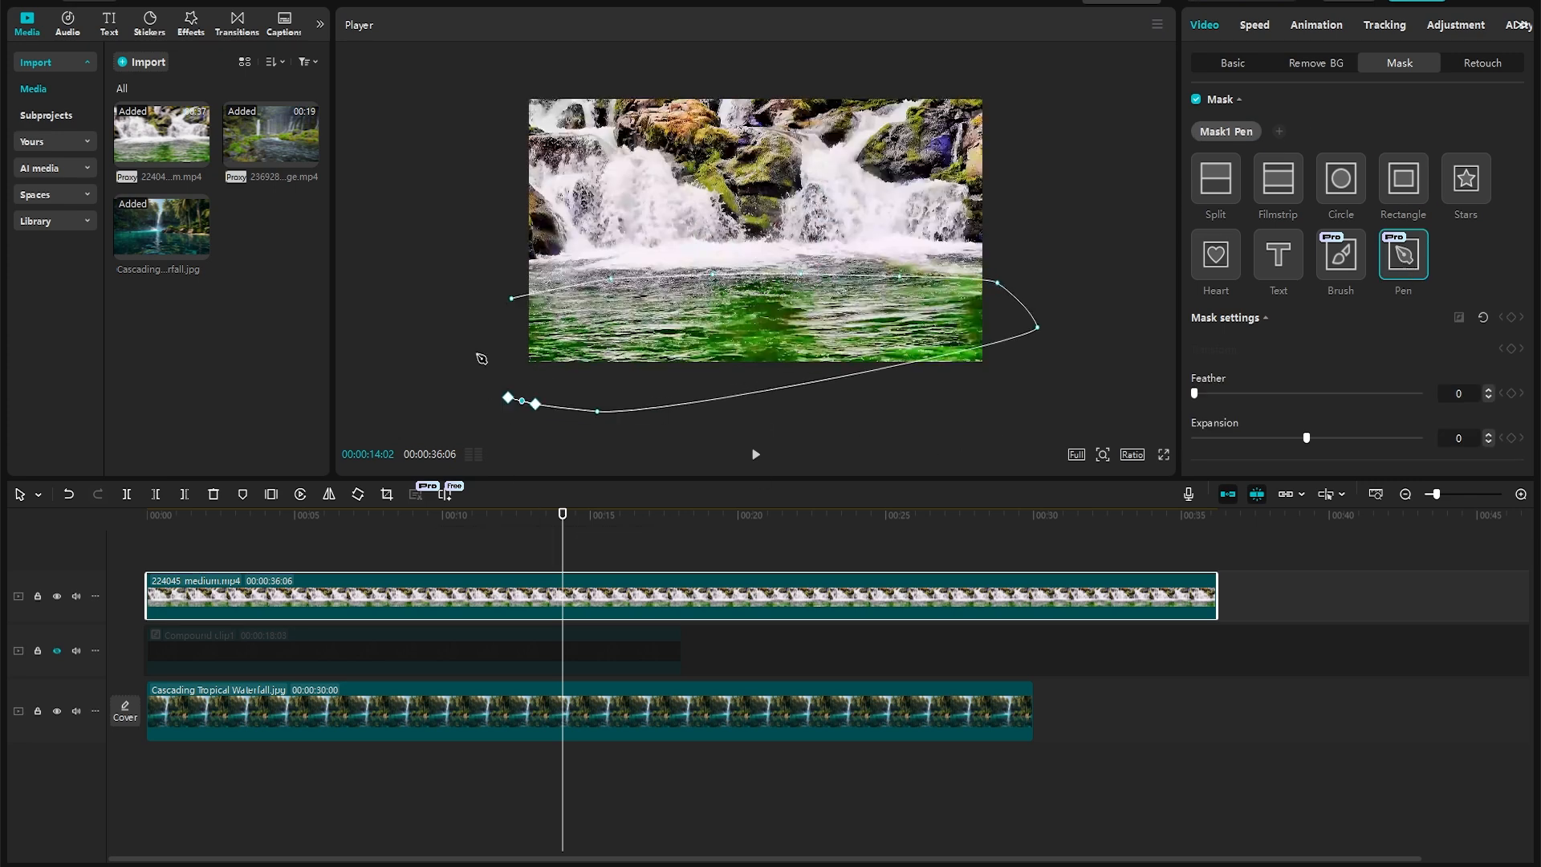
pyautogui.moveTo(1193, 393); pyautogui.dragTo(1201, 393)
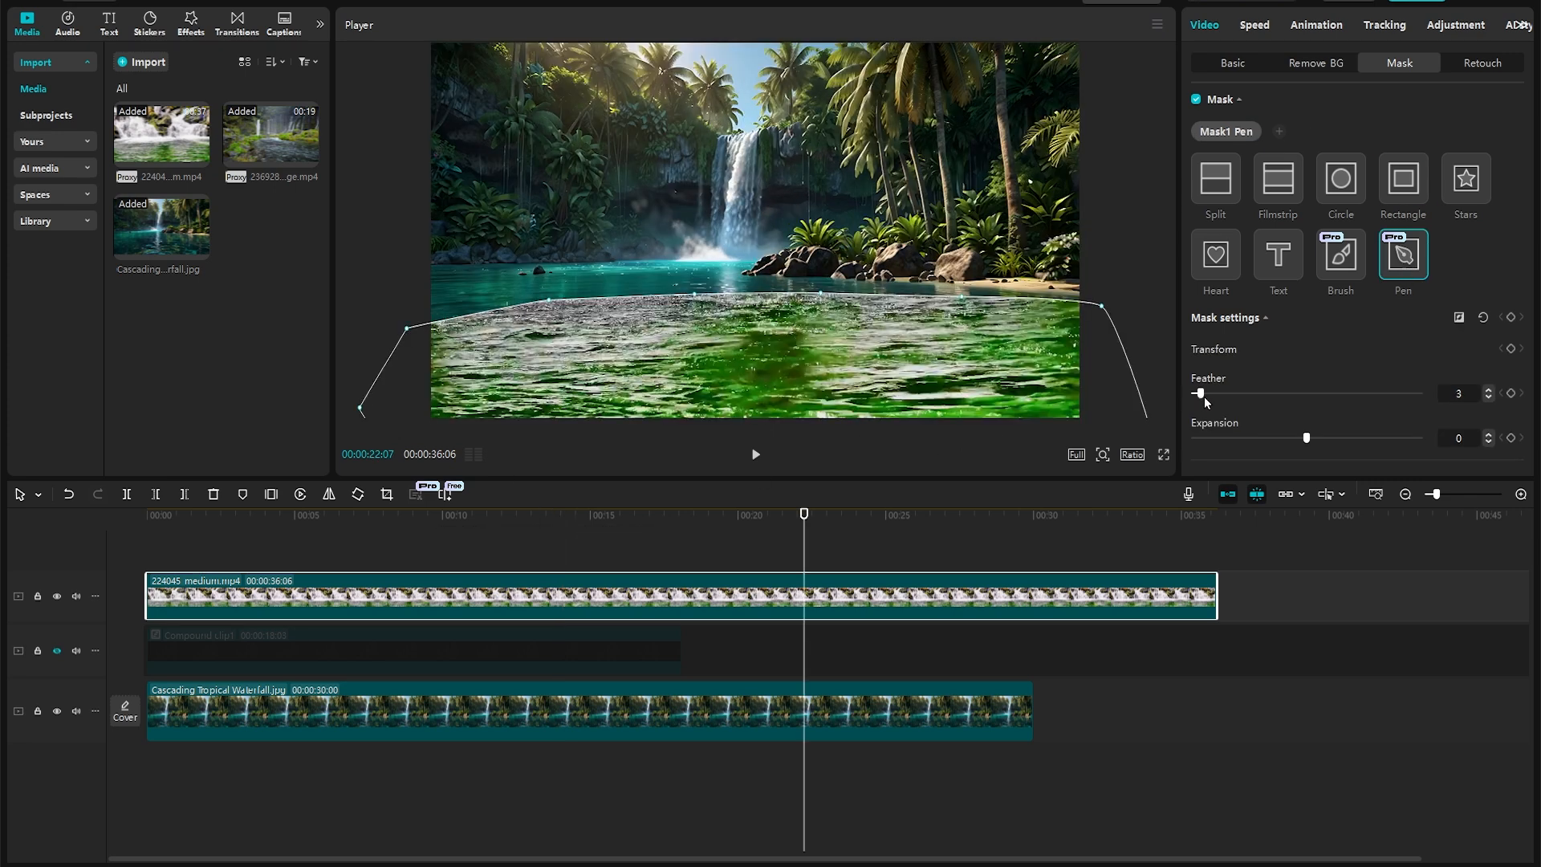
pyautogui.moveTo(1199, 394); pyautogui.dragTo(1364, 394)
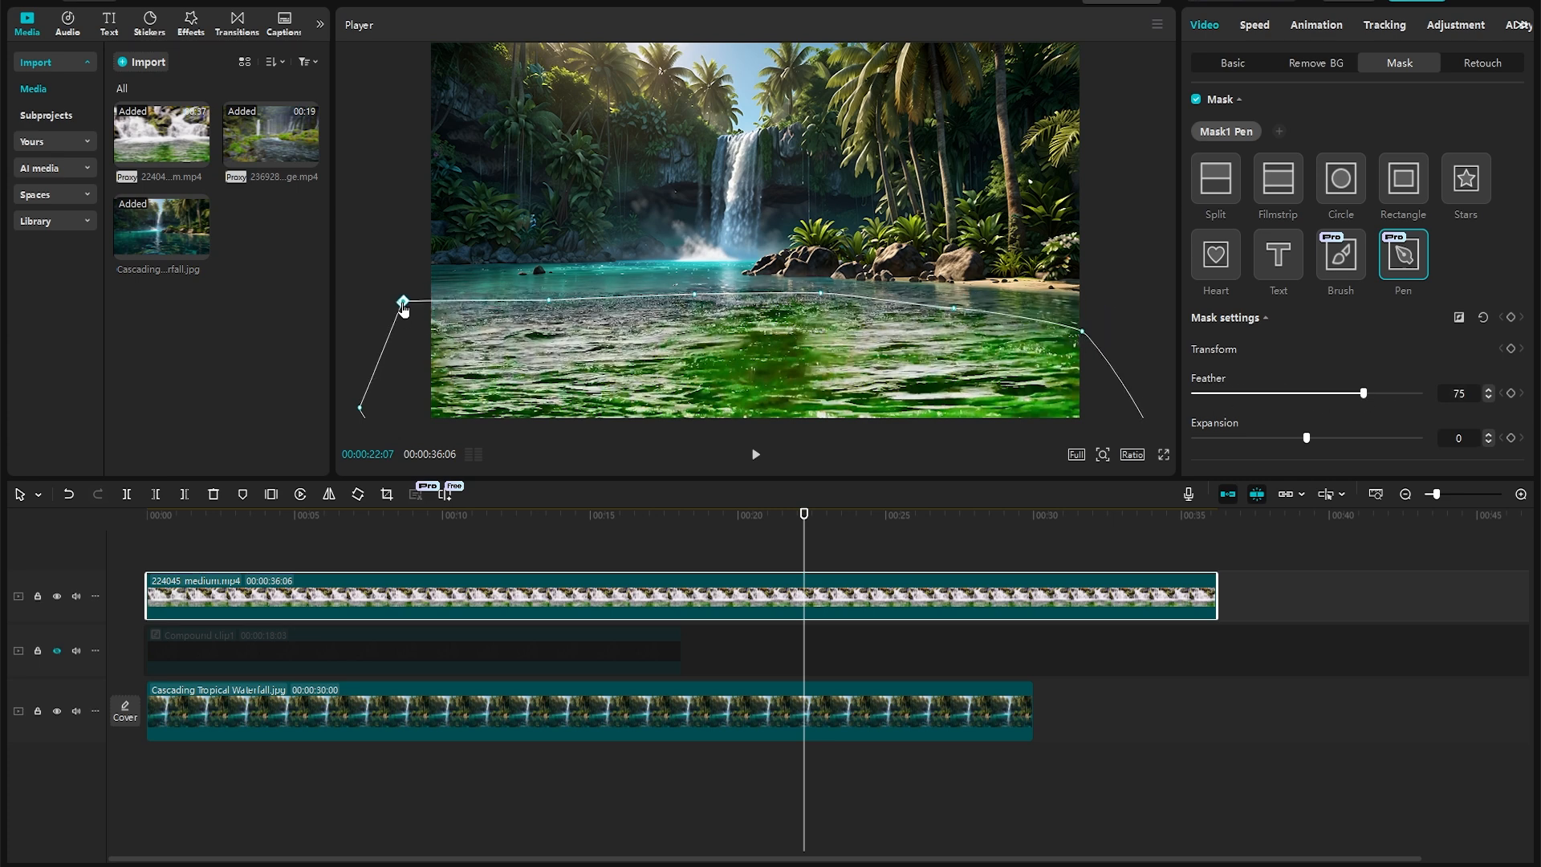
pyautogui.moveTo(804, 513); pyautogui.dragTo(732, 513)
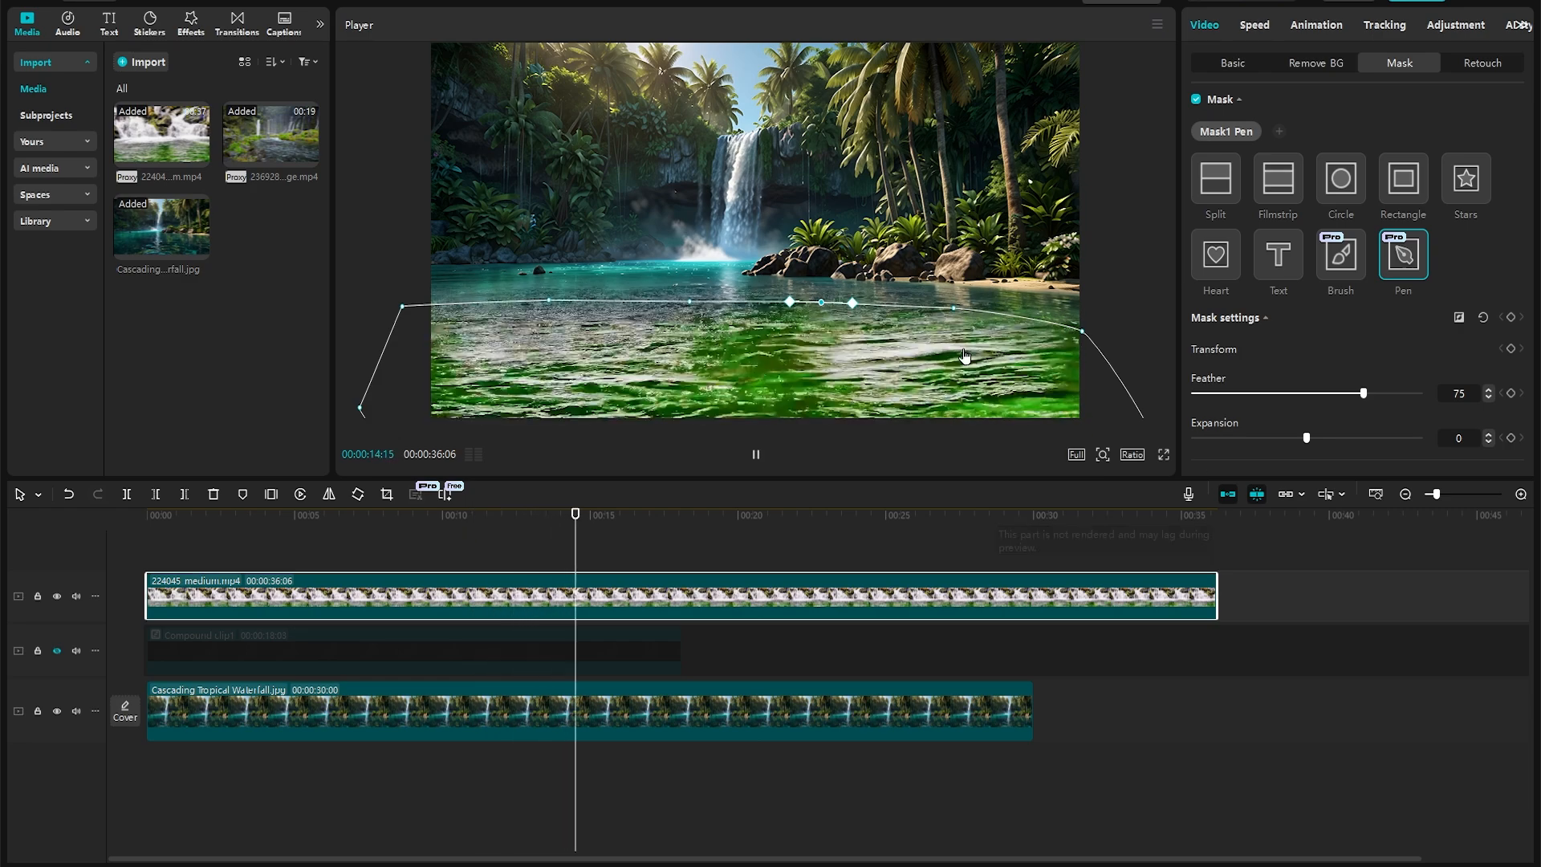
pyautogui.click(636, 514)
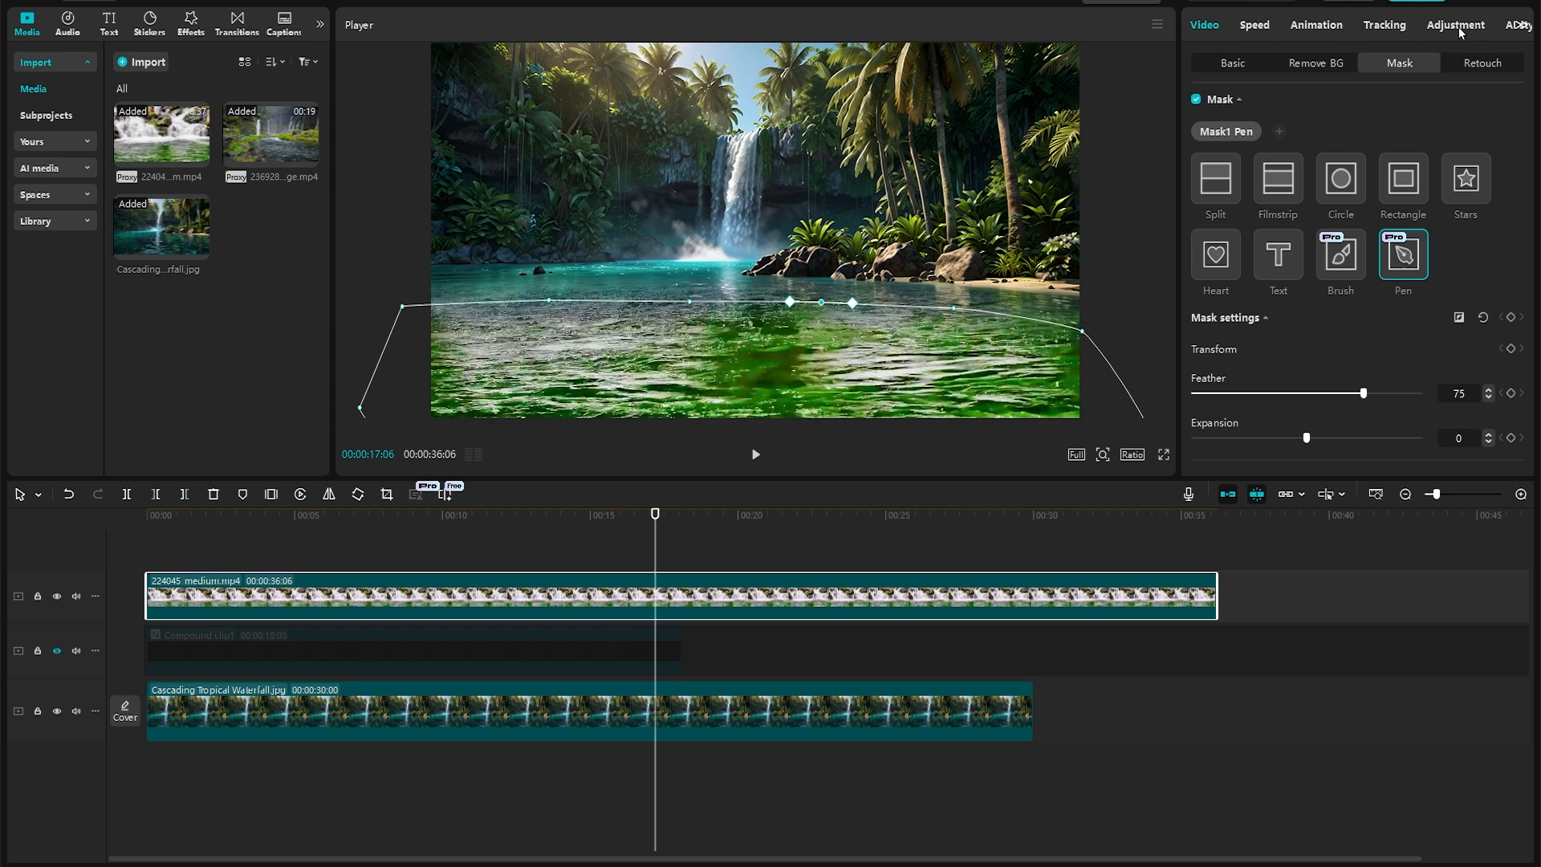
# In Adjustment > HSL, target the water's green tones and set Saturation to -100
pyautogui.click(1456, 24)
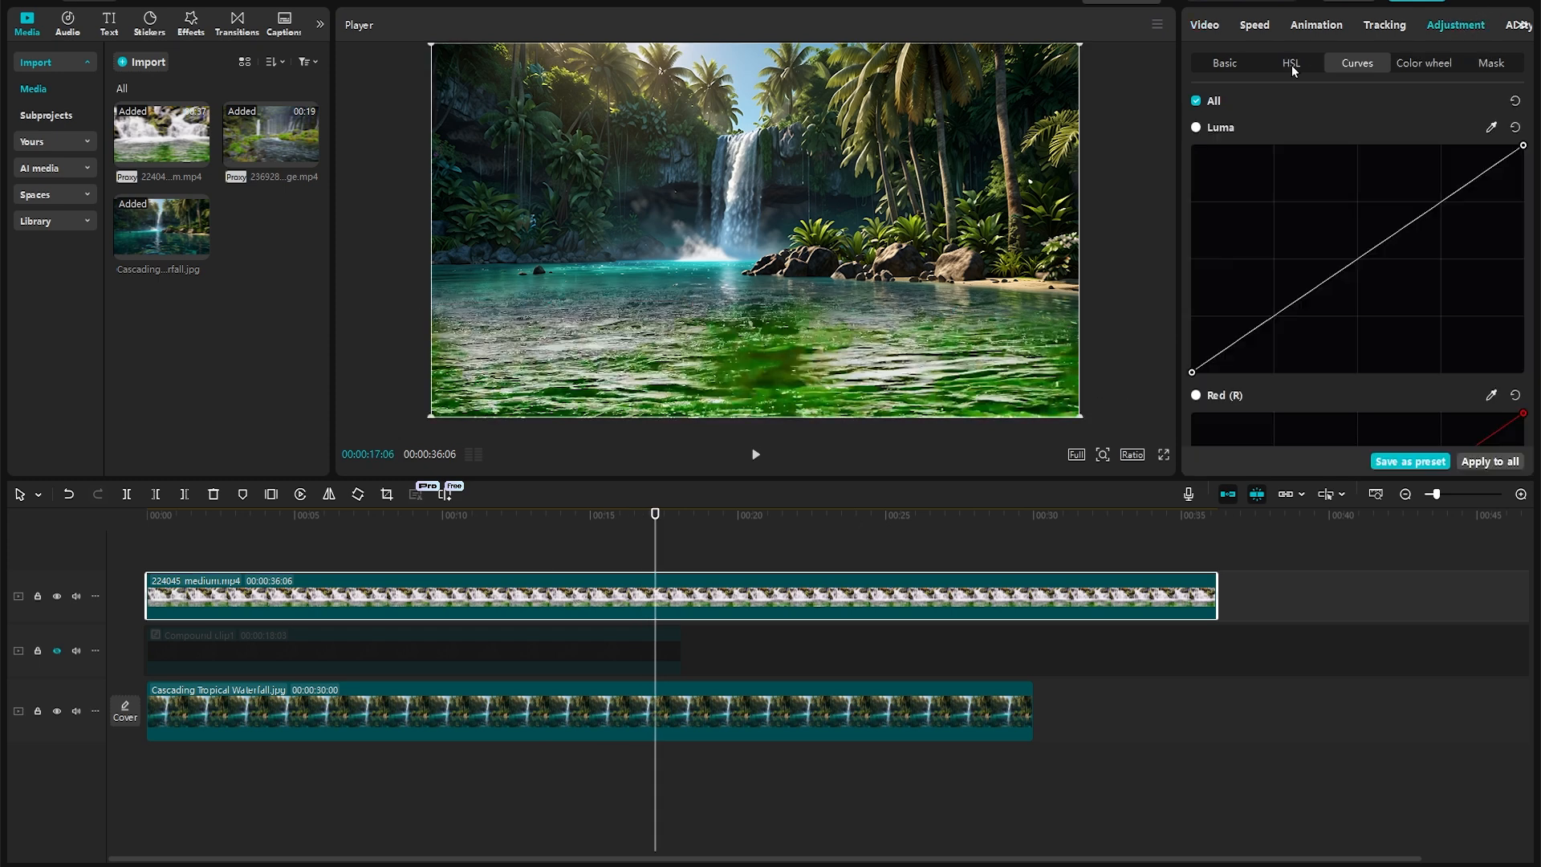
pyautogui.click(1290, 63)
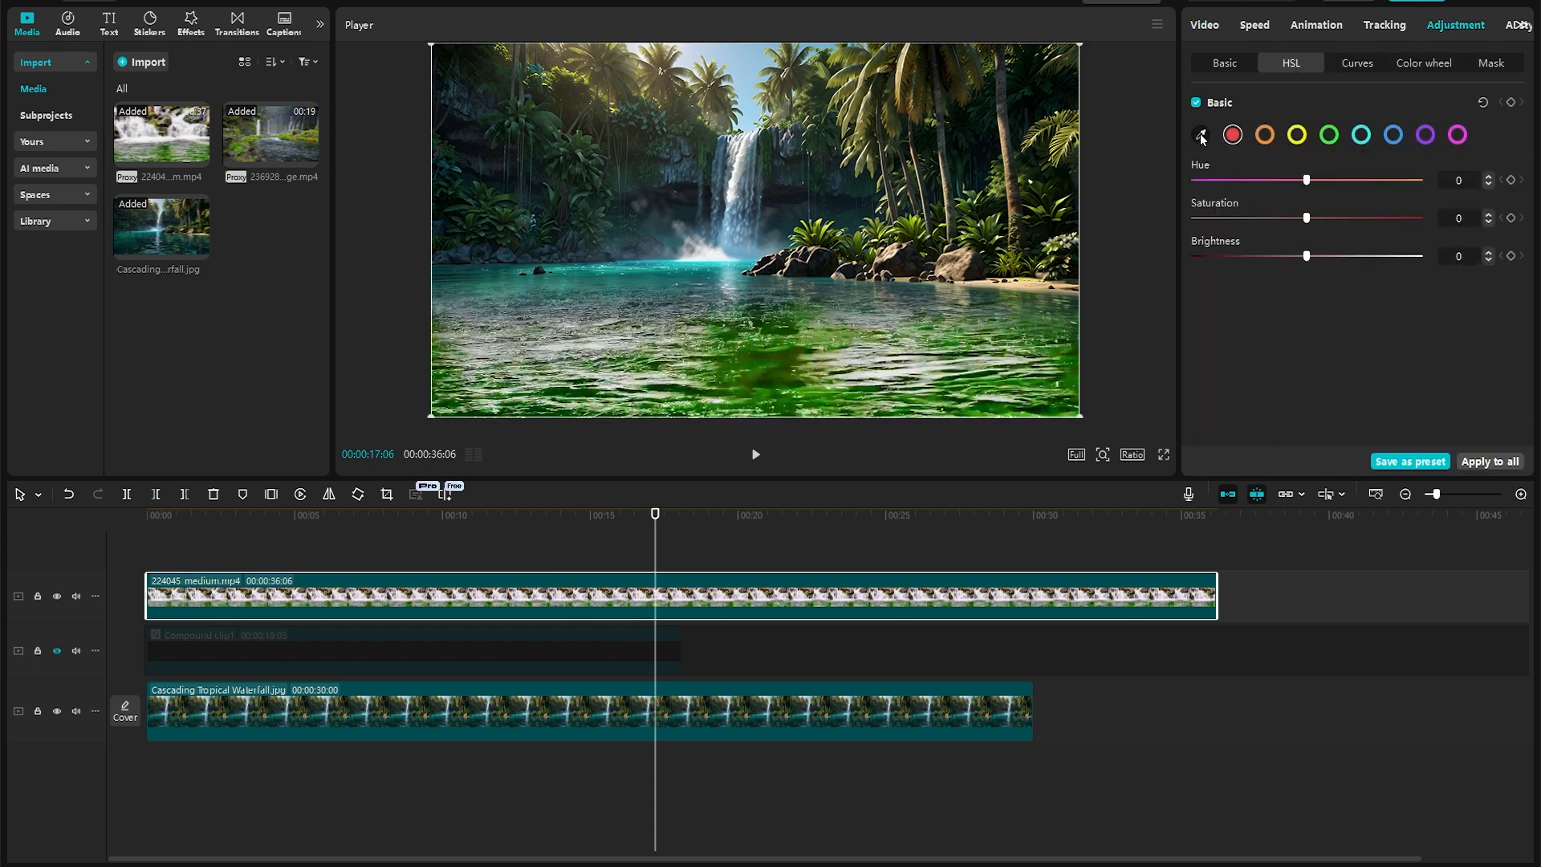
pyautogui.click(1201, 135)
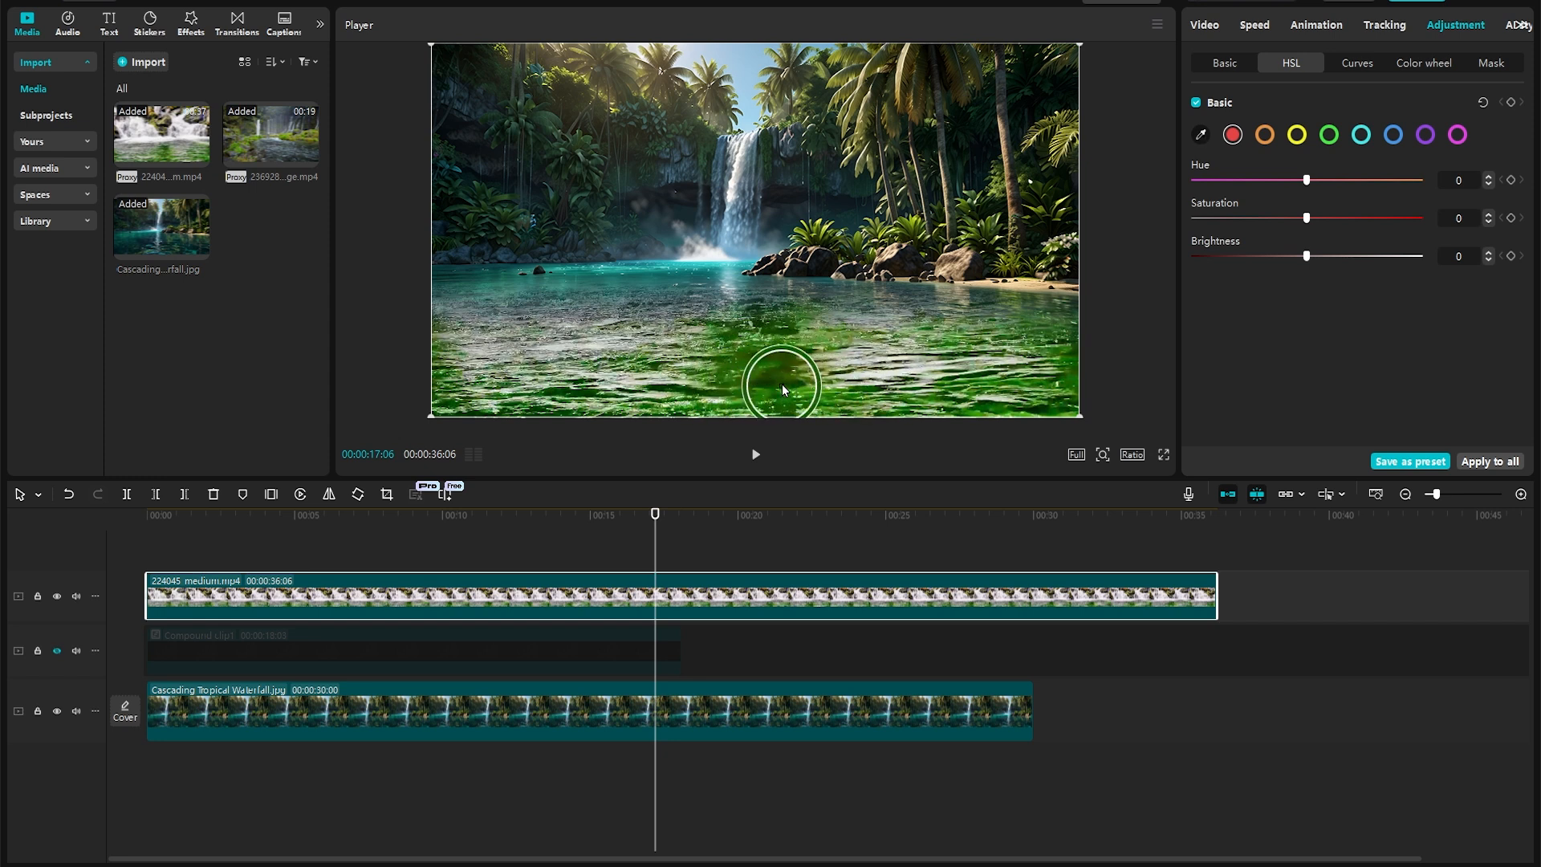
pyautogui.click(1233, 135)
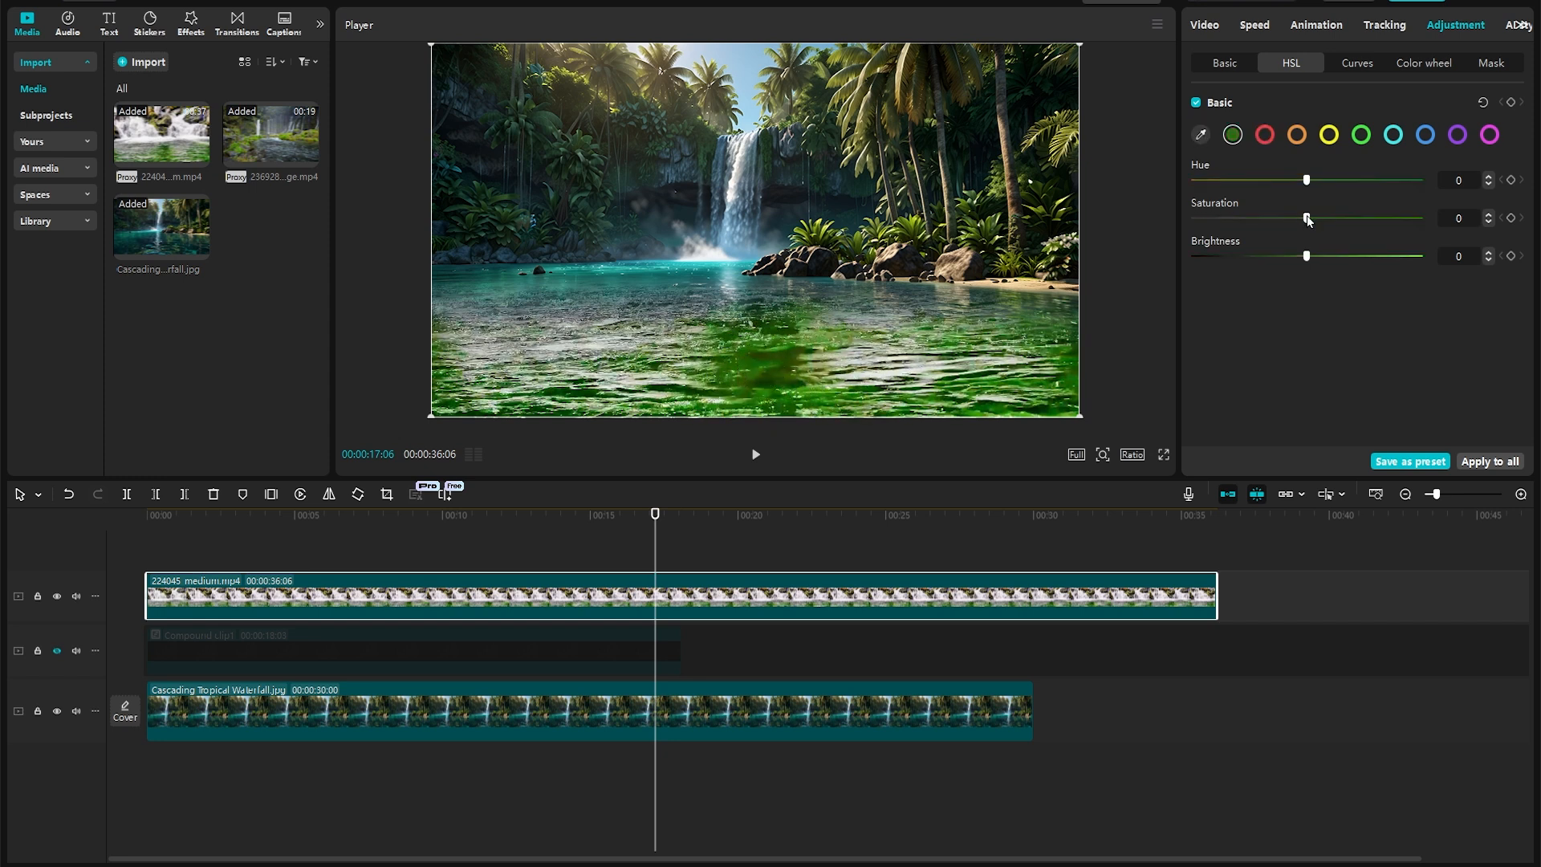
pyautogui.moveTo(1306, 216); pyautogui.dragTo(1194, 216)
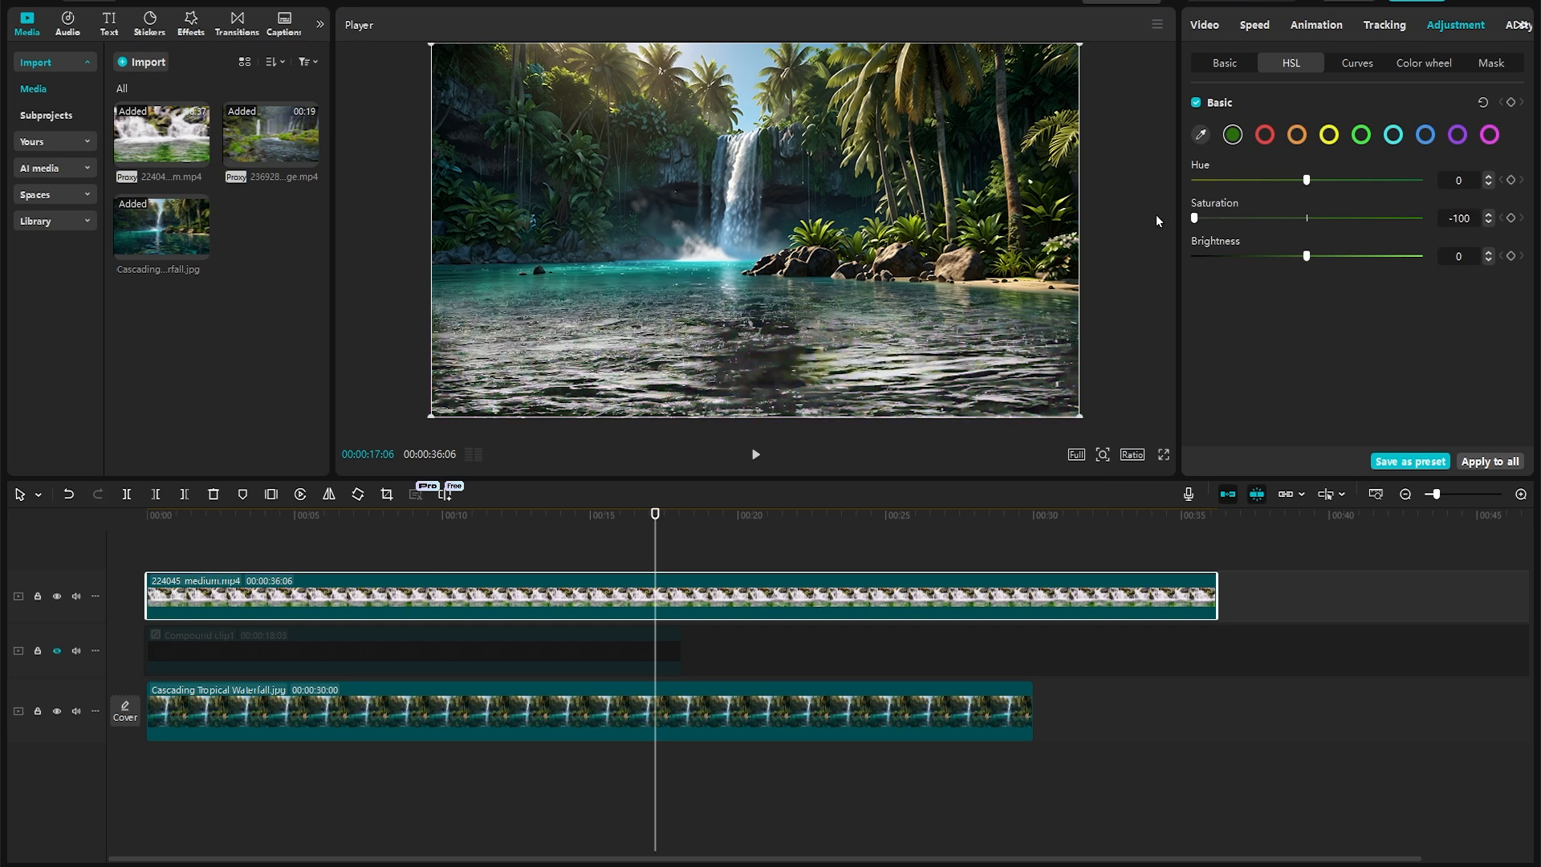
# On the Color wheel, drag the Tint wheel toward cyan to turn the water turquoise
pyautogui.click(1423, 62)
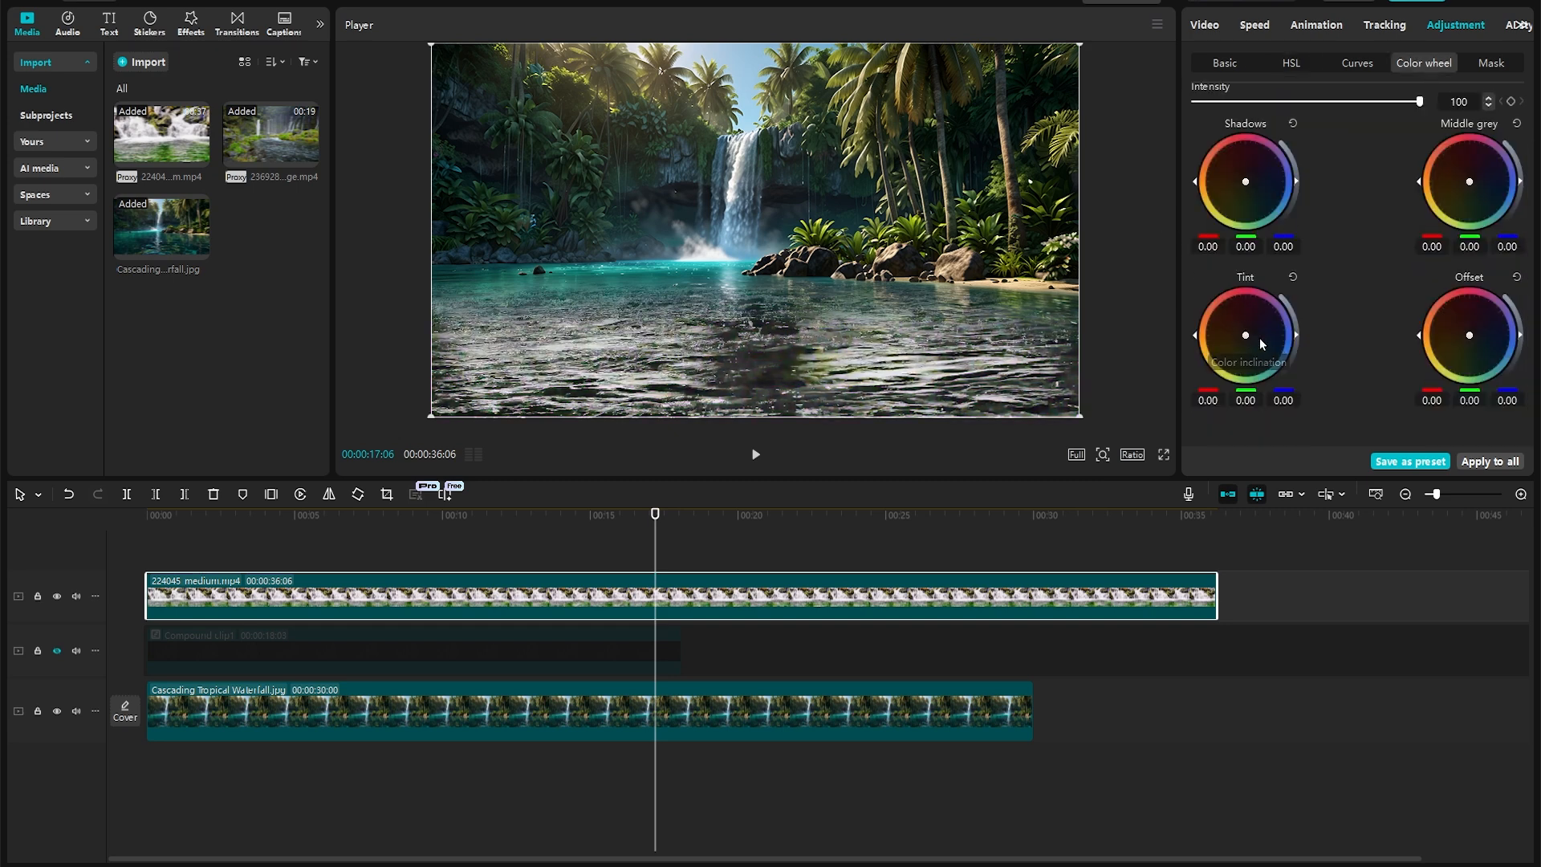
pyautogui.moveTo(1244, 336); pyautogui.dragTo(1254, 339)
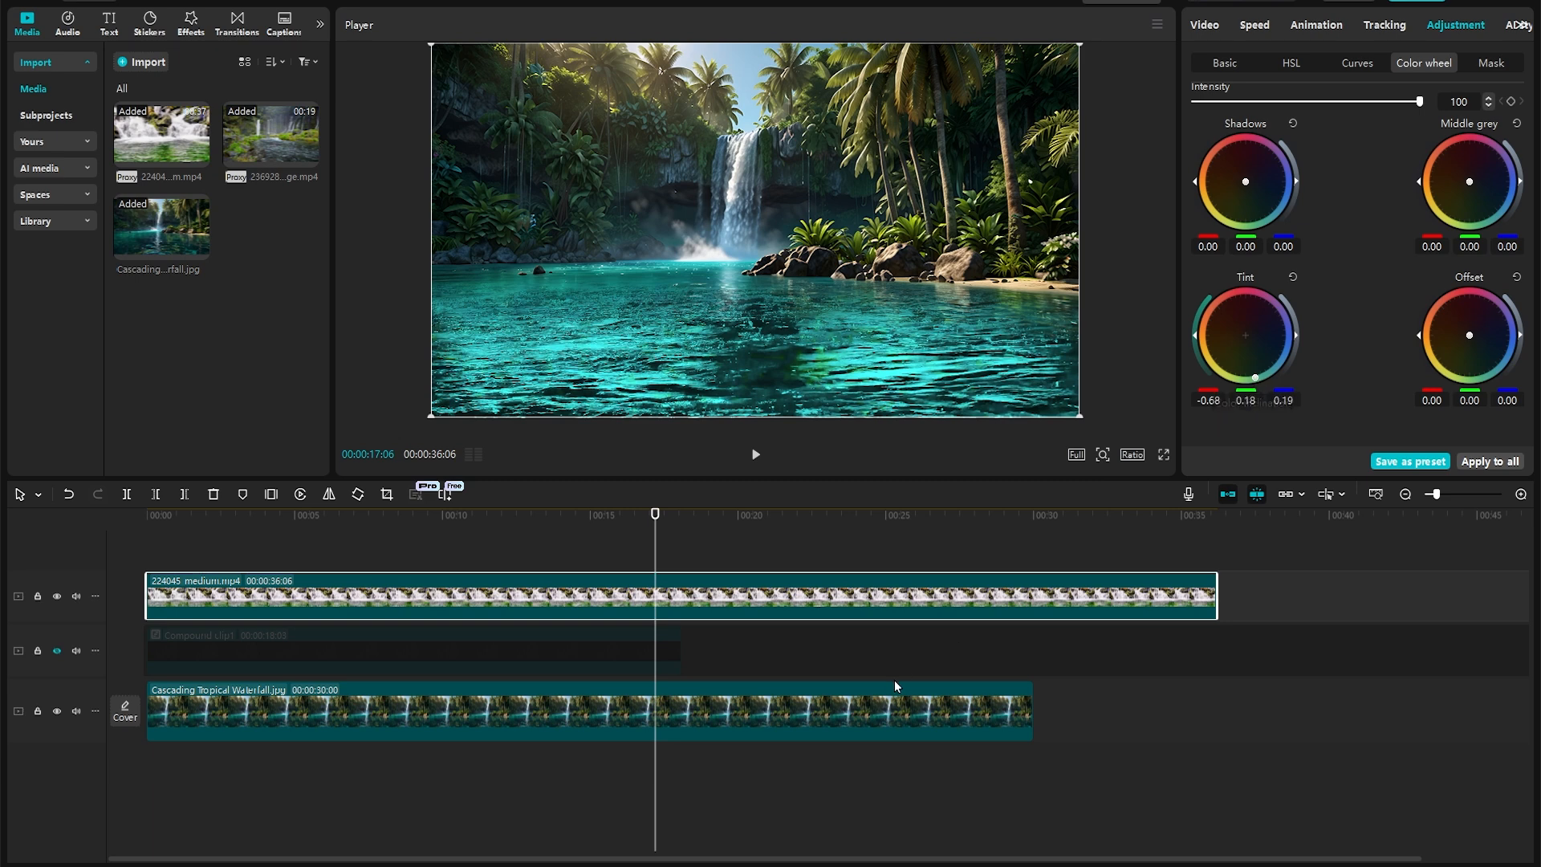
pyautogui.moveTo(1417, 101); pyautogui.dragTo(1415, 101)
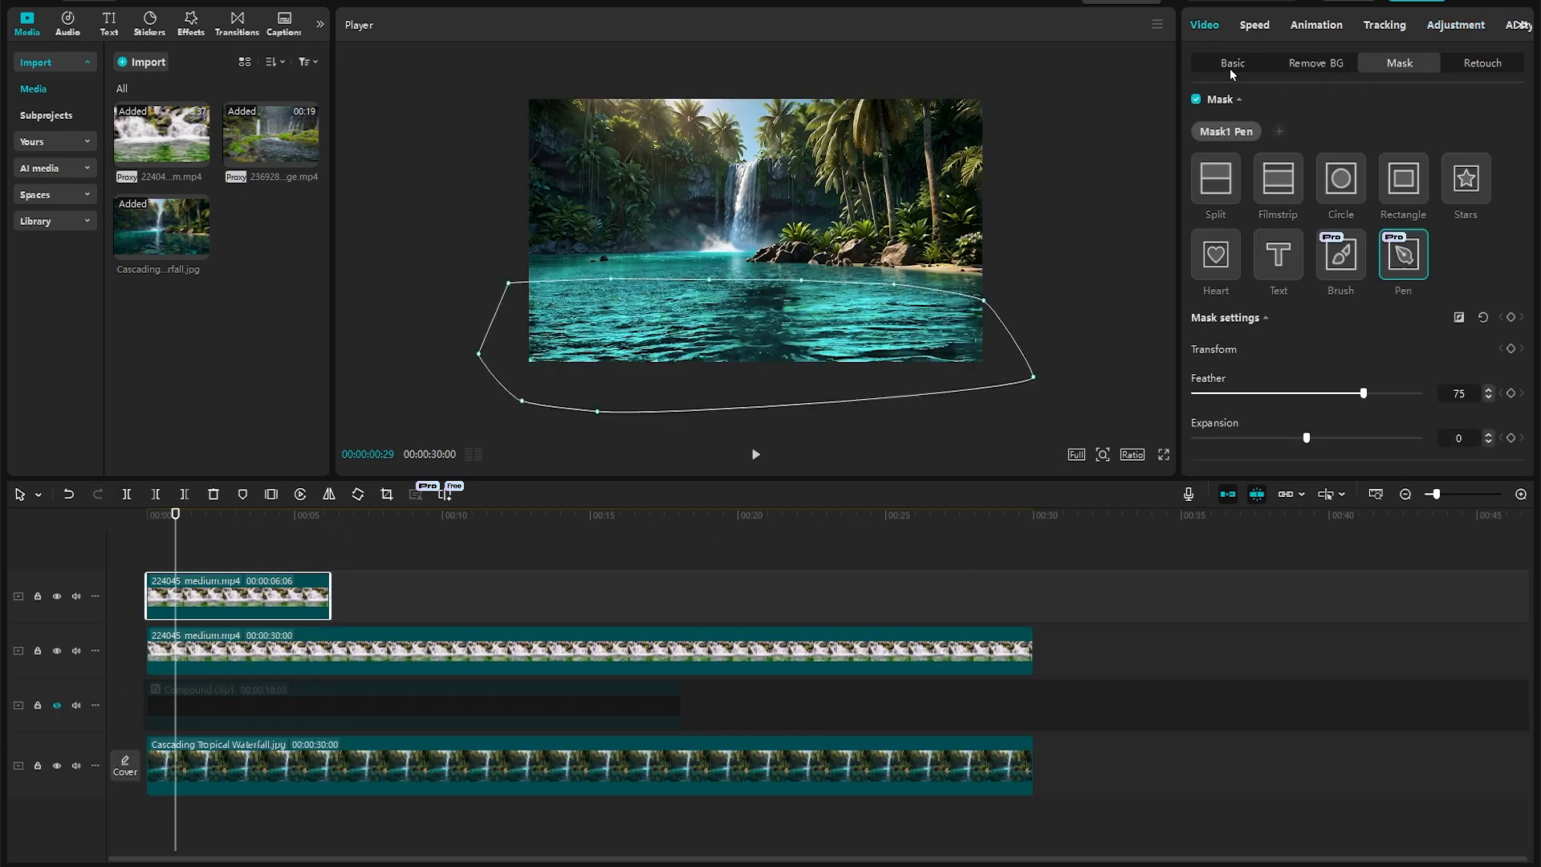
# Keyframe the longer water clip's Opacity from 100% down to 0% and back to 100%
pyautogui.click(1231, 63)
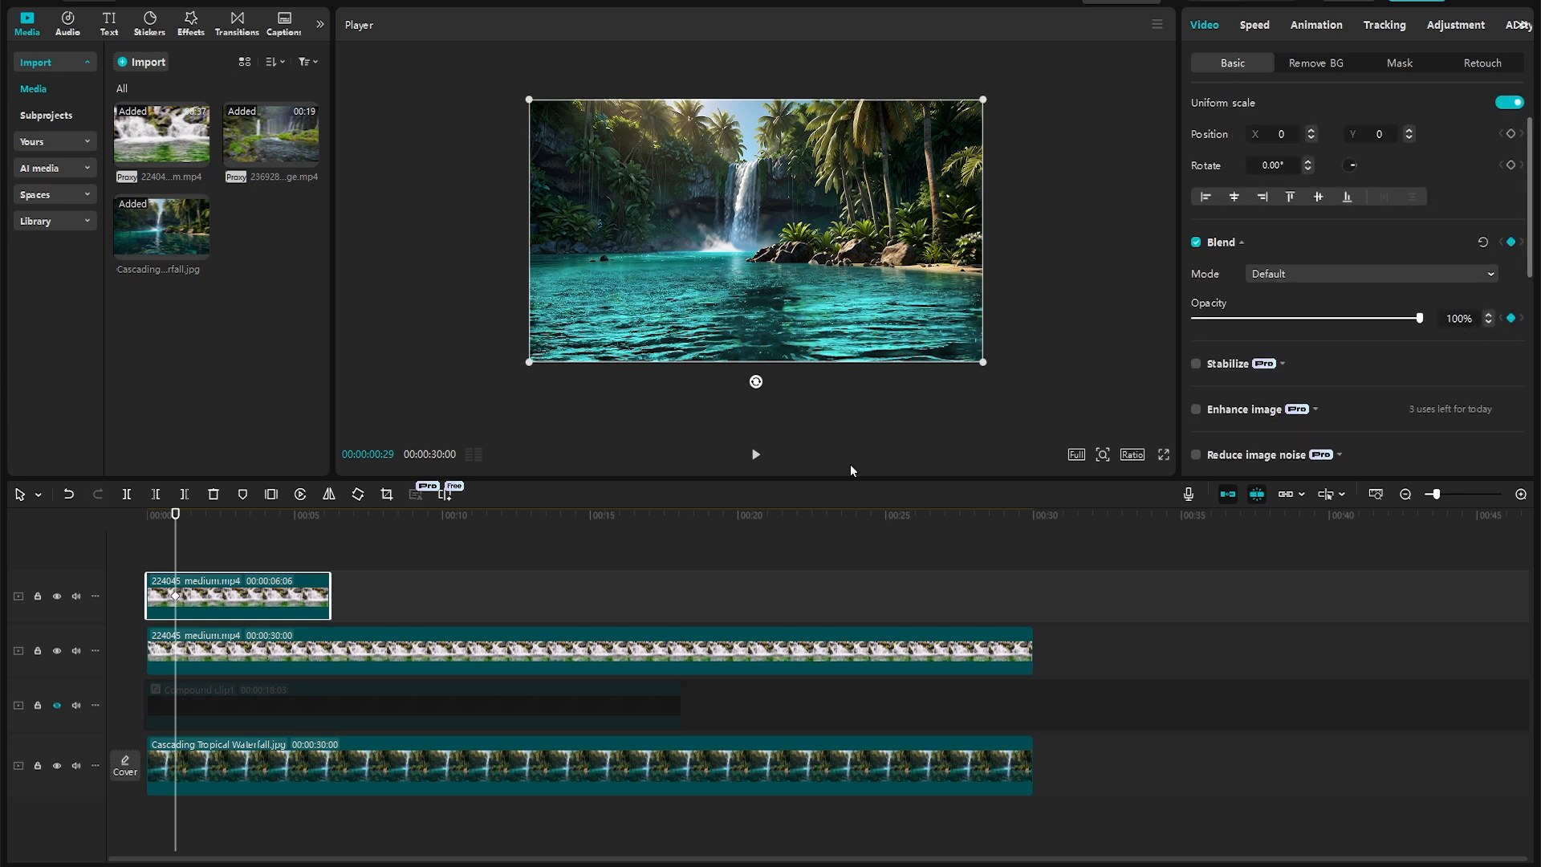
pyautogui.moveTo(1420, 318); pyautogui.dragTo(1282, 318)
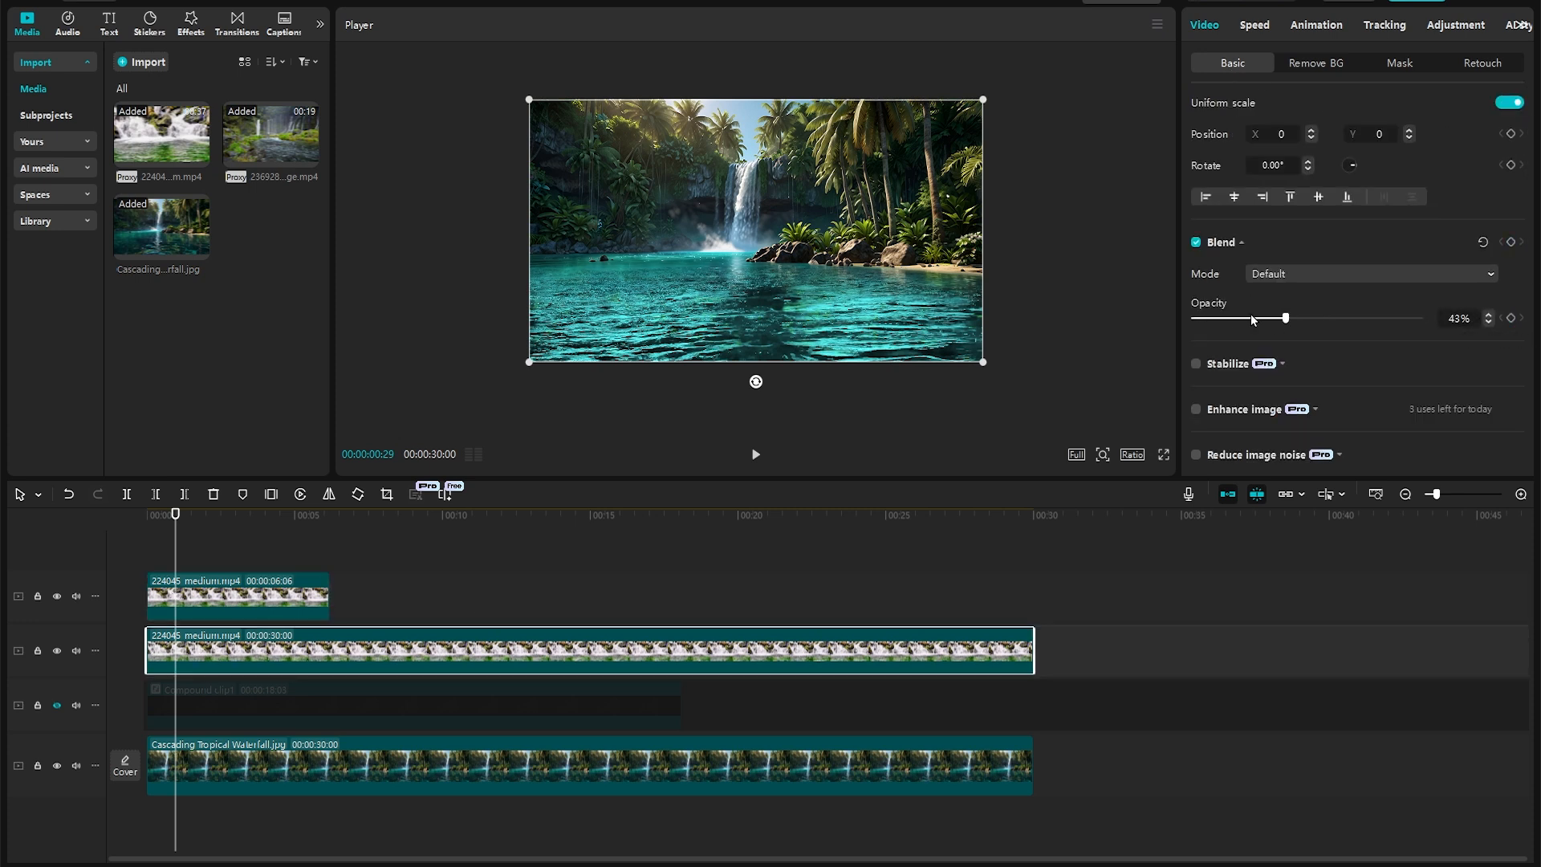
pyautogui.moveTo(1284, 318); pyautogui.dragTo(1195, 318)
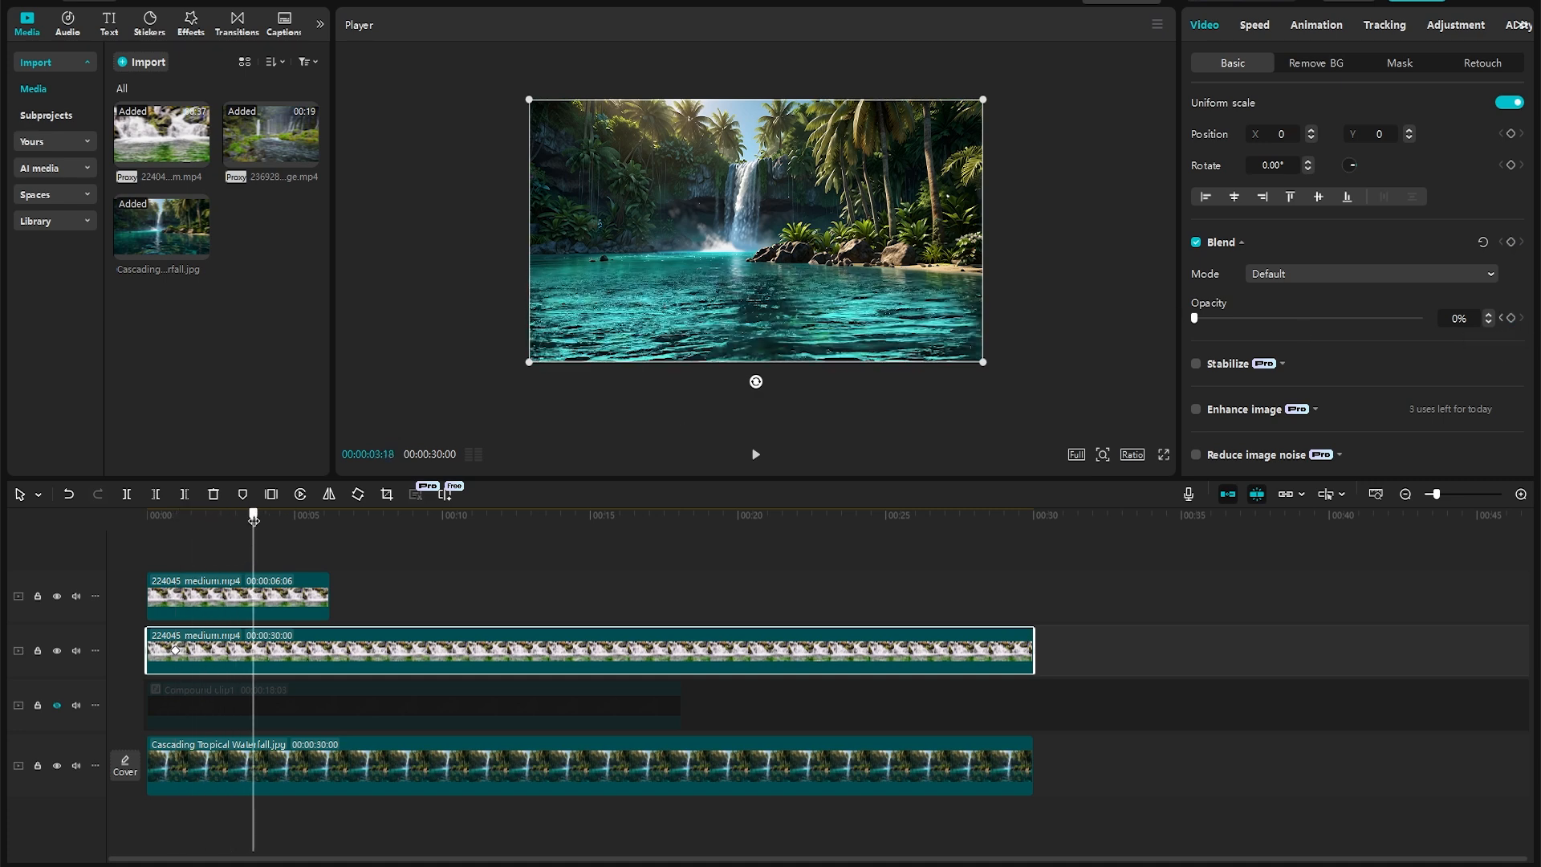
pyautogui.moveTo(1172, 335)
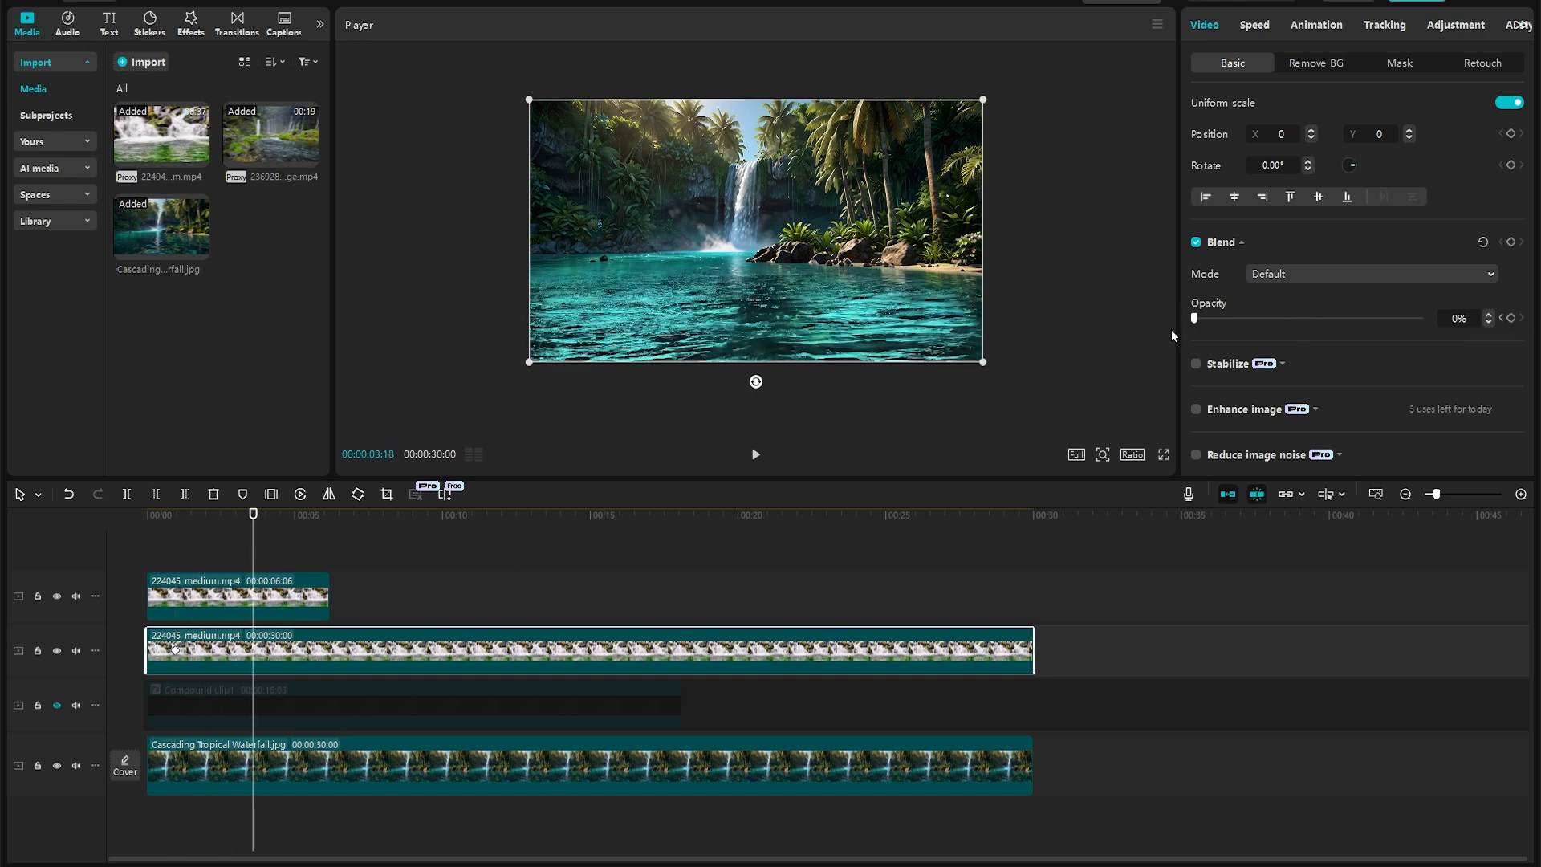
pyautogui.moveTo(1197, 318); pyautogui.dragTo(1417, 318)
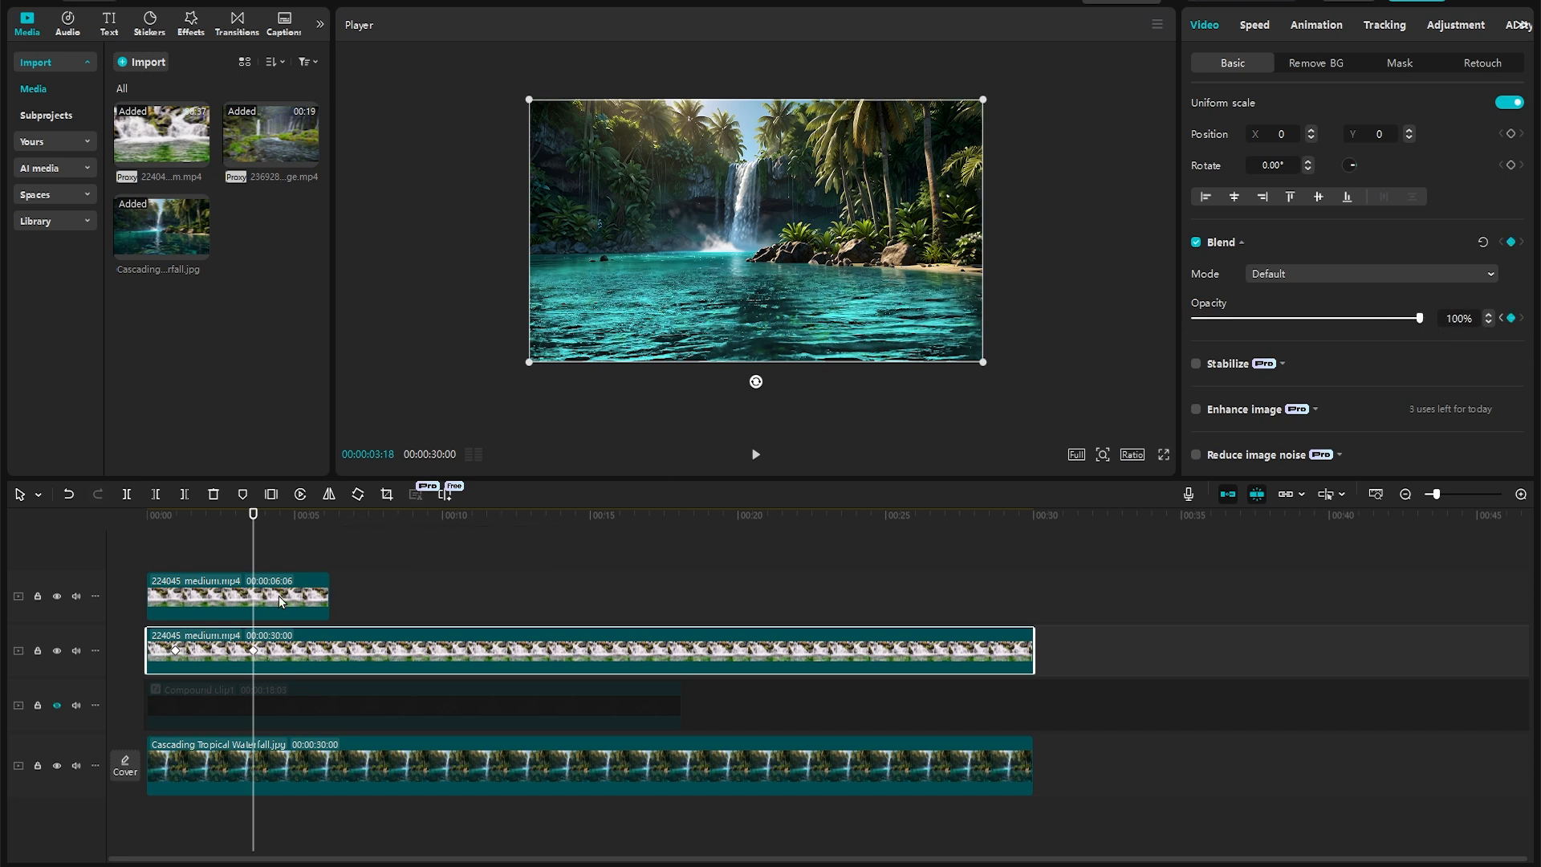
# Keyframe the short top clip's Opacity from 0% to 100%, then select both water clips
pyautogui.click(236, 594)
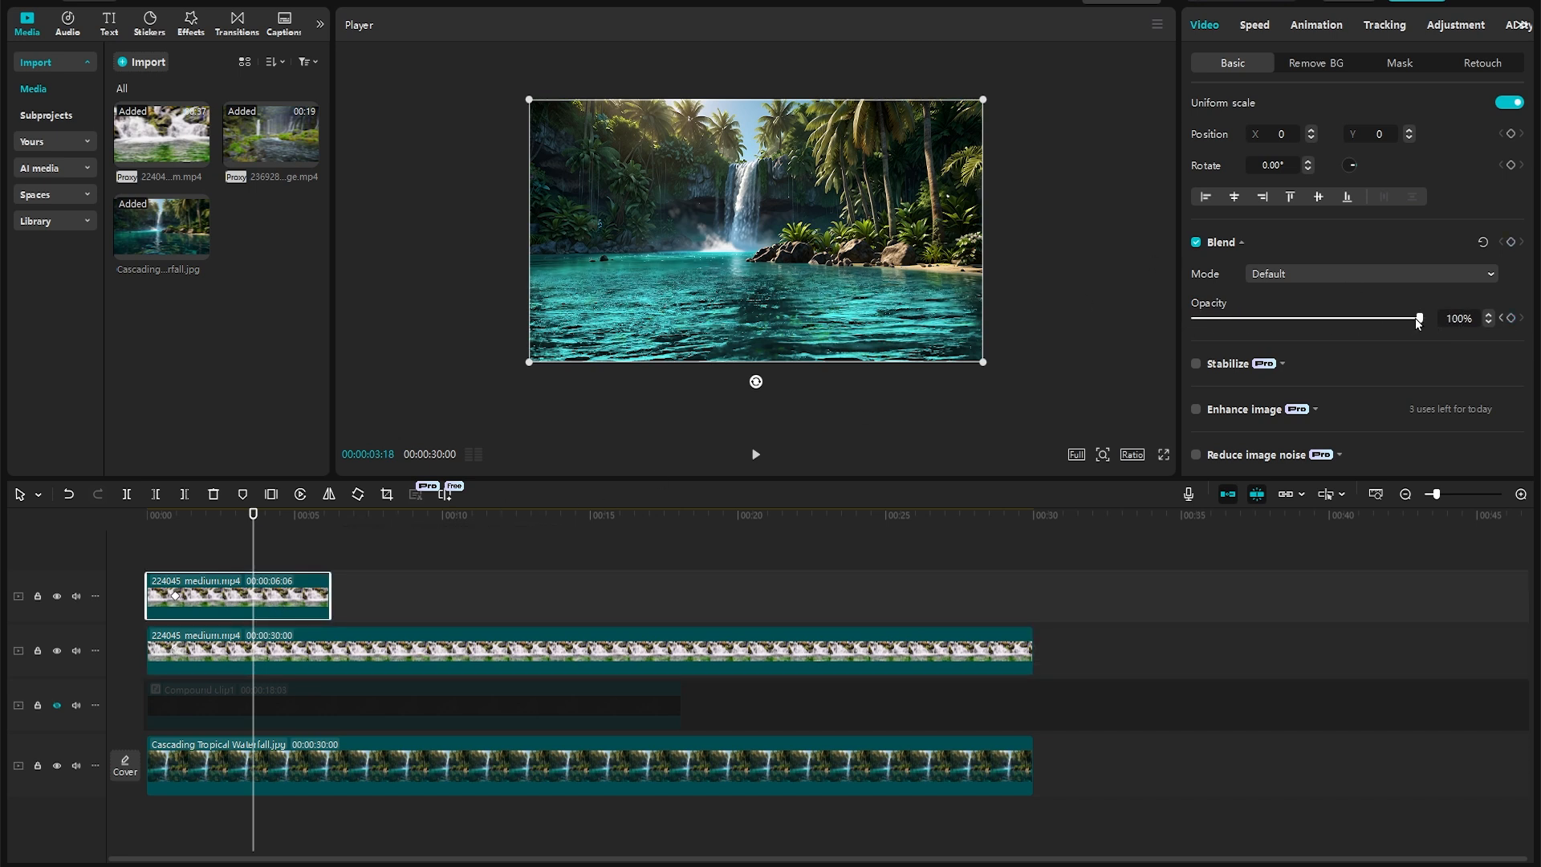
pyautogui.moveTo(1416, 317); pyautogui.dragTo(1193, 317)
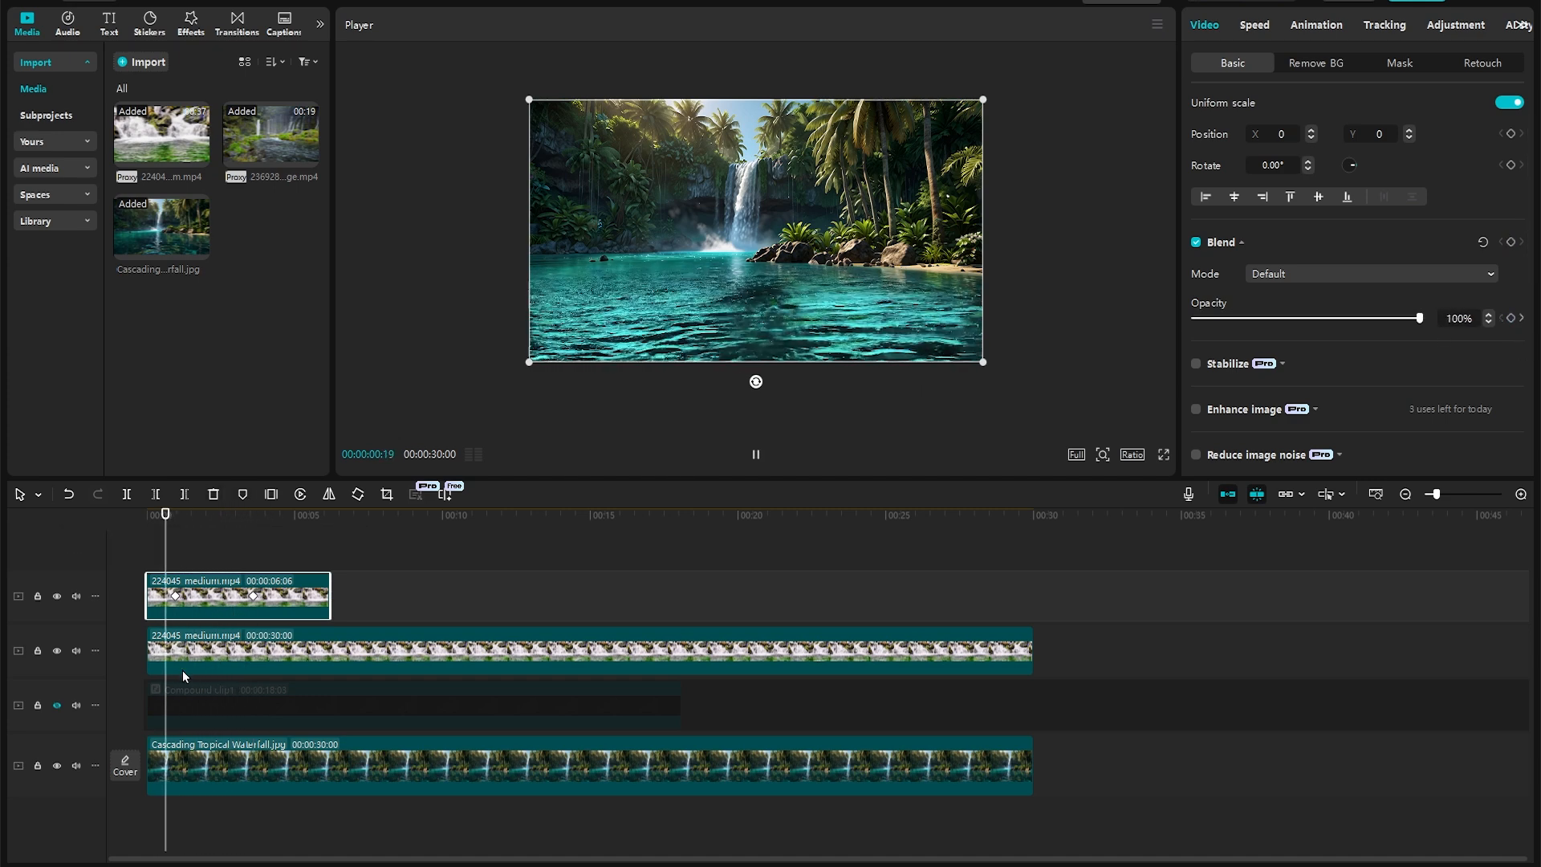
pyautogui.moveTo(1421, 318); pyautogui.dragTo(1277, 318)
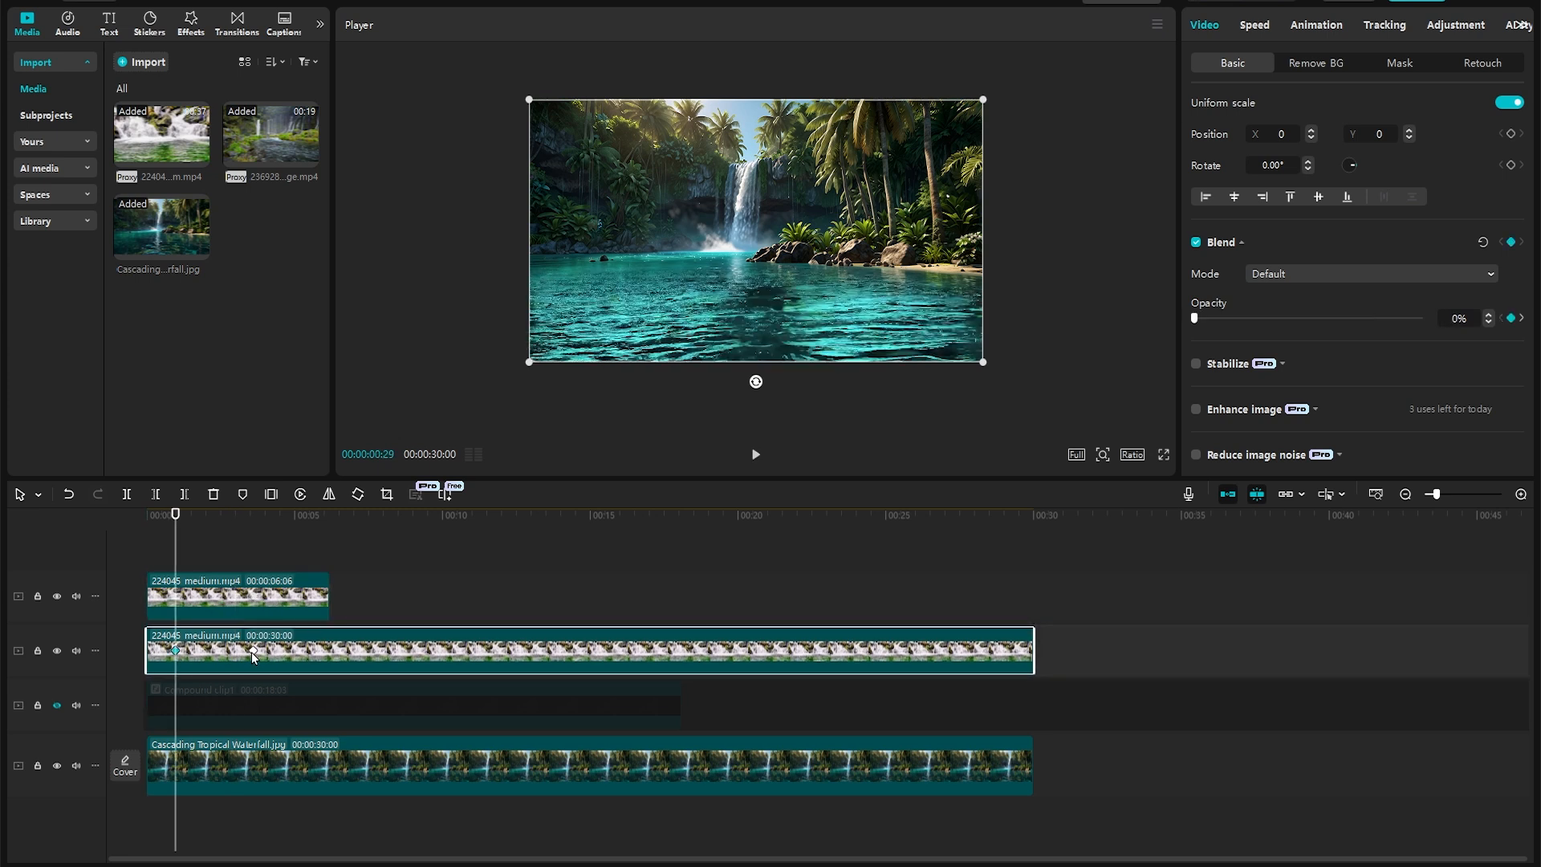
pyautogui.moveTo(1193, 317); pyautogui.dragTo(1419, 318)
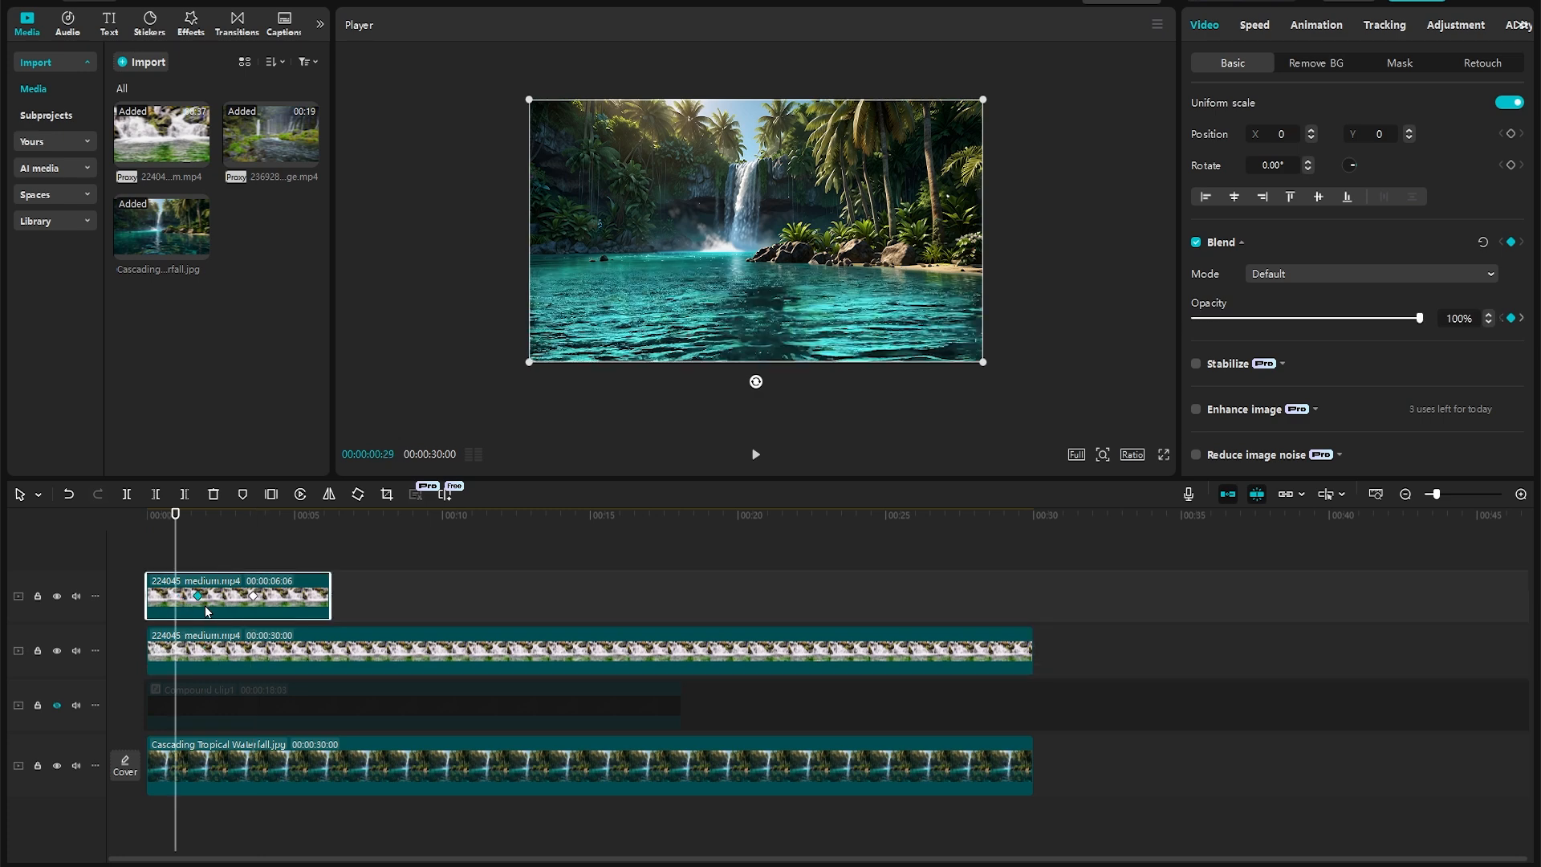
pyautogui.click(754, 454)
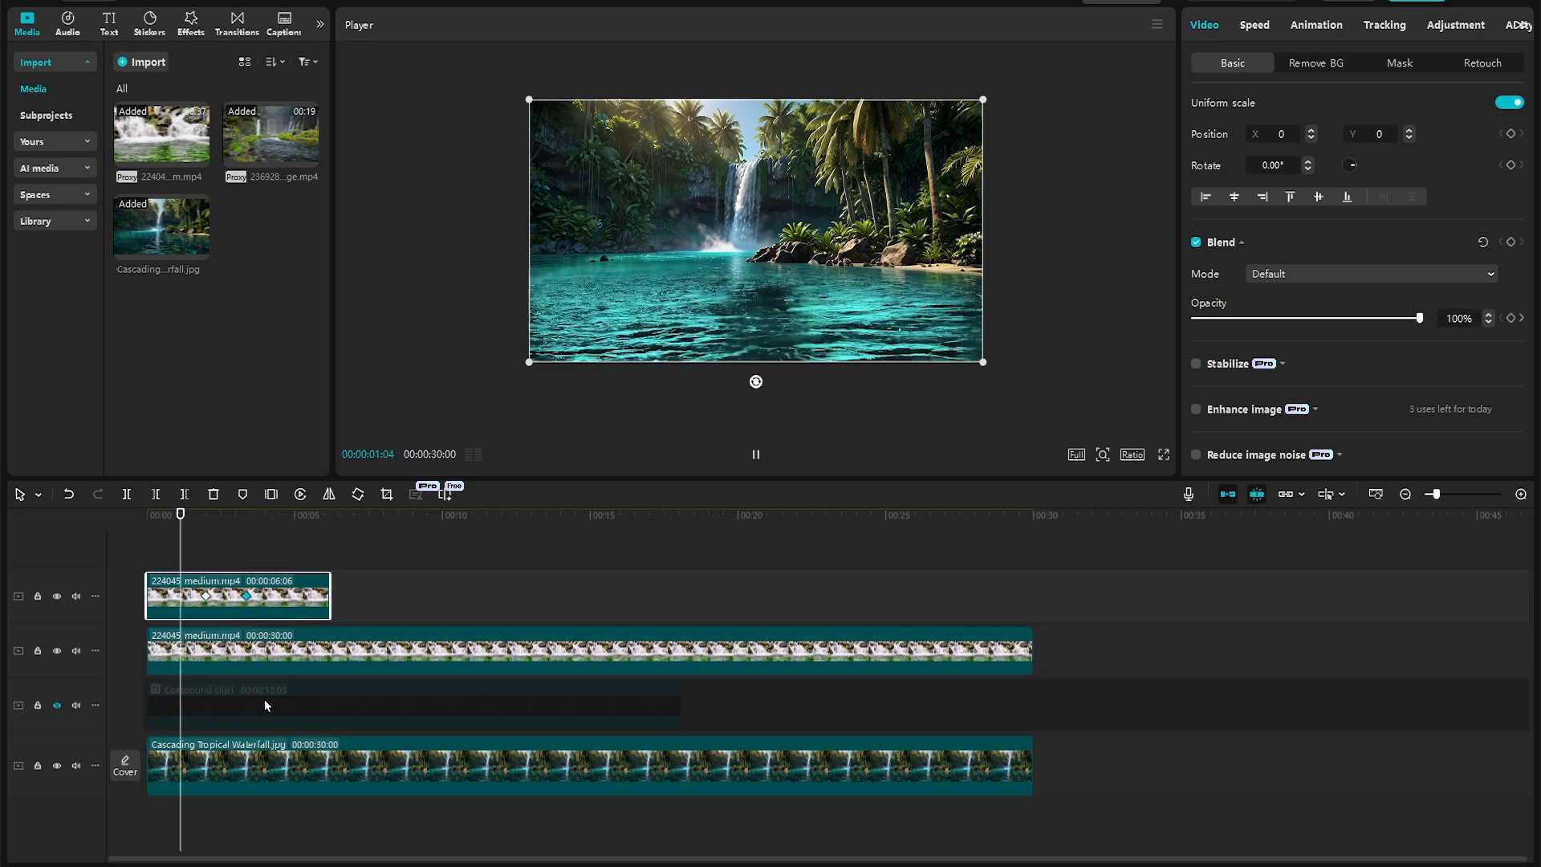
pyautogui.moveTo(1419, 317); pyautogui.dragTo(1244, 318)
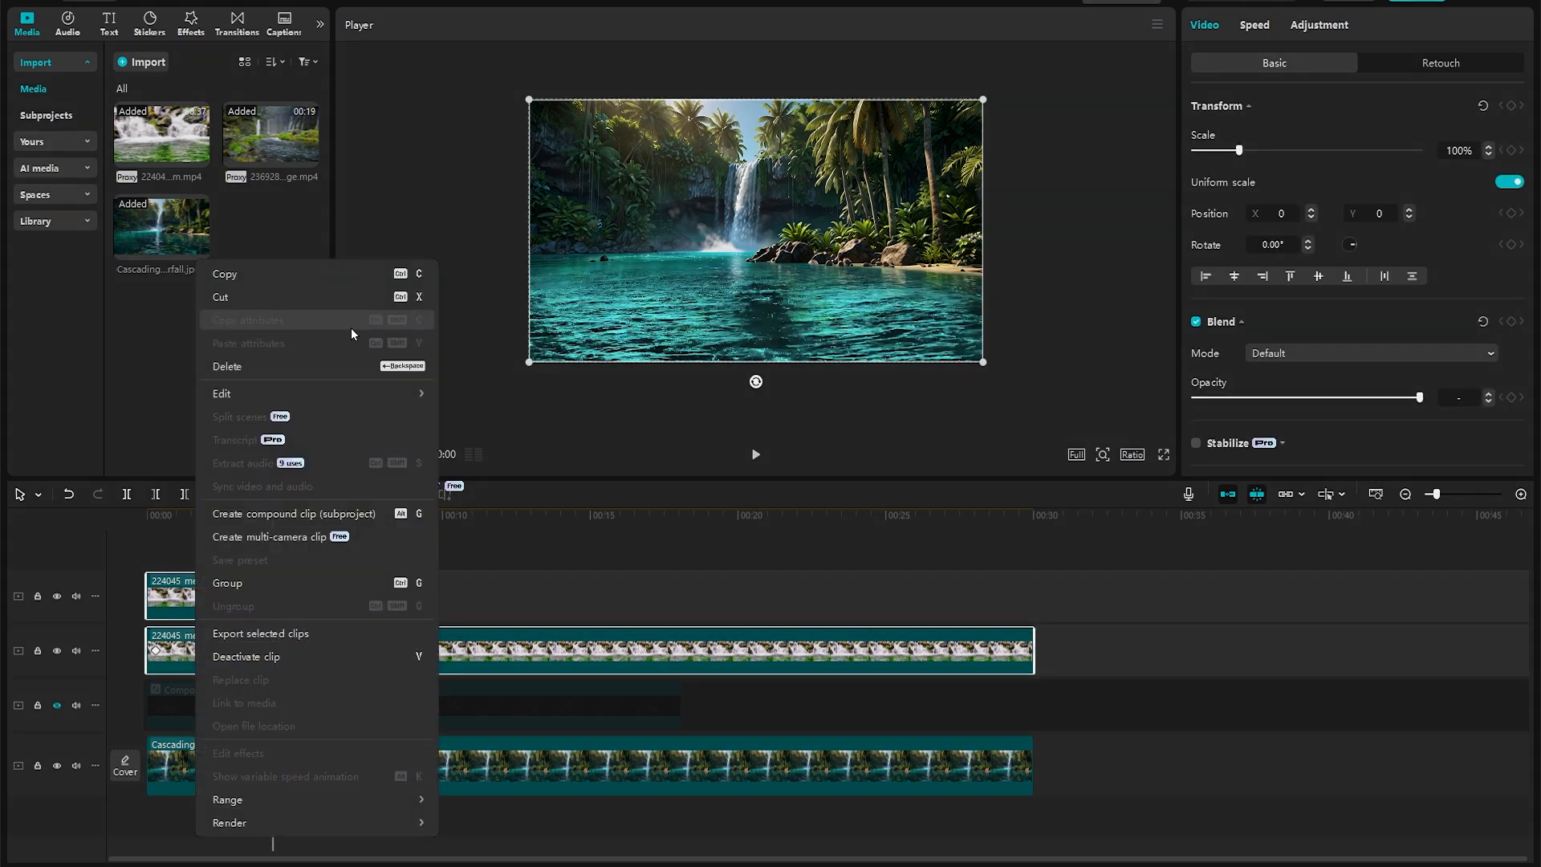
# Create a compound clip from the water clips and place Compound clip1 on the second track, split
pyautogui.click(292, 514)
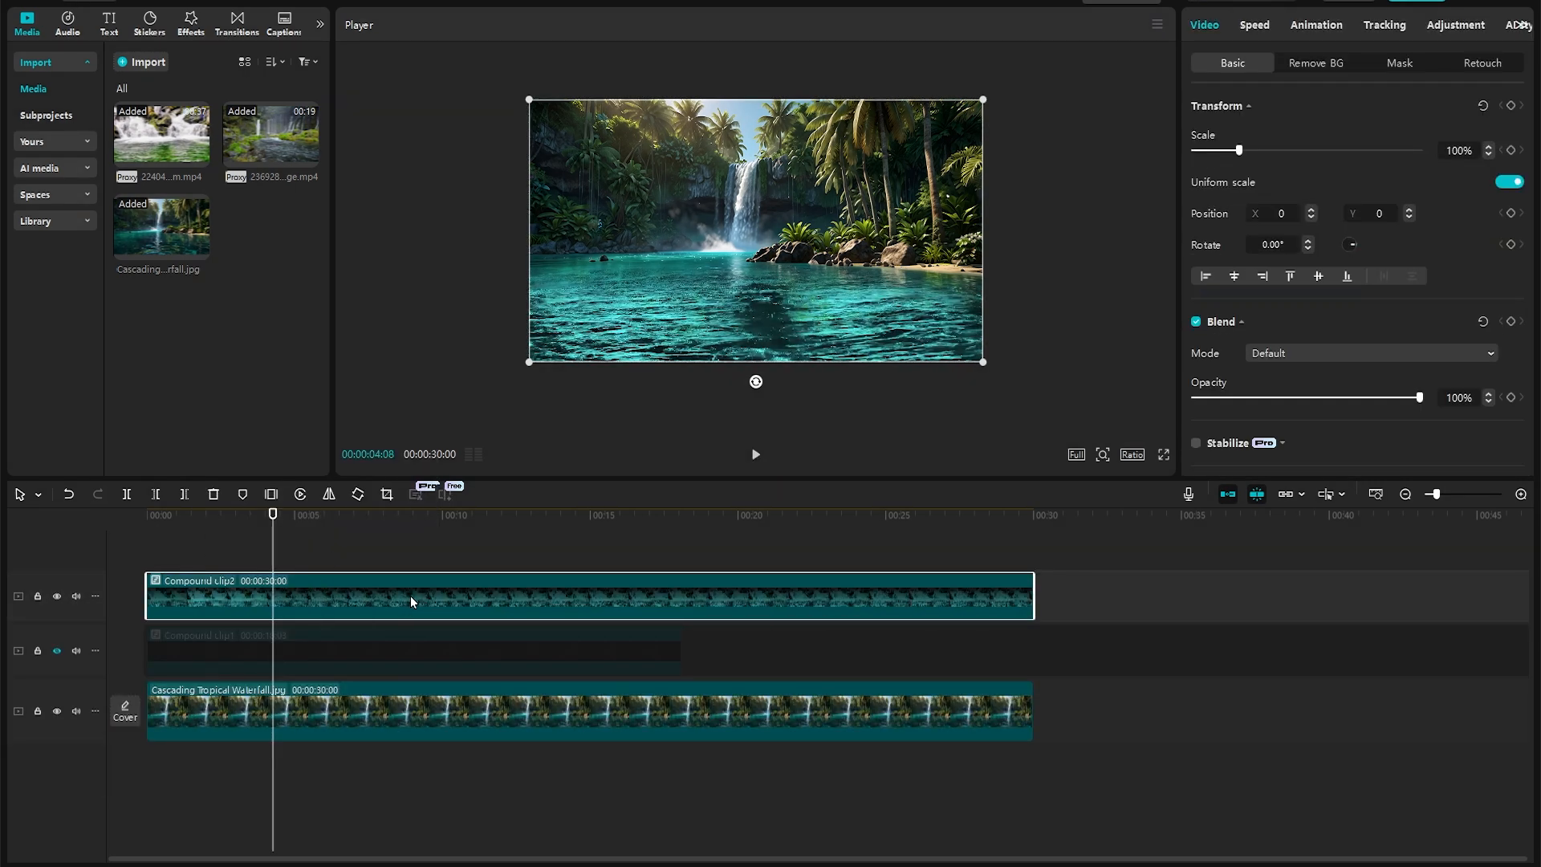
pyautogui.click(56, 650)
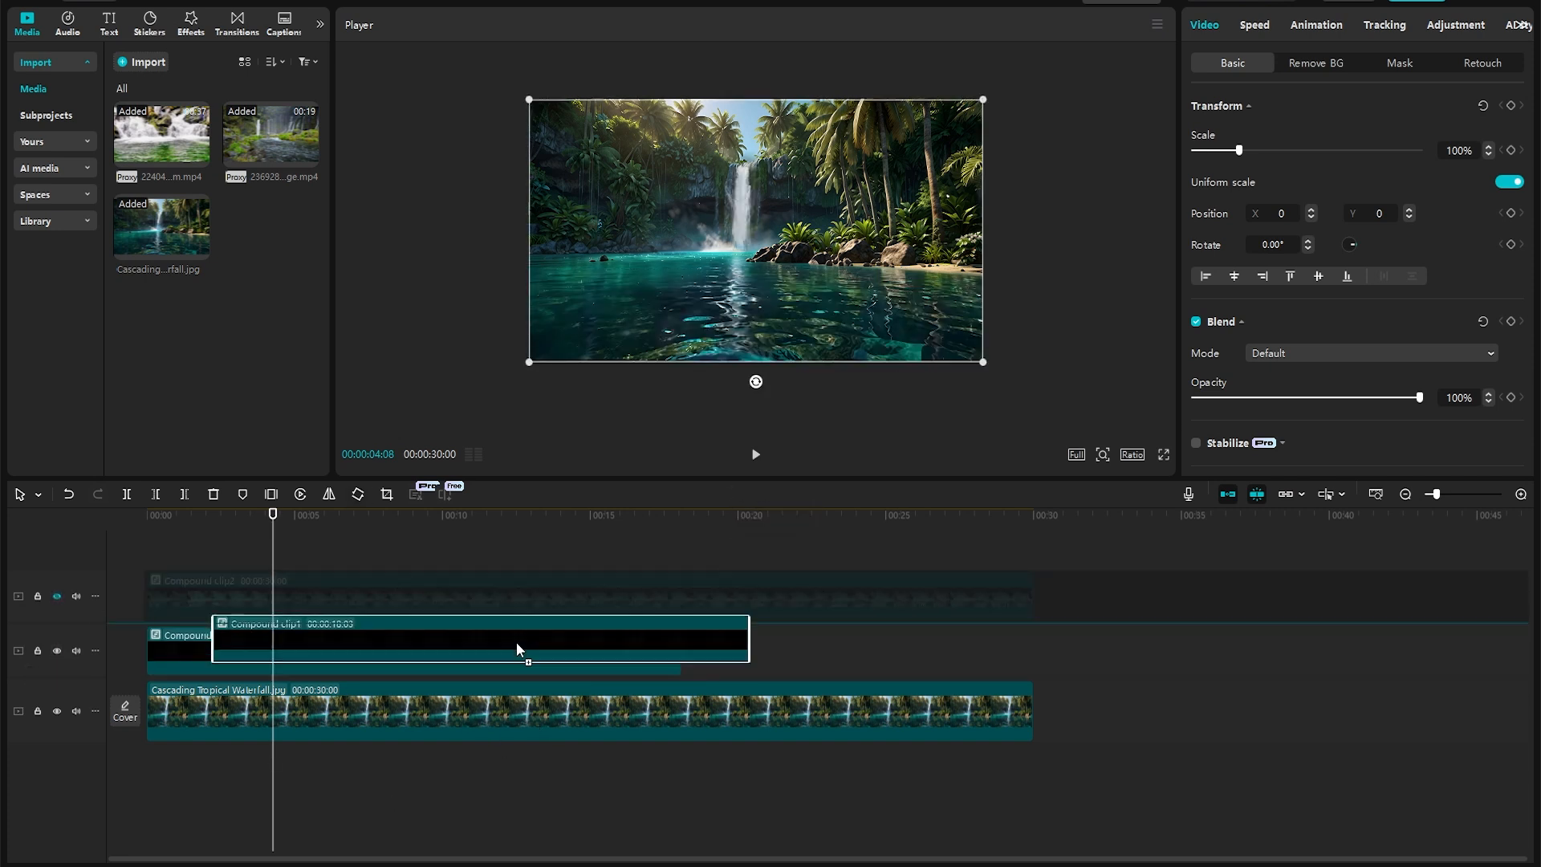
pyautogui.moveTo(520, 648); pyautogui.dragTo(983, 668)
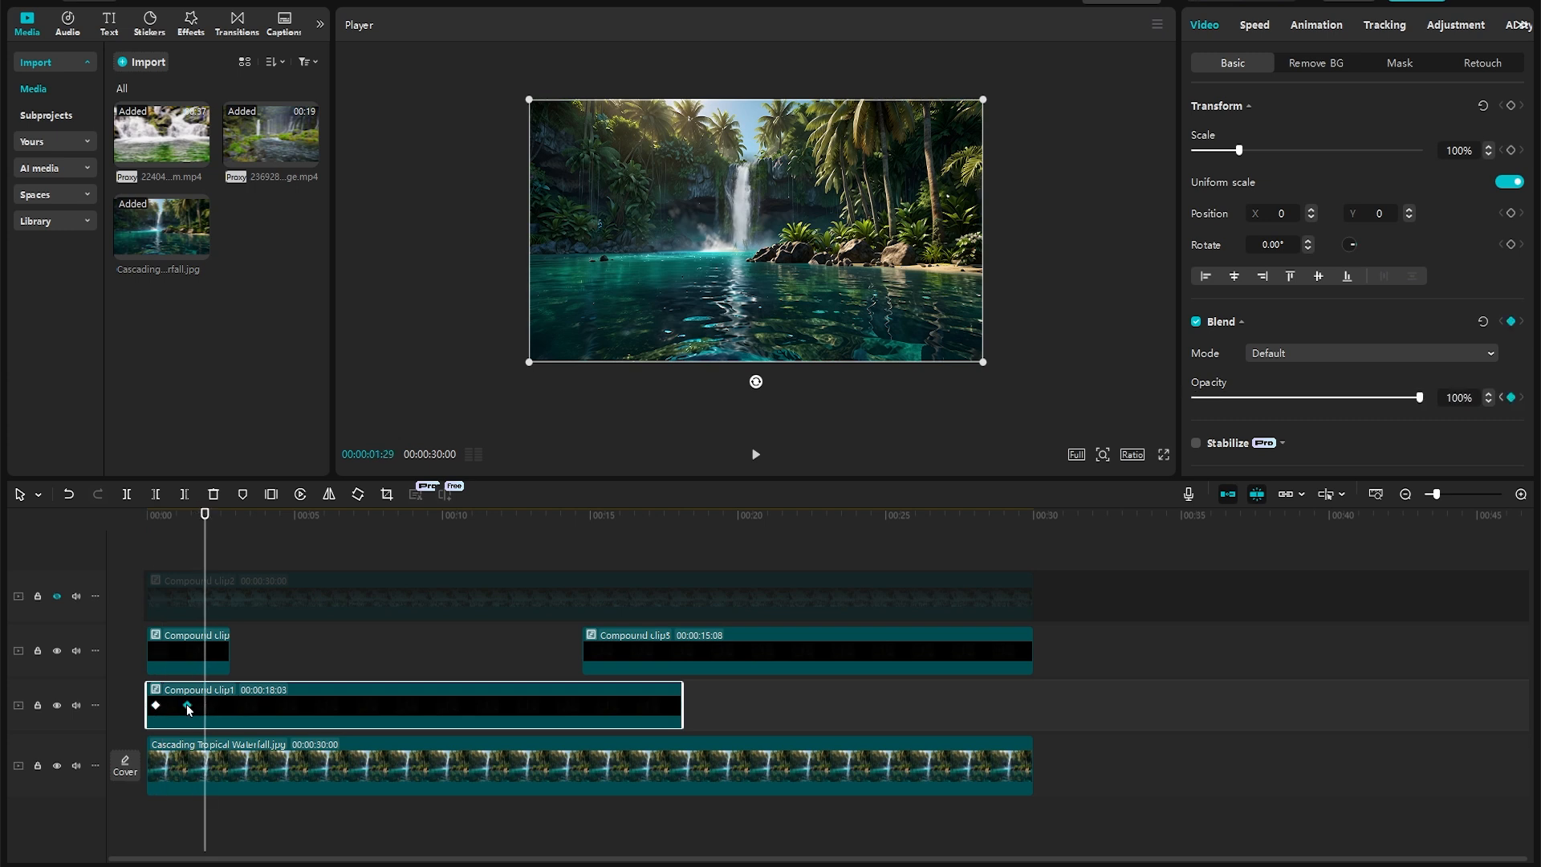
# Select the split Compound clip1 pieces and keyframe the later piece's Opacity down to 0%
pyautogui.click(187, 650)
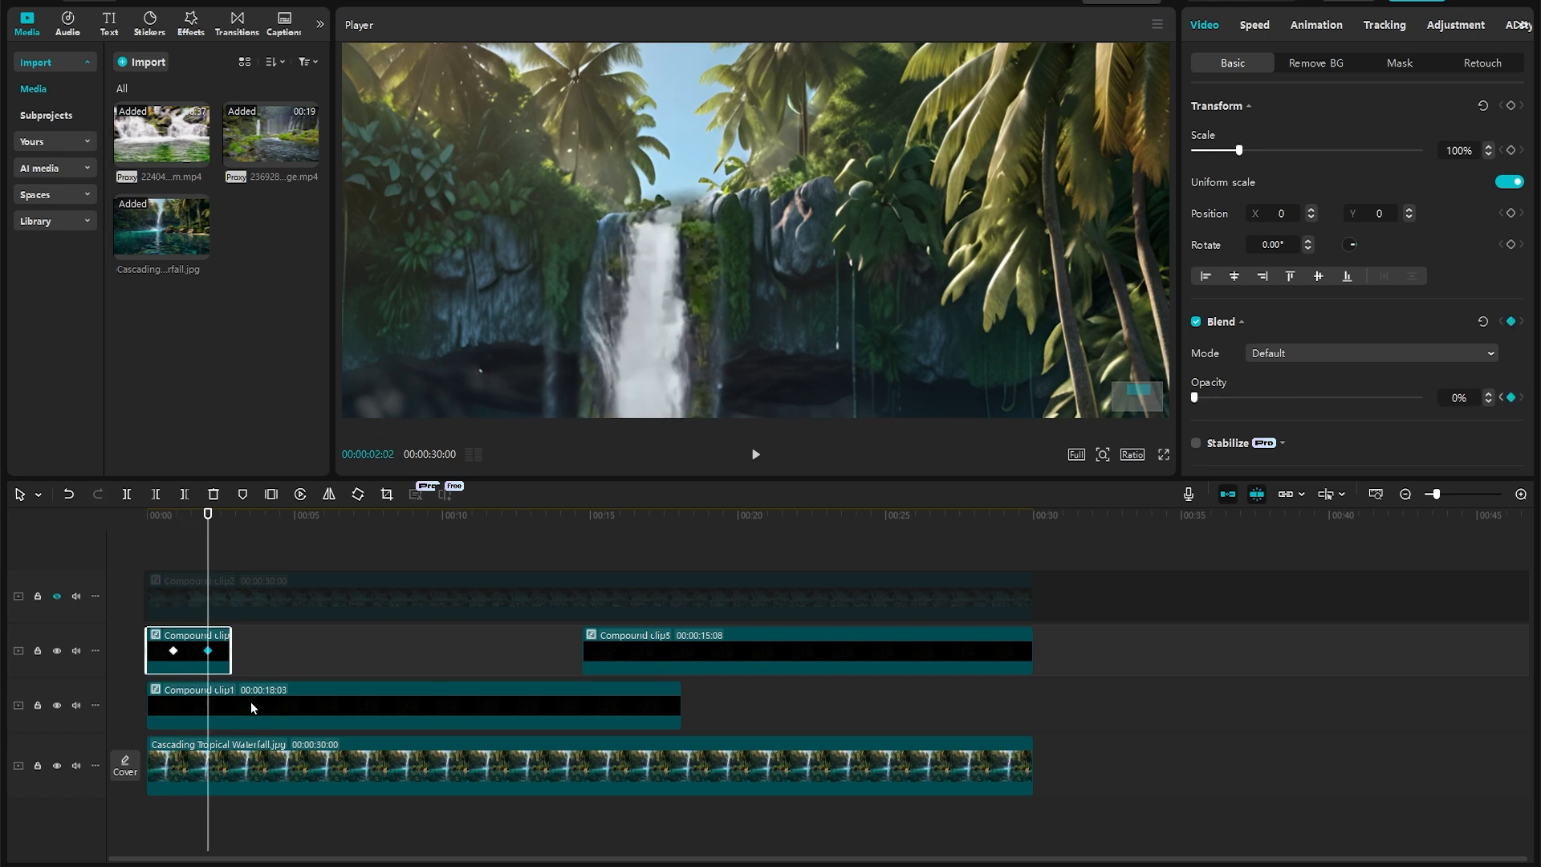
pyautogui.doubleClick(186, 651)
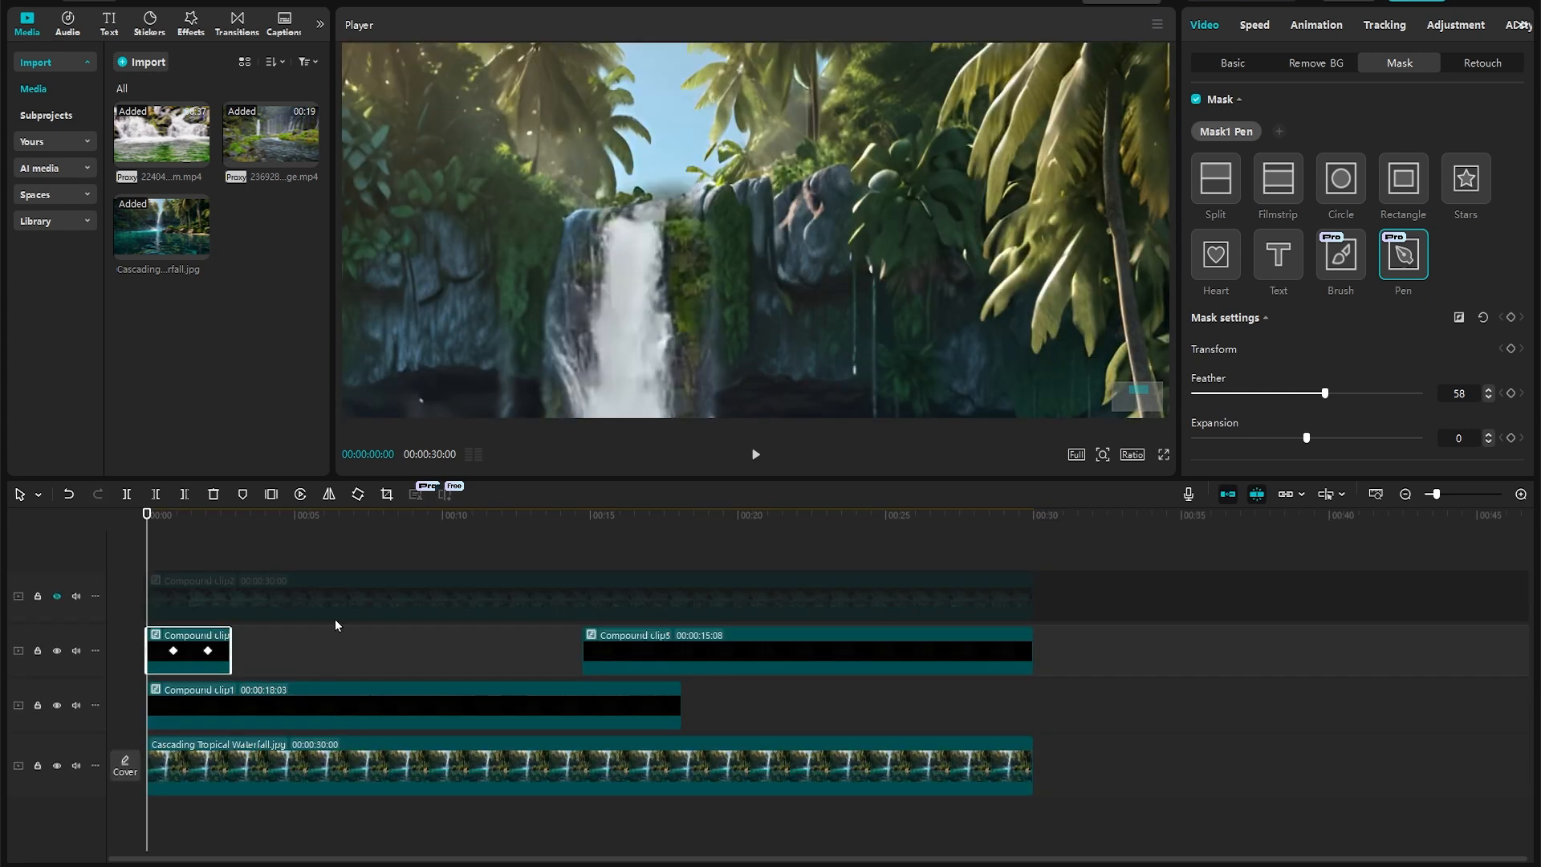
pyautogui.doubleClick(187, 650)
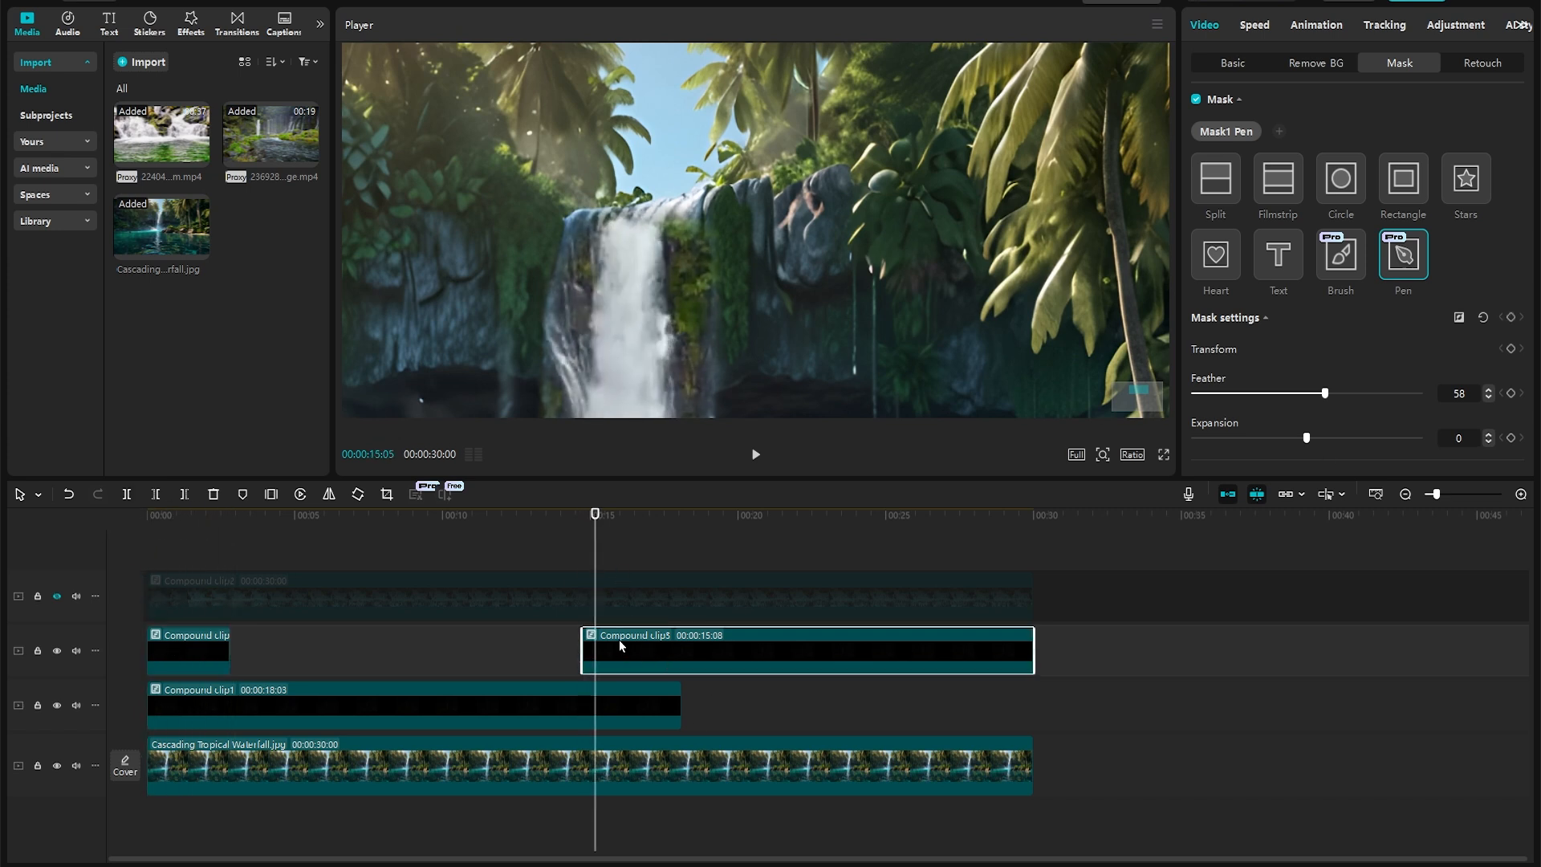
pyautogui.click(1230, 63)
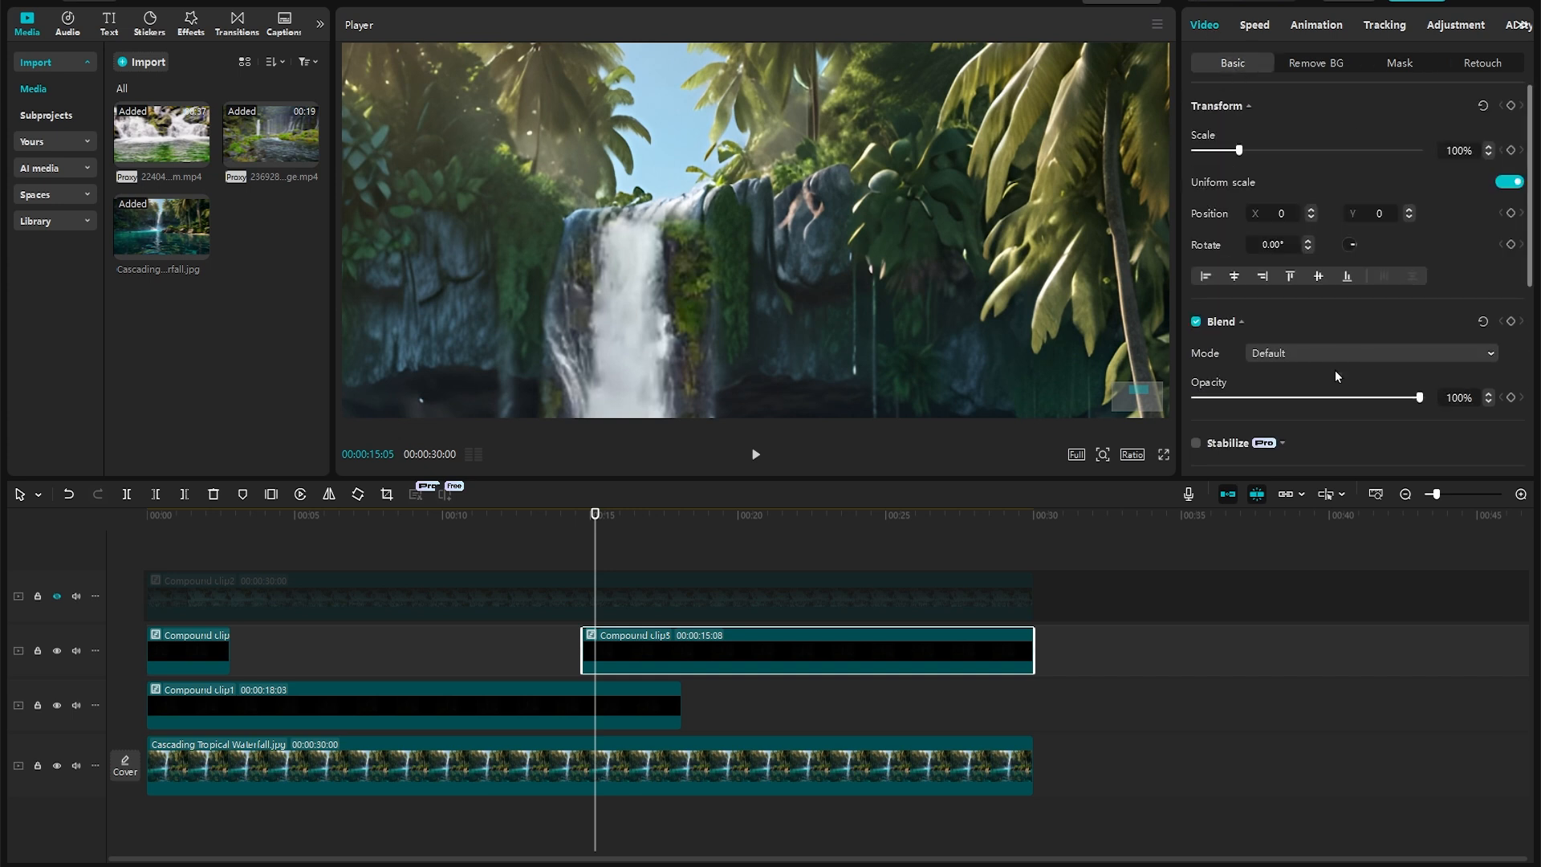
pyautogui.moveTo(1419, 397); pyautogui.dragTo(1194, 397)
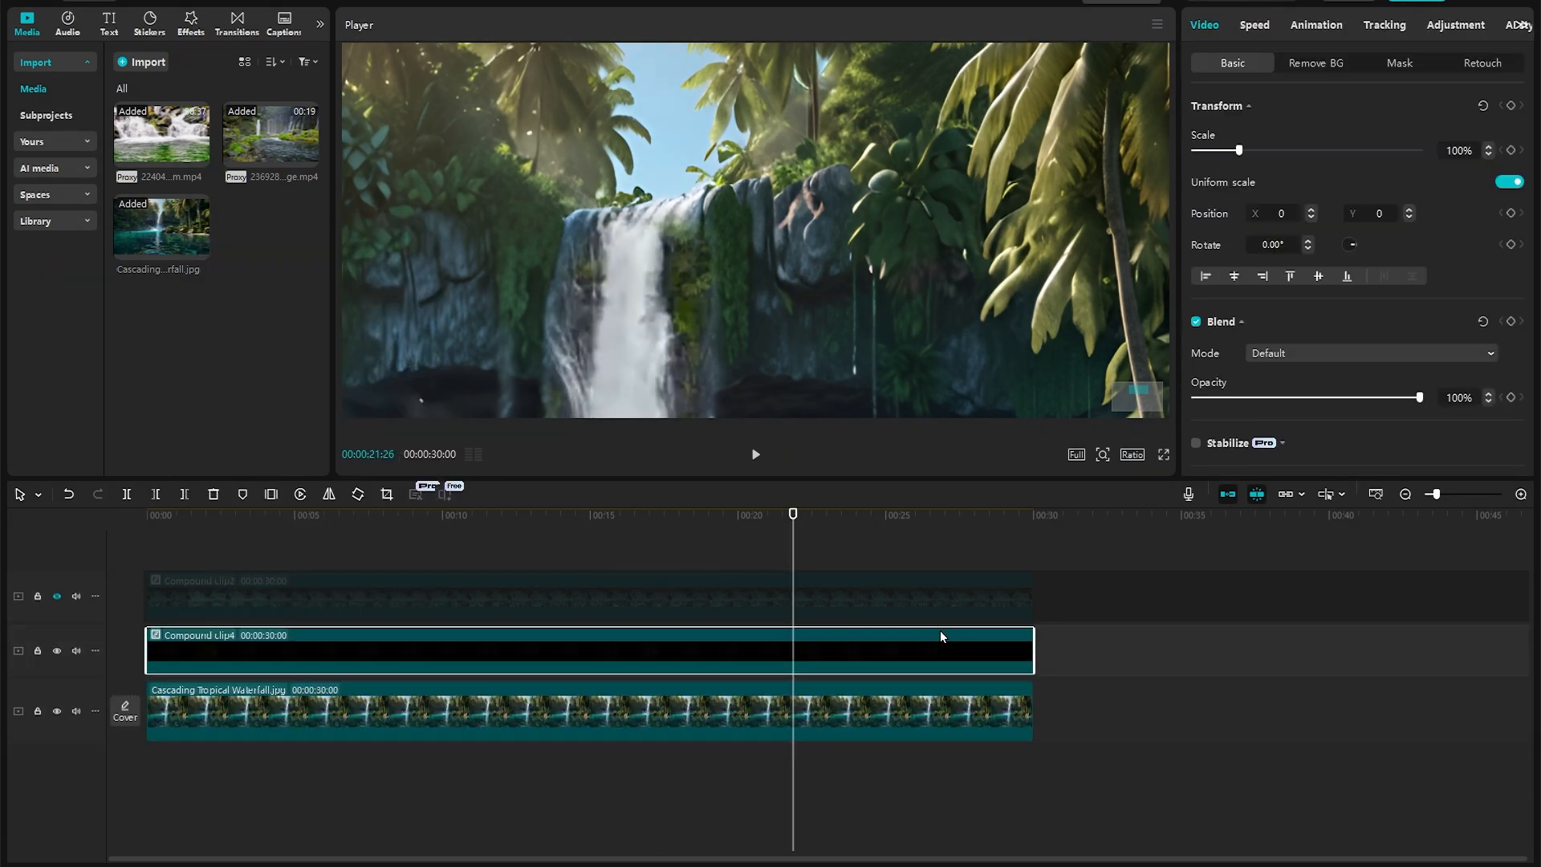
# Unhide the water track, nest all layers into one 30-second compound clip, duplicate it and play
pyautogui.click(56, 596)
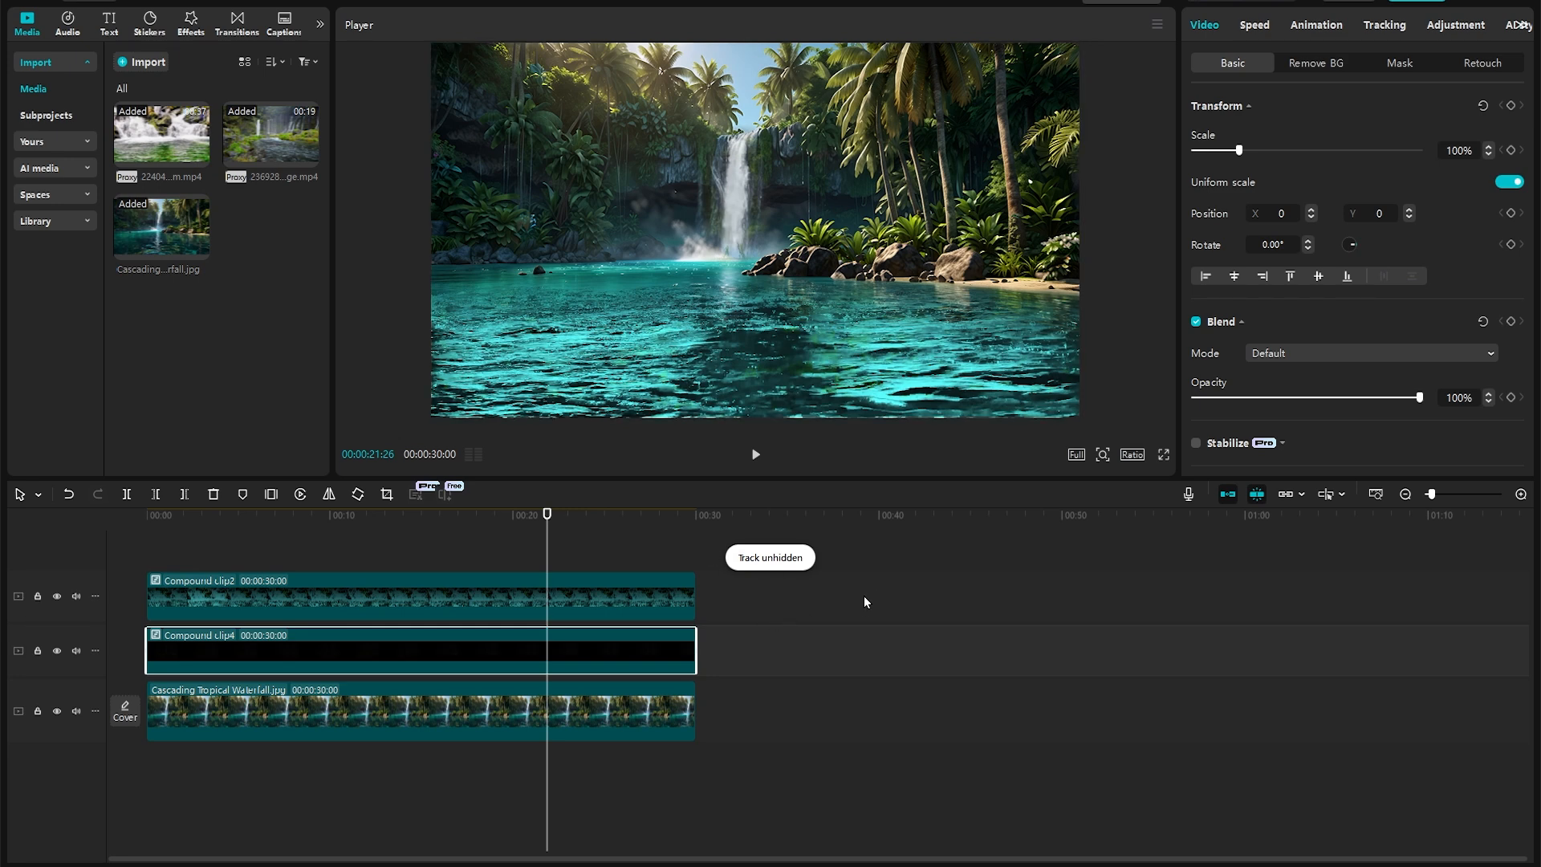
pyautogui.rightClick(418, 648)
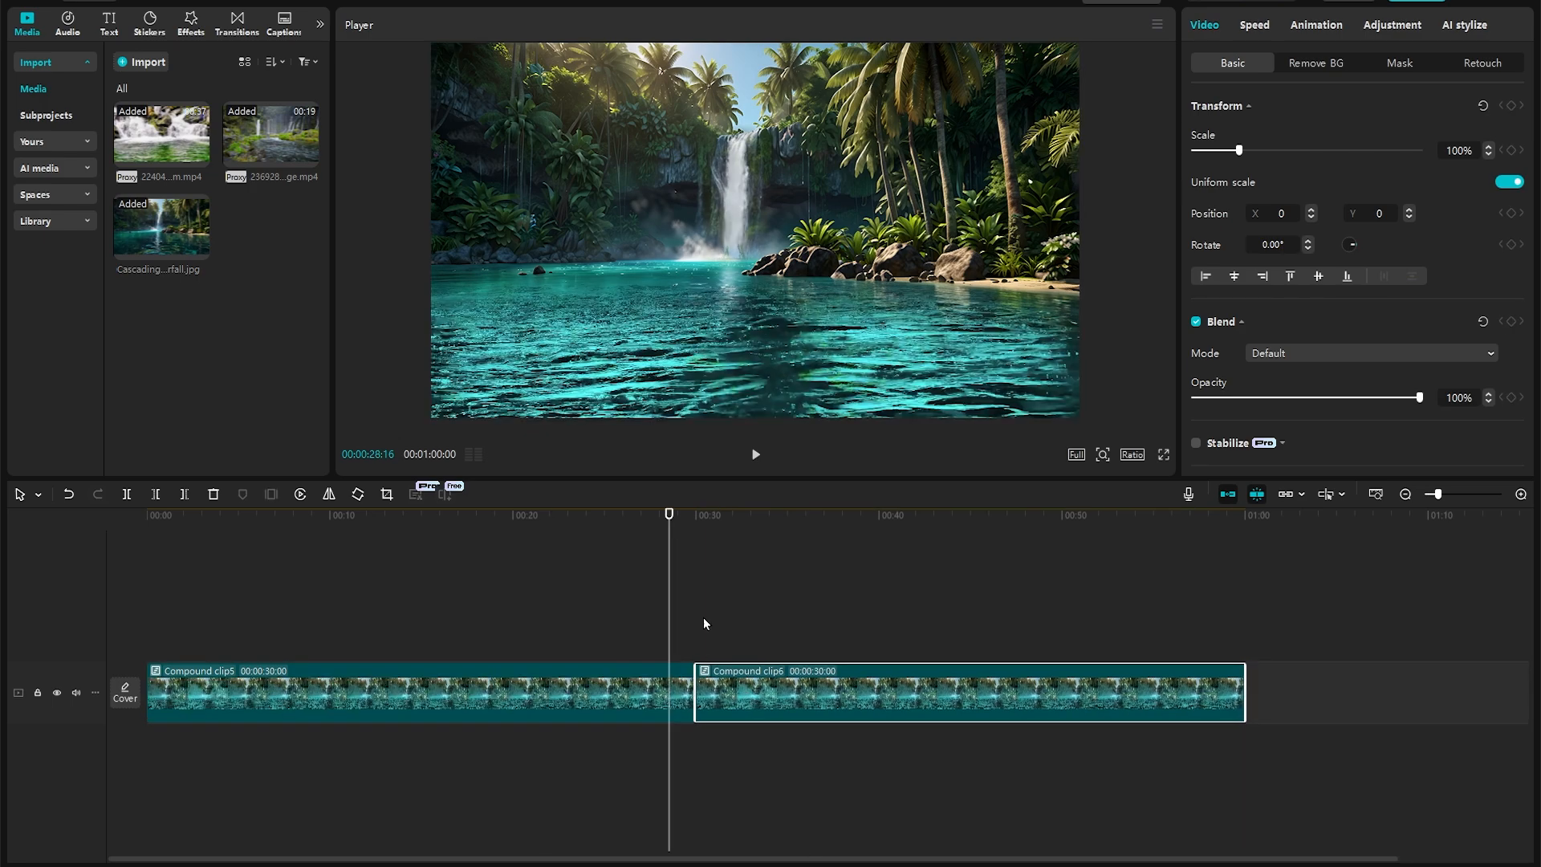
pyautogui.click(754, 454)
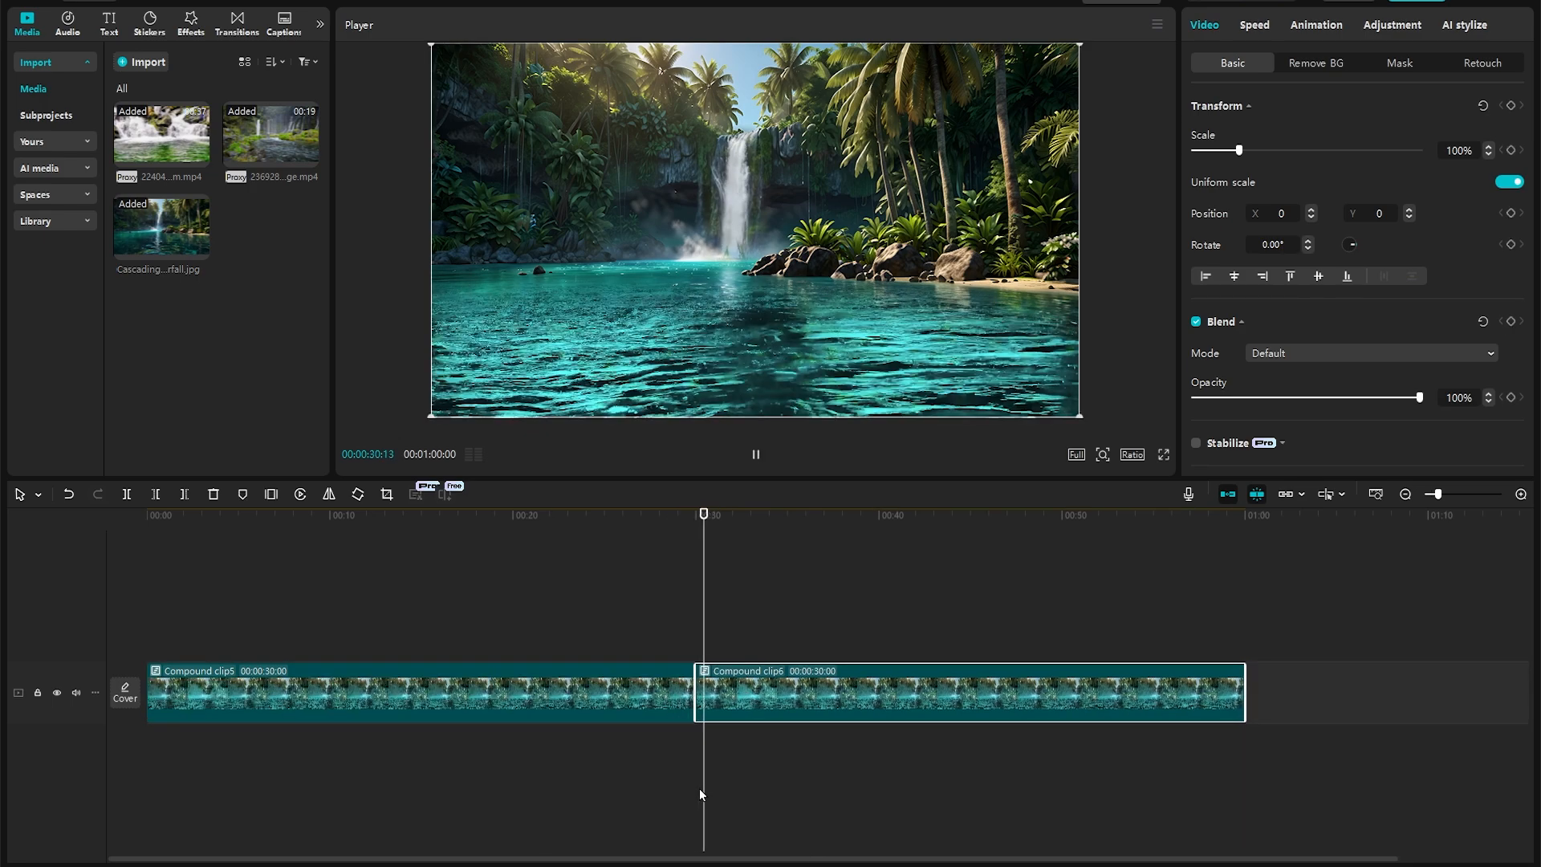